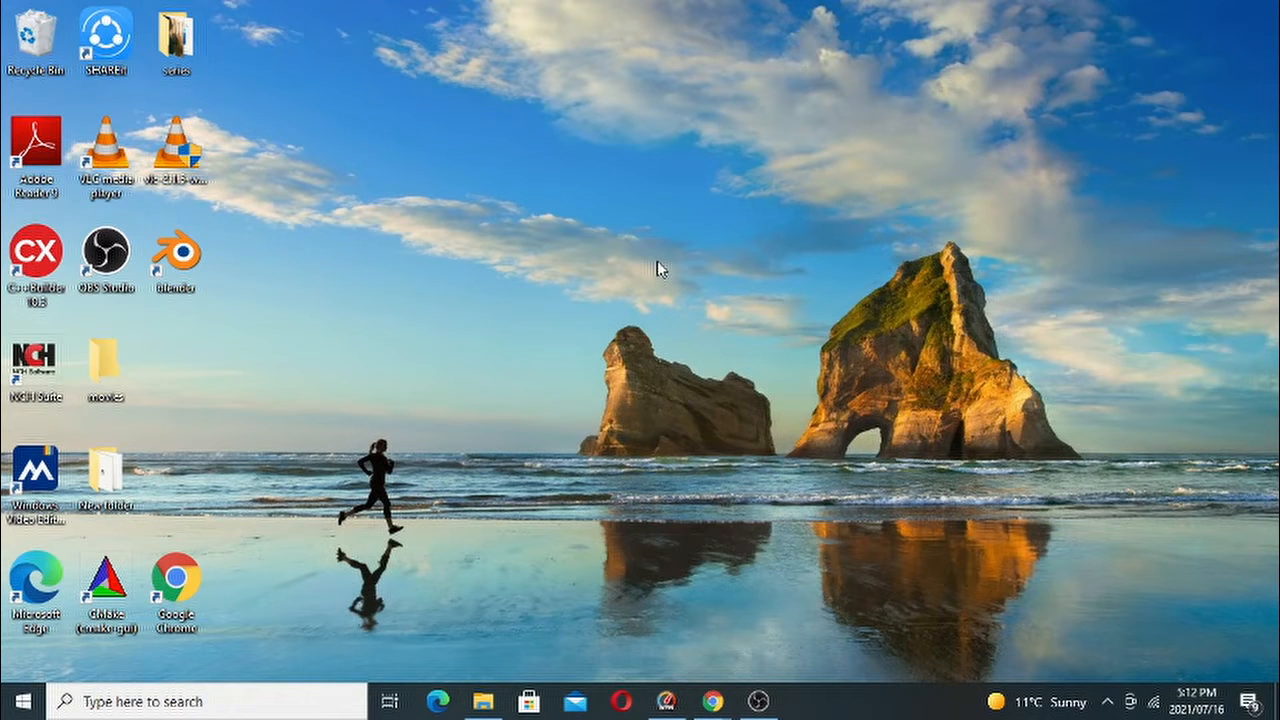
mouse_move(580, 497)
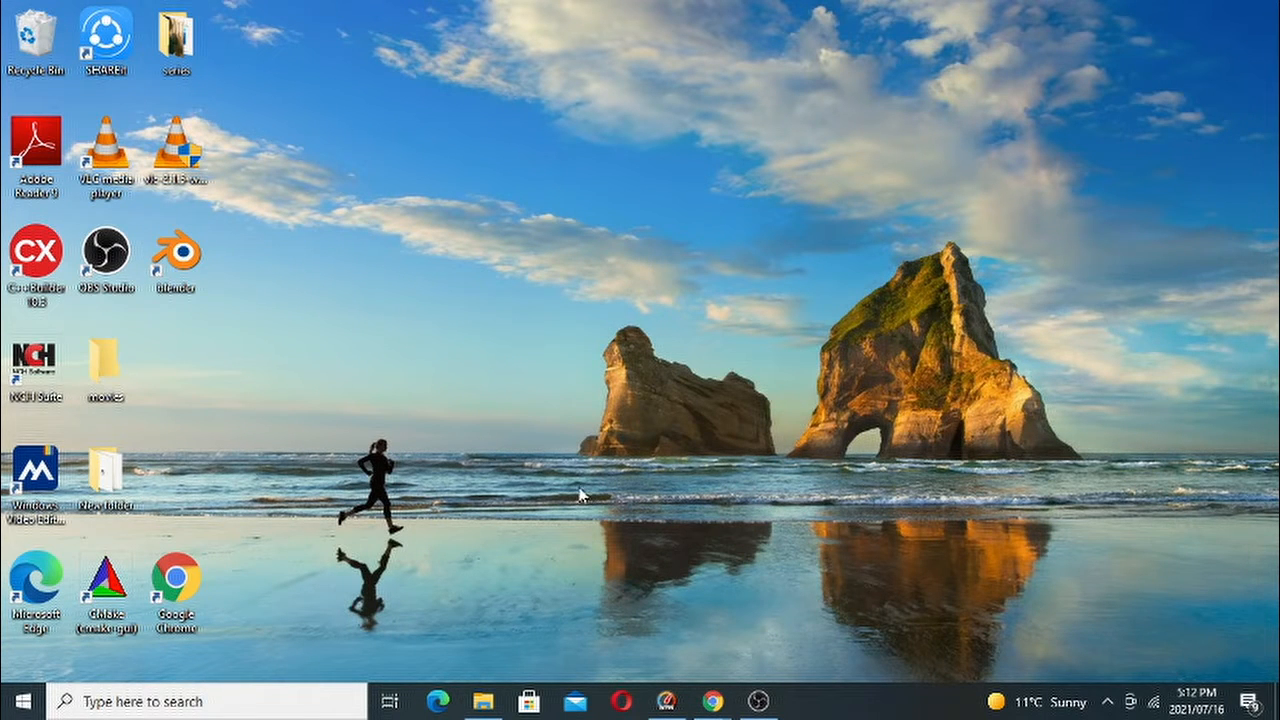
mouse_move(400, 513)
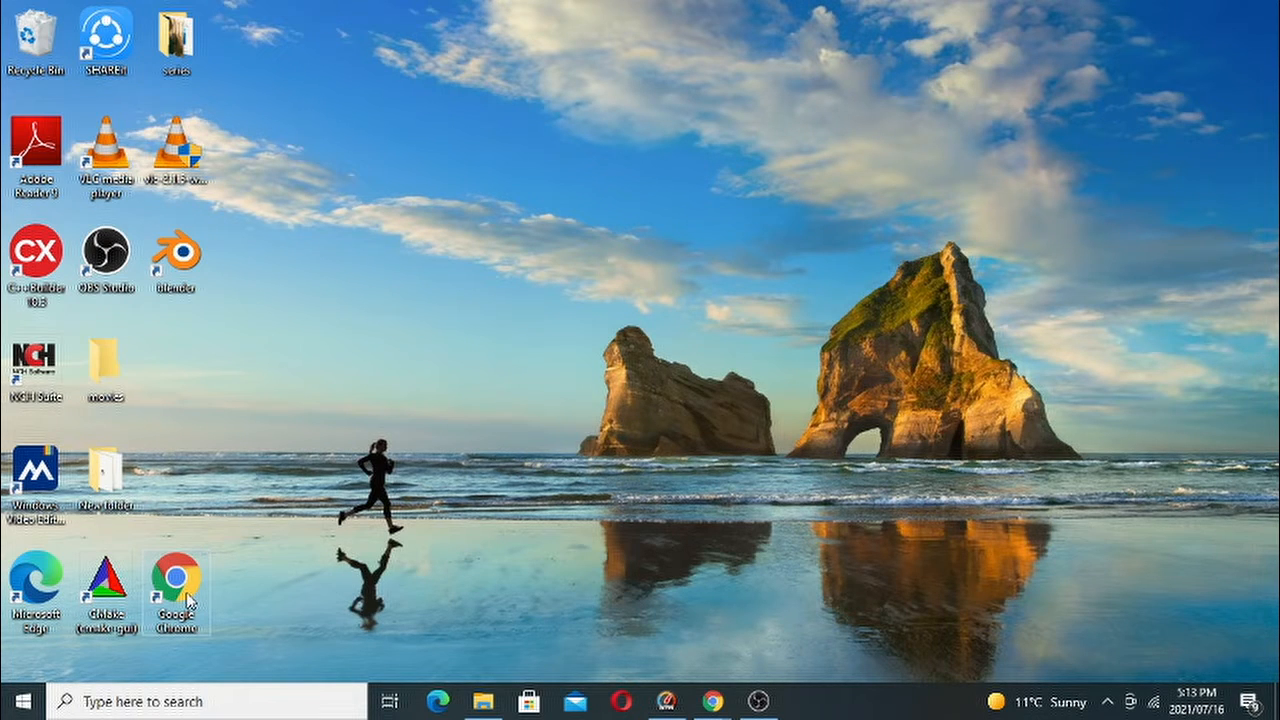
Step: Launch Chrome full-screen and search Google for 'amazon associates login' in a second tab
click(176, 580)
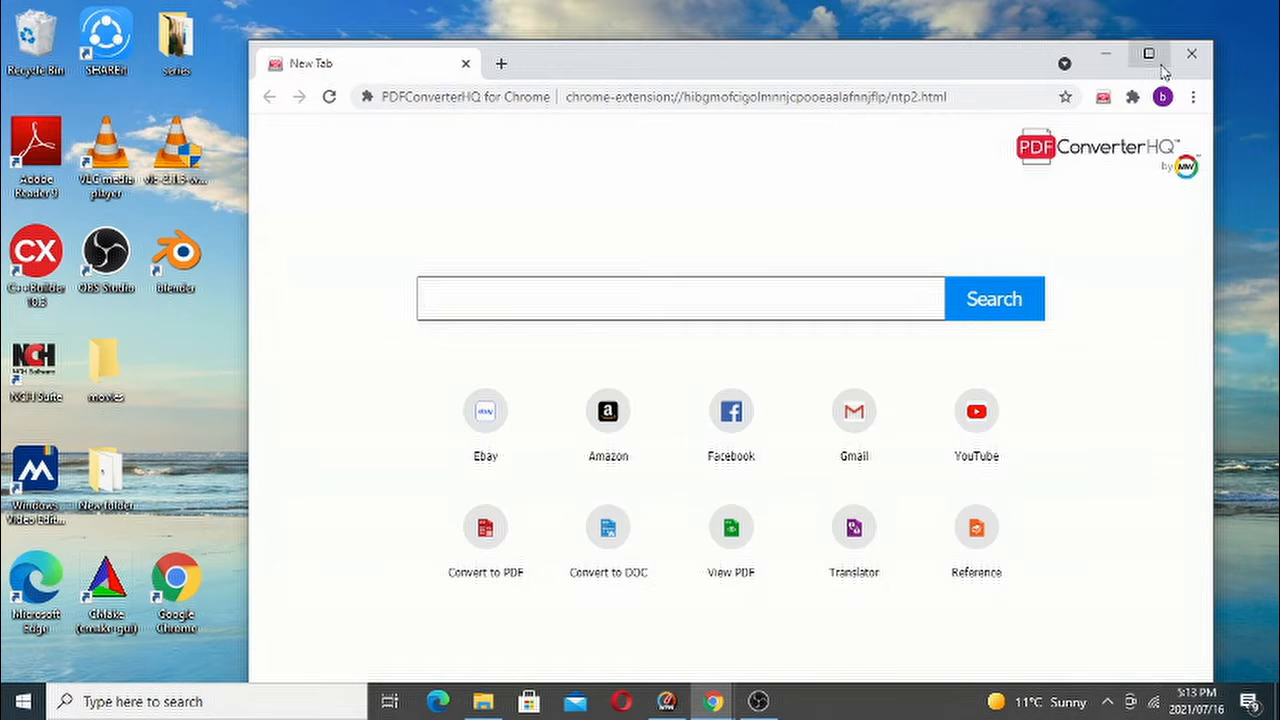
click(1148, 53)
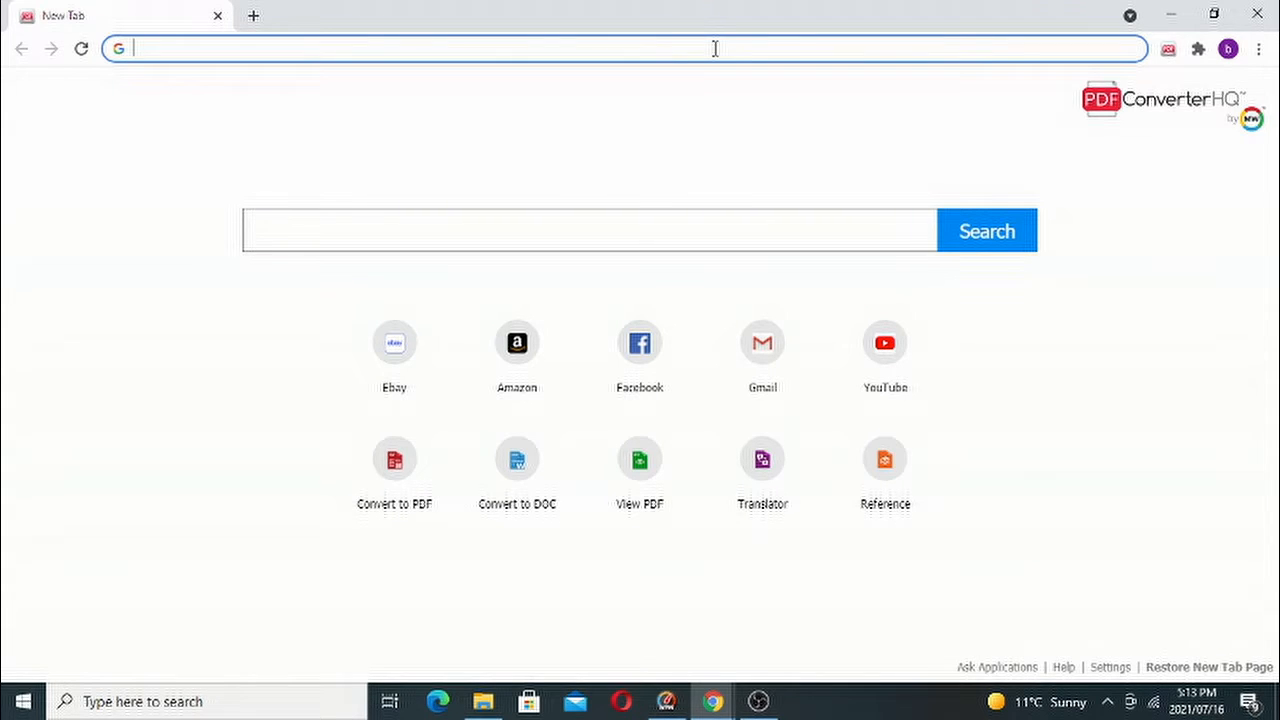
mouse_move(517, 350)
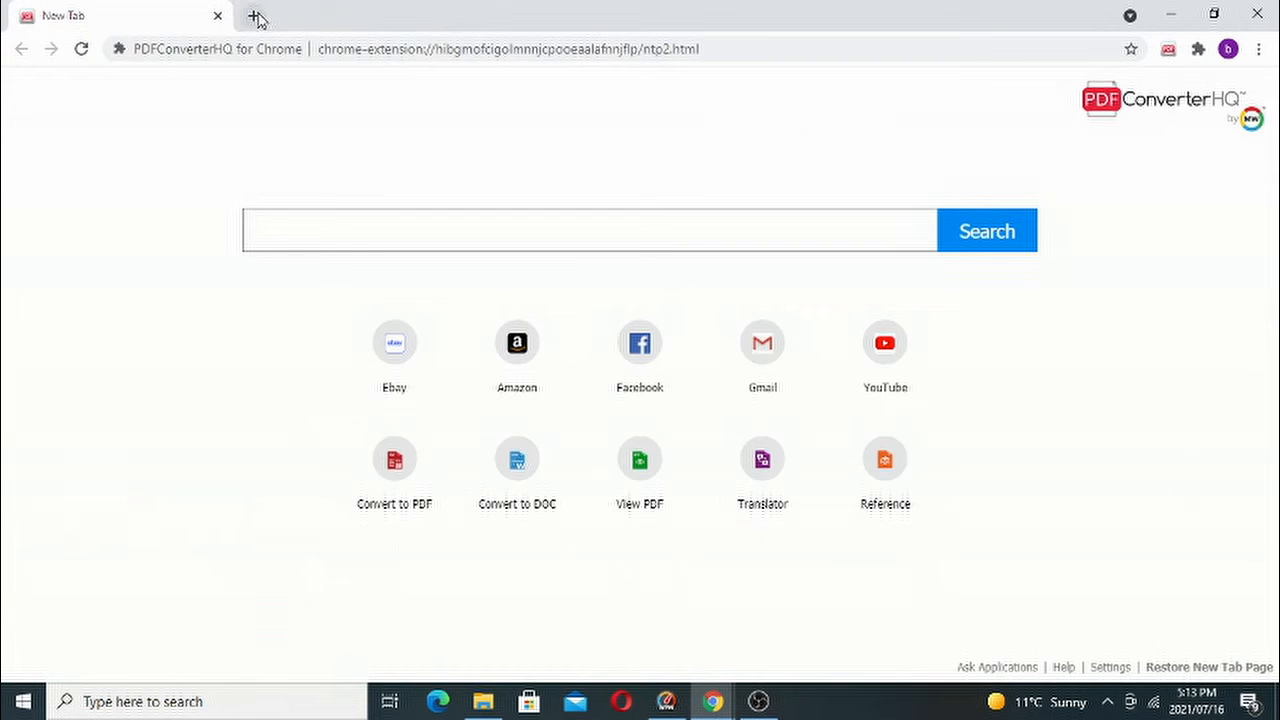
click(257, 16)
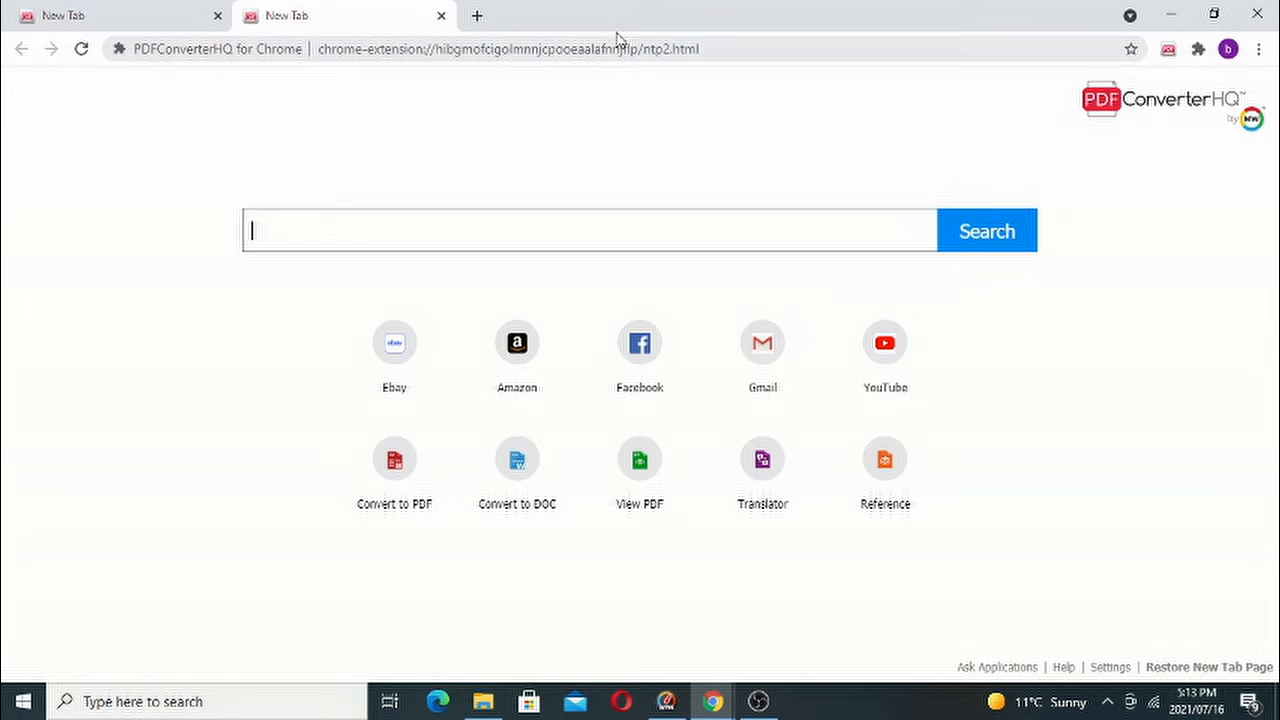
click(640, 48)
text(amazon)
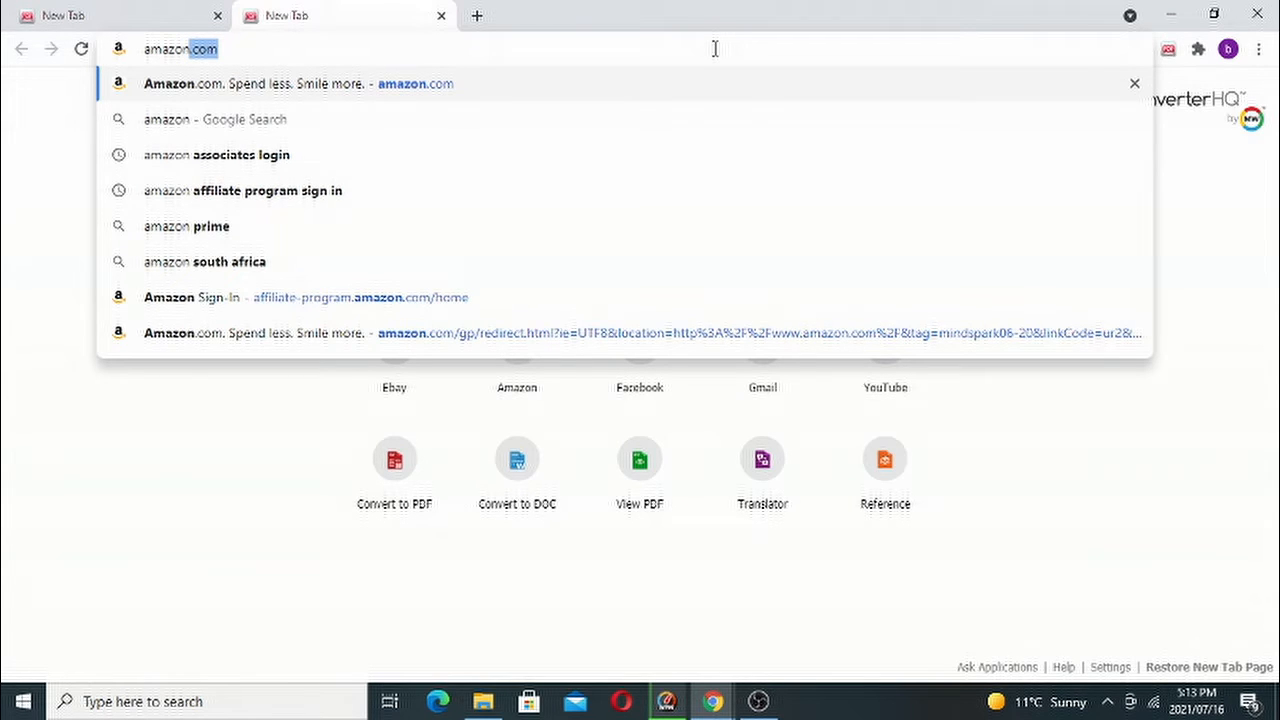
mouse_move(290, 90)
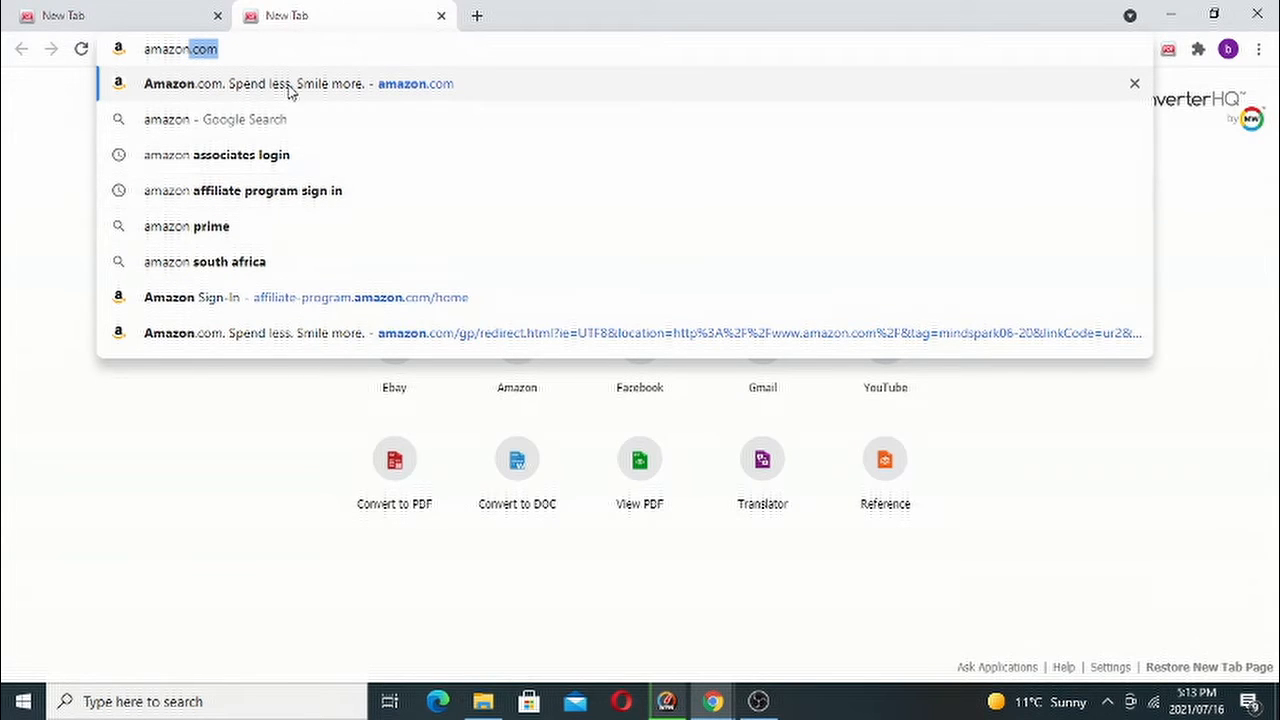
click(216, 154)
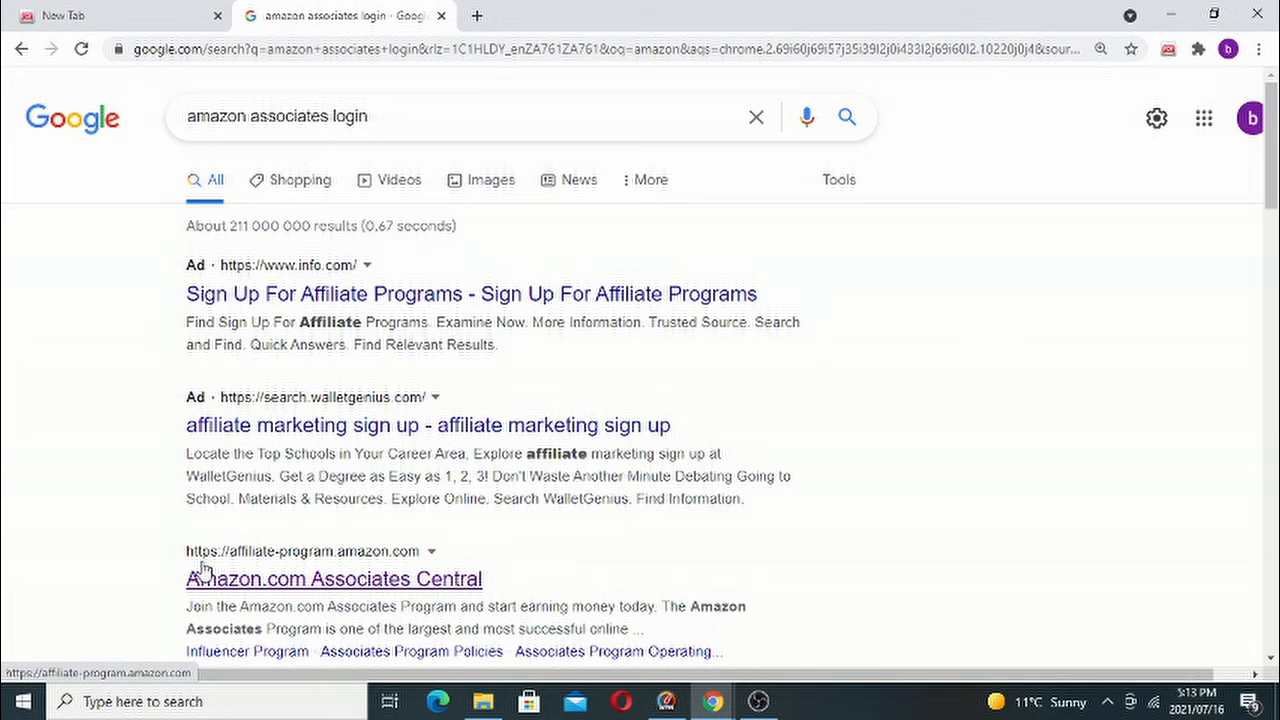
Step: Open Amazon.com Associates Central and scroll the home page down to the recommended products
click(333, 578)
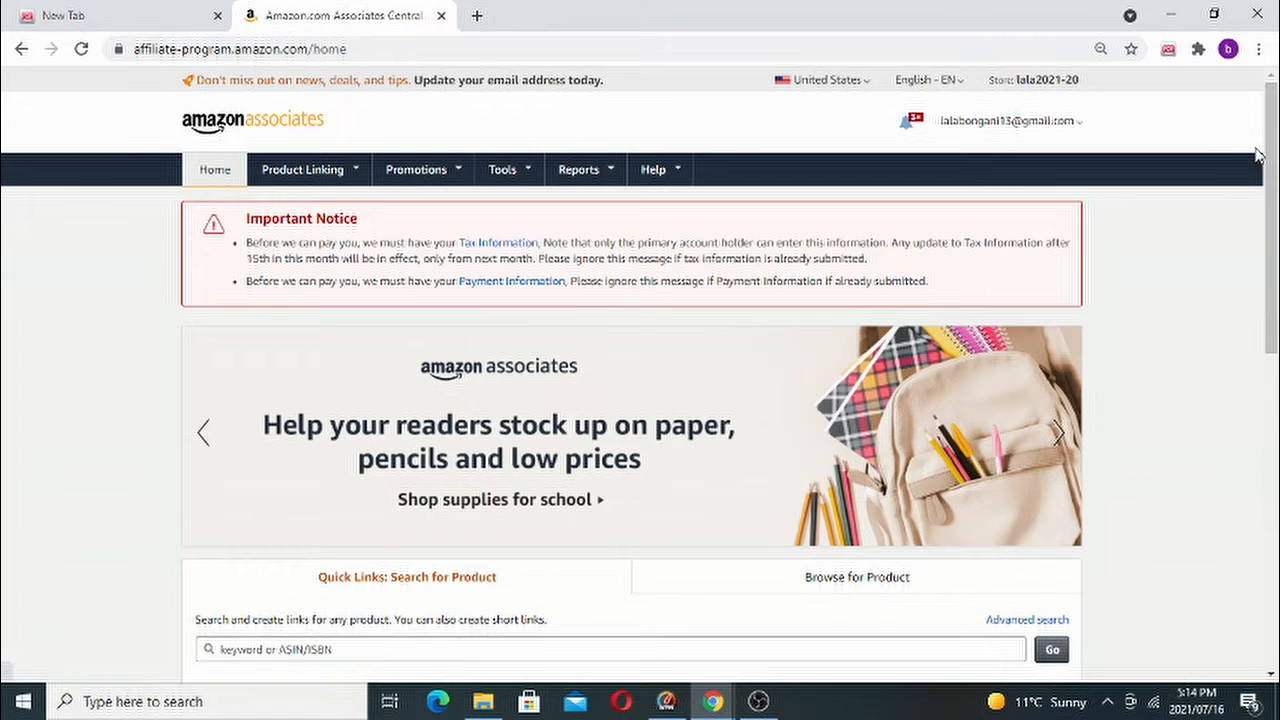
scroll(down, 3)
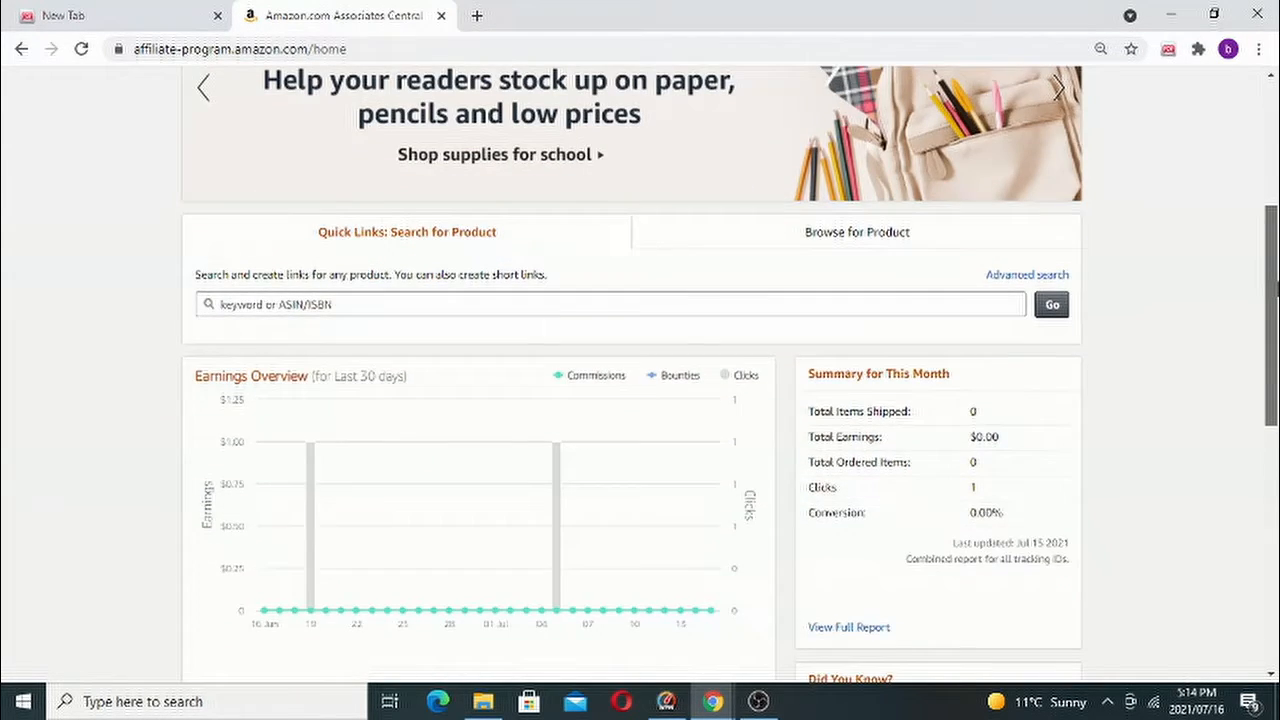
scroll(down, 3)
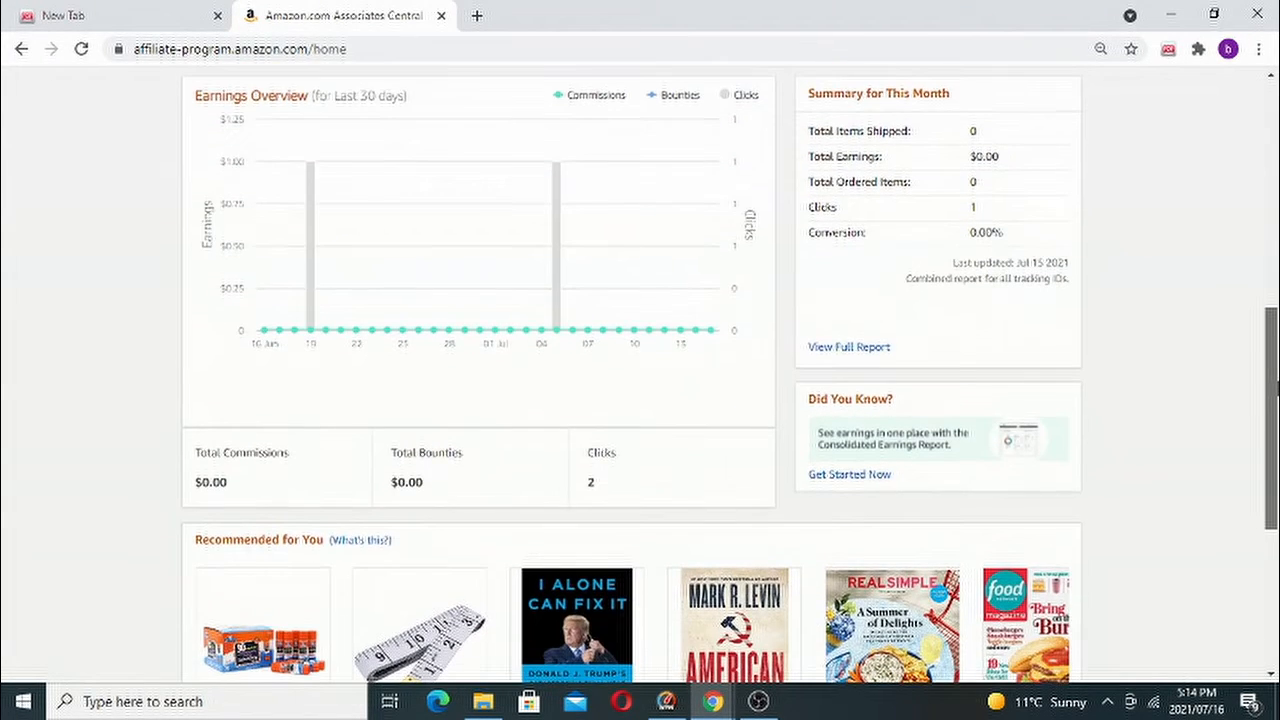
scroll(down, 3)
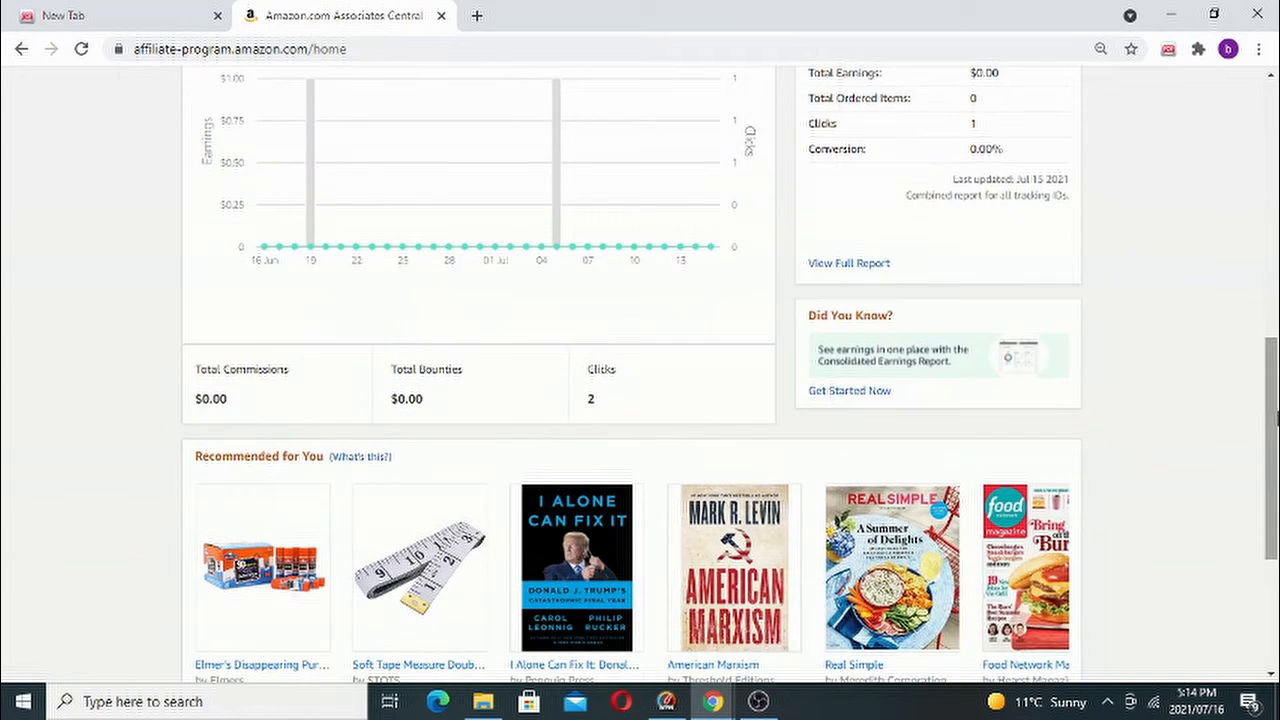
mouse_move(327, 246)
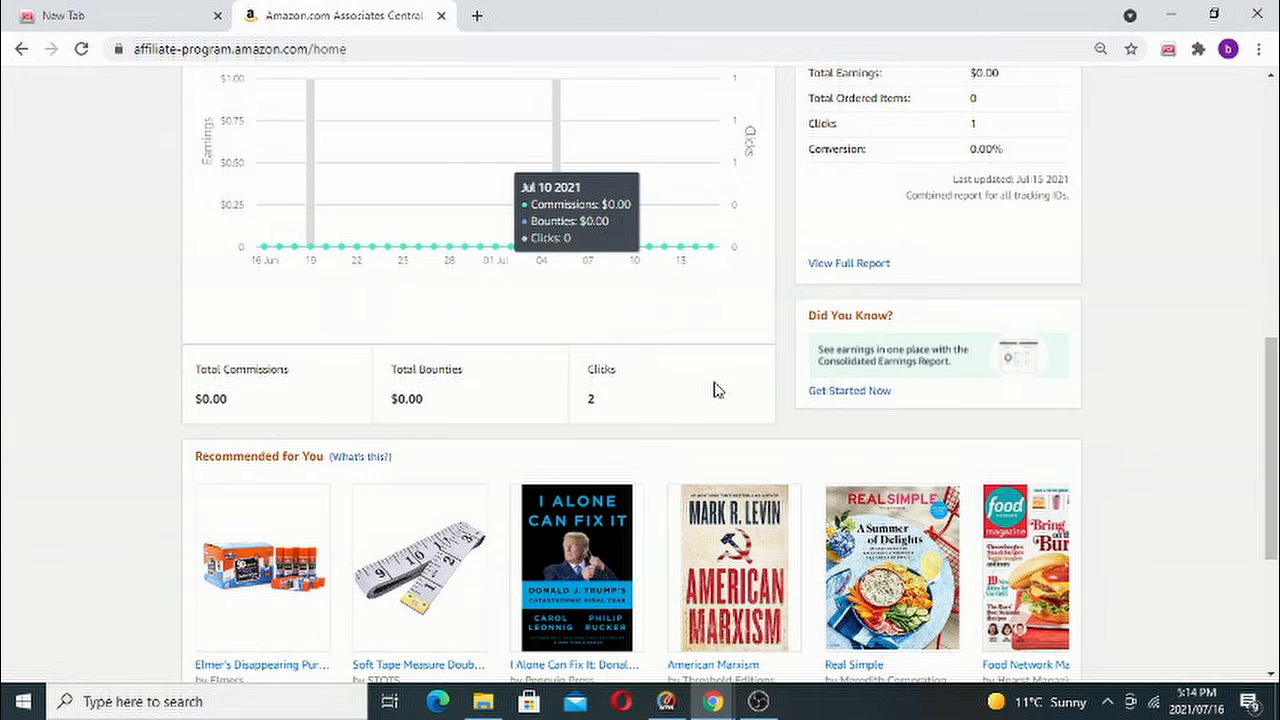
mouse_move(717, 388)
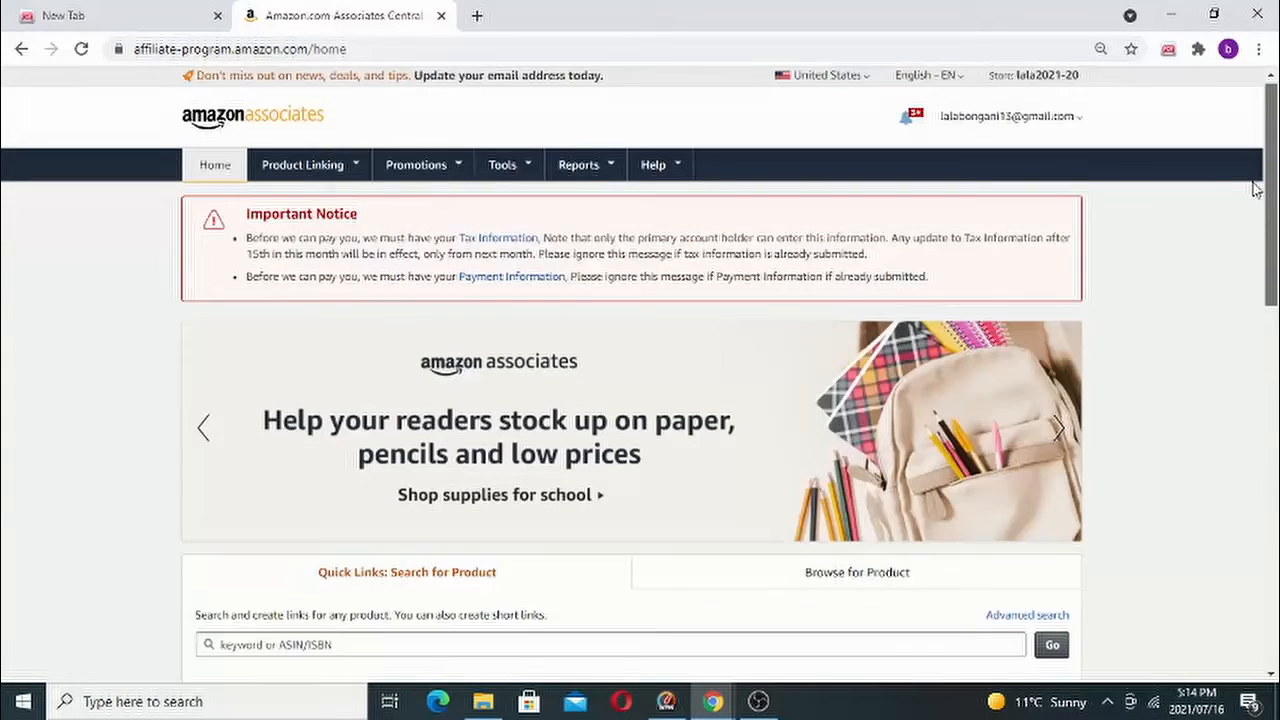
click(302, 164)
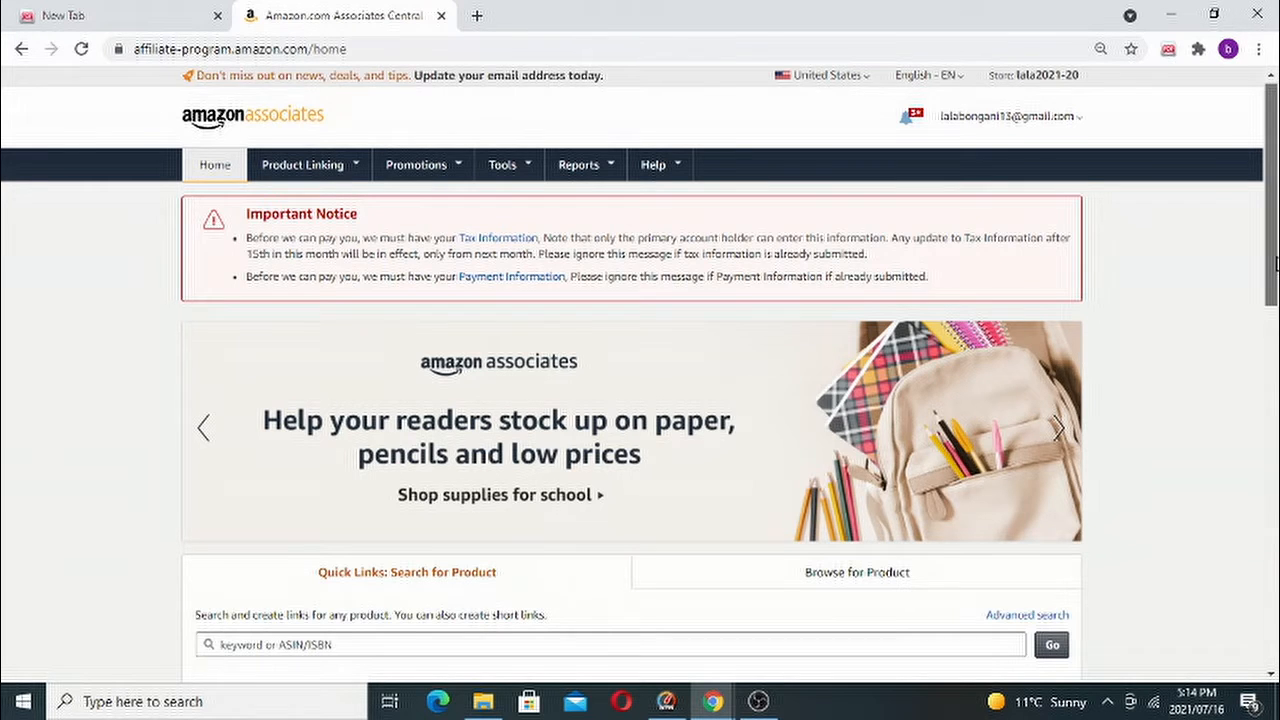
scroll(down, 3)
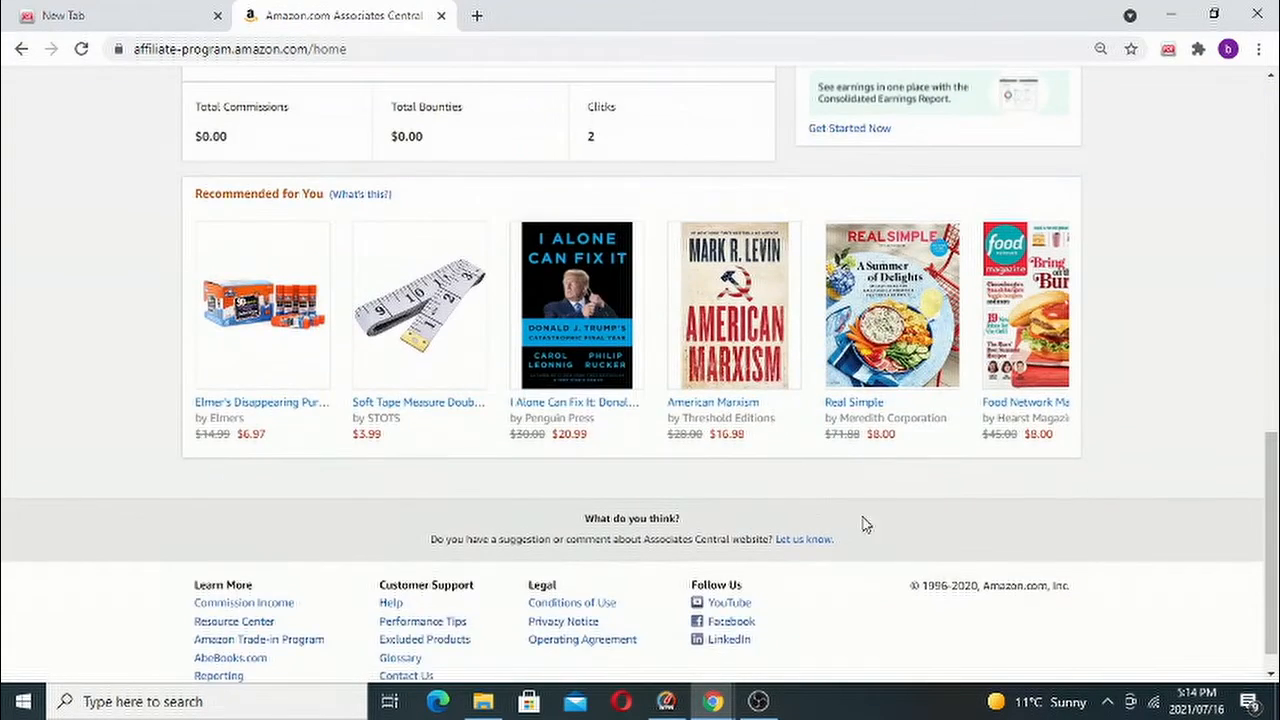
mouse_move(640, 294)
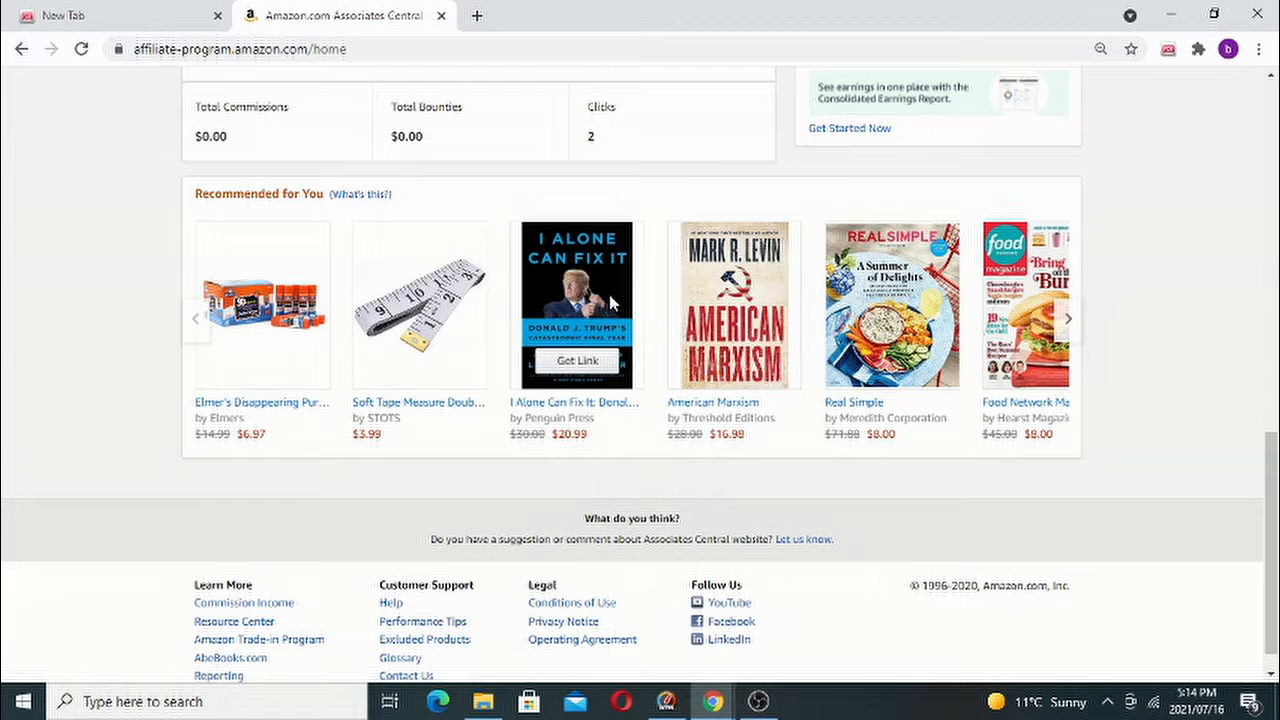
mouse_move(573, 438)
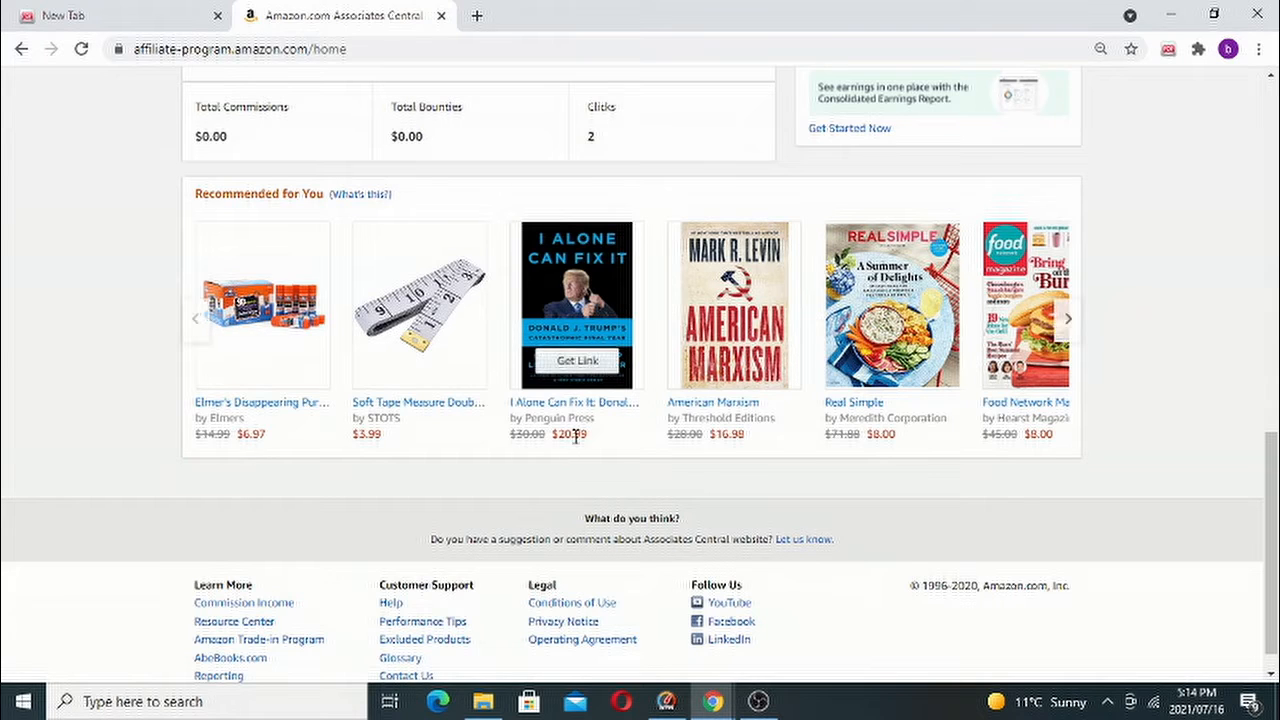
mouse_move(575, 360)
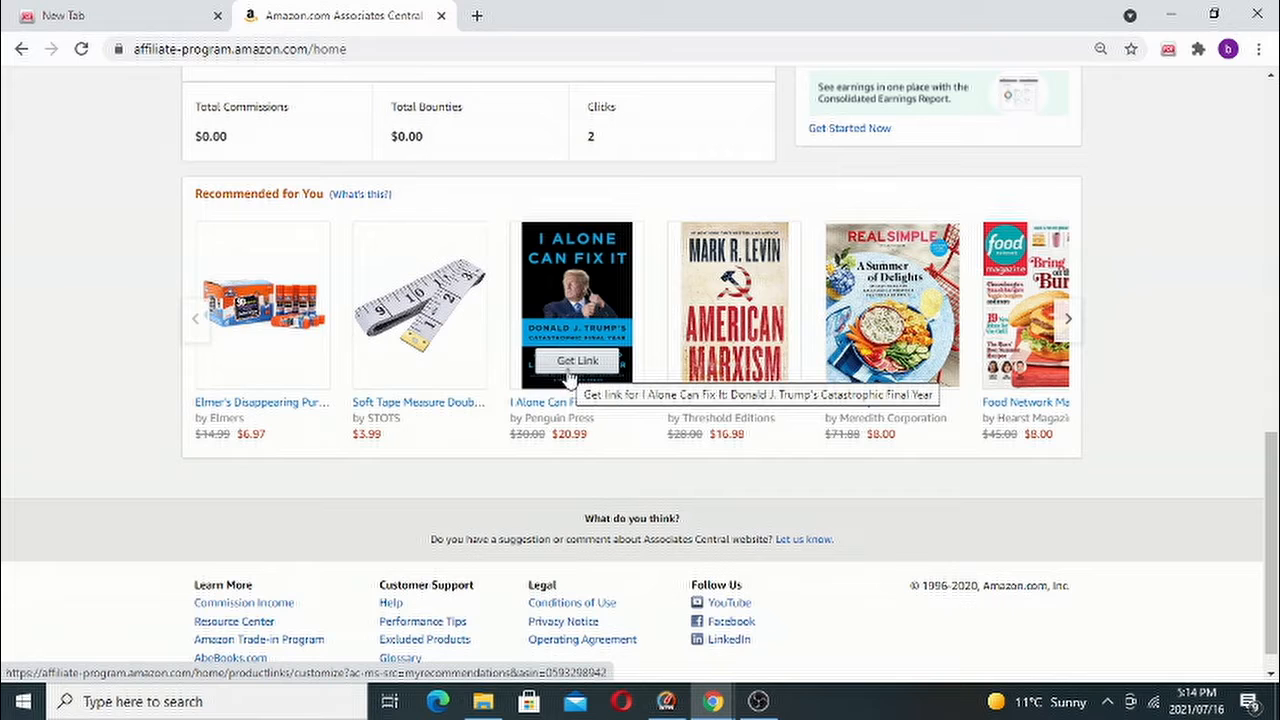
Step: Open the affiliate link builder for 'I Alone Can Fix It' and scroll through it
click(575, 361)
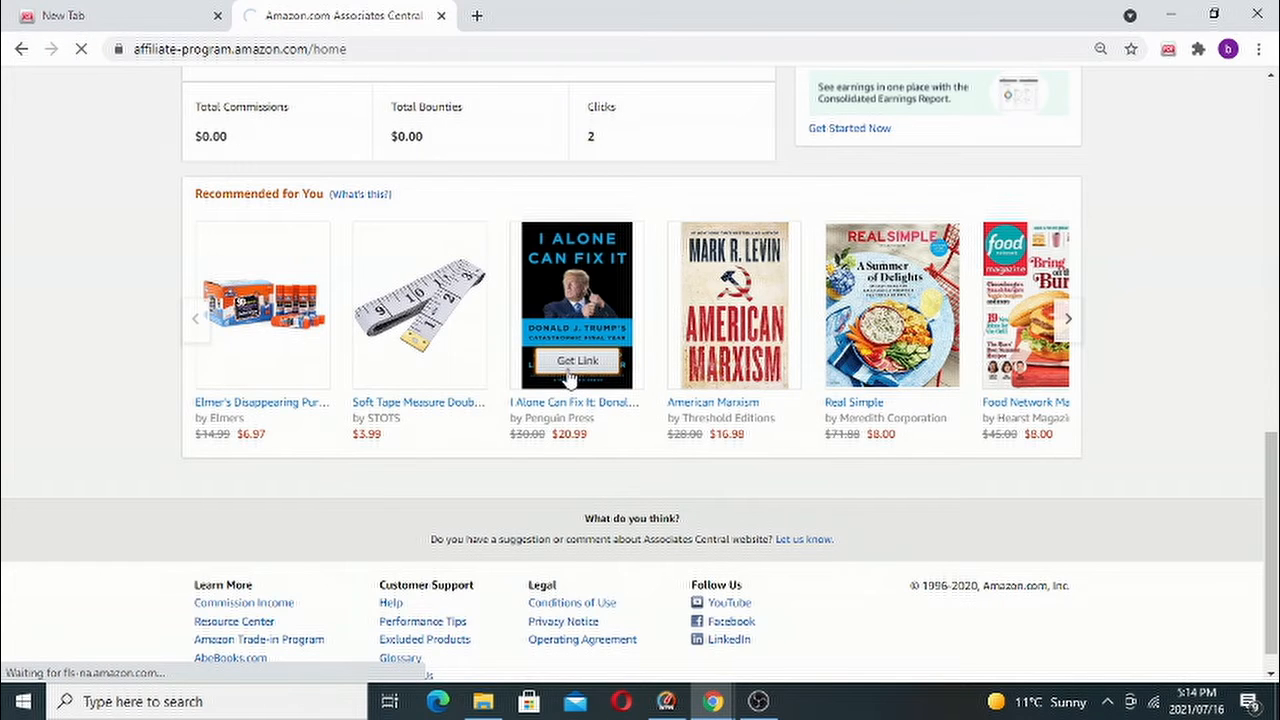
click(575, 360)
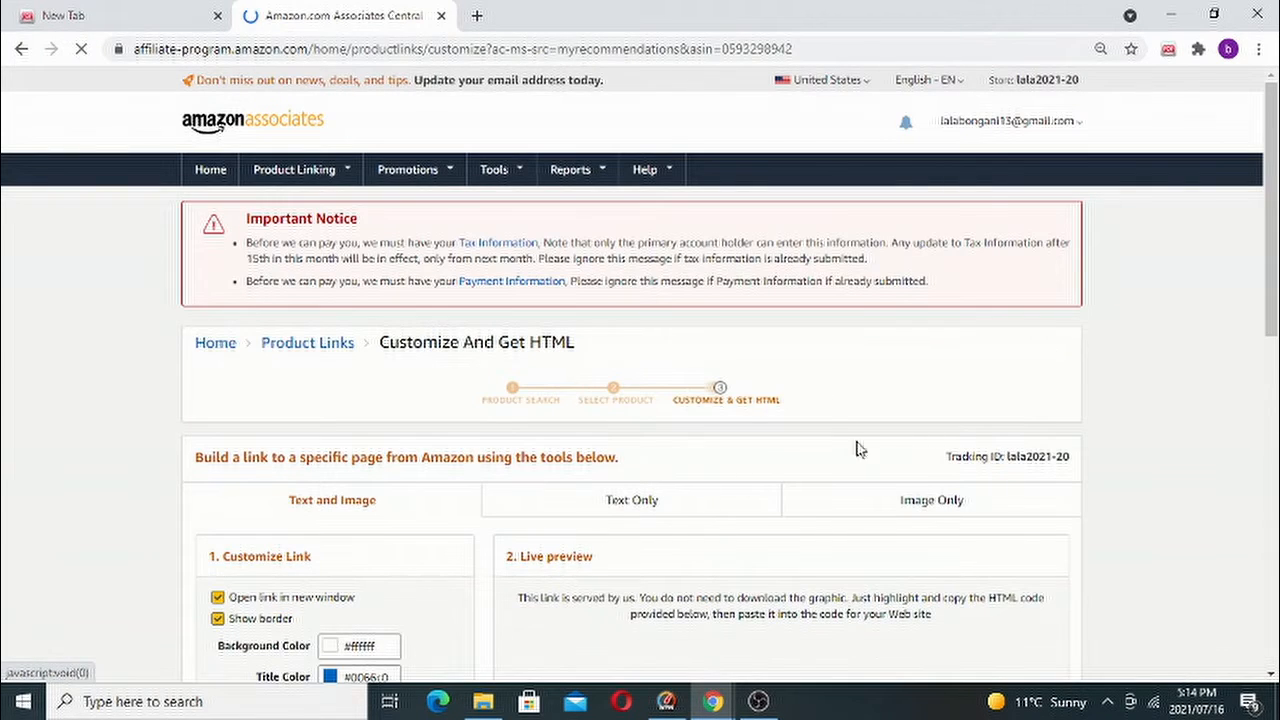
scroll(down, 3)
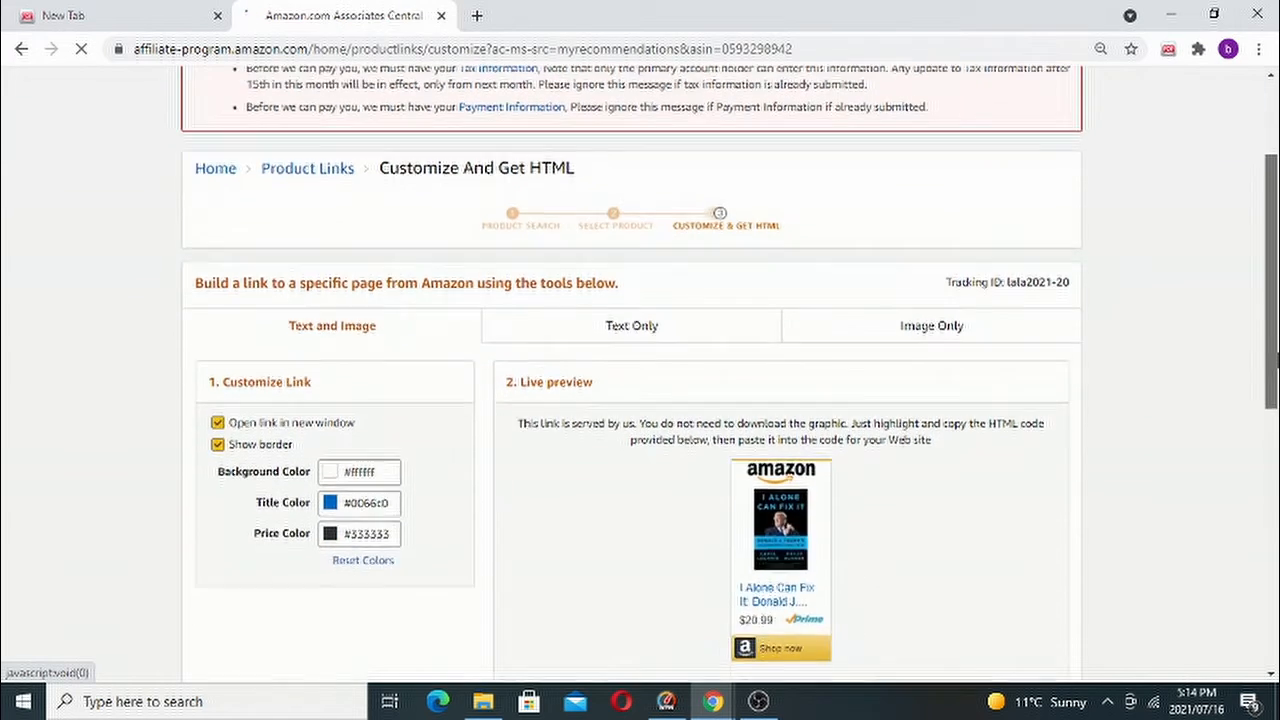
scroll(down, 3)
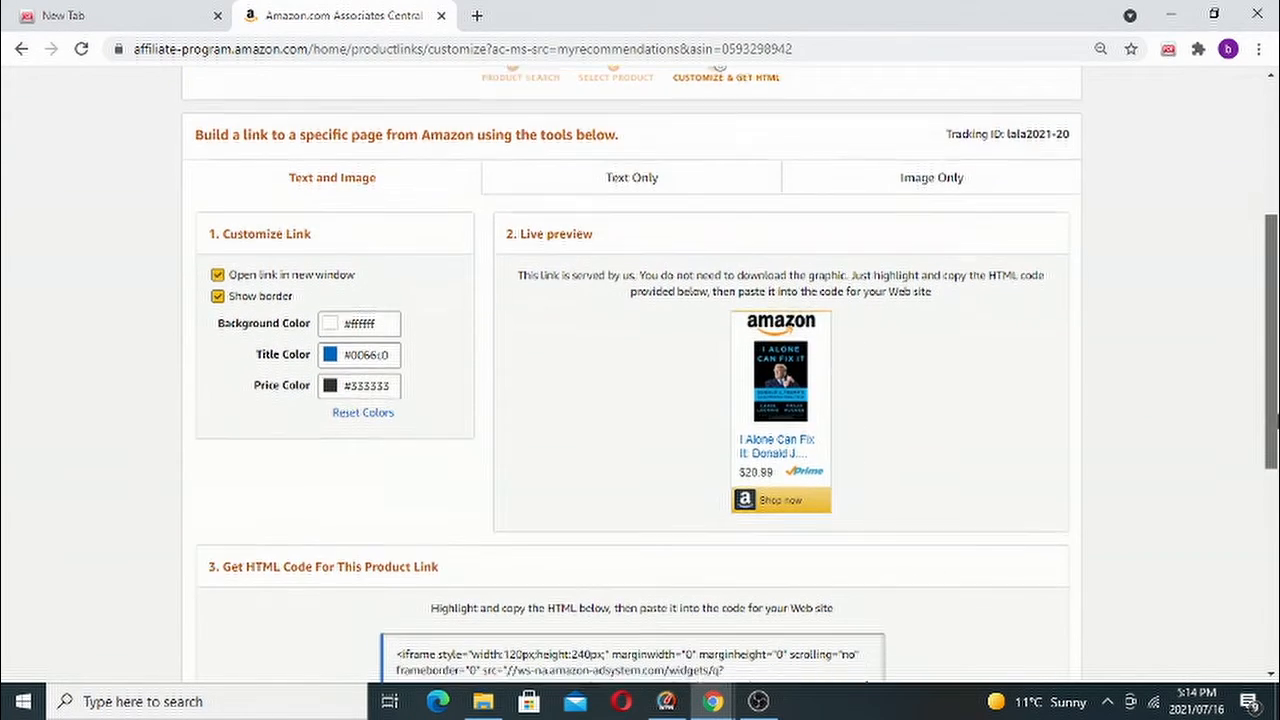
scroll(down, 3)
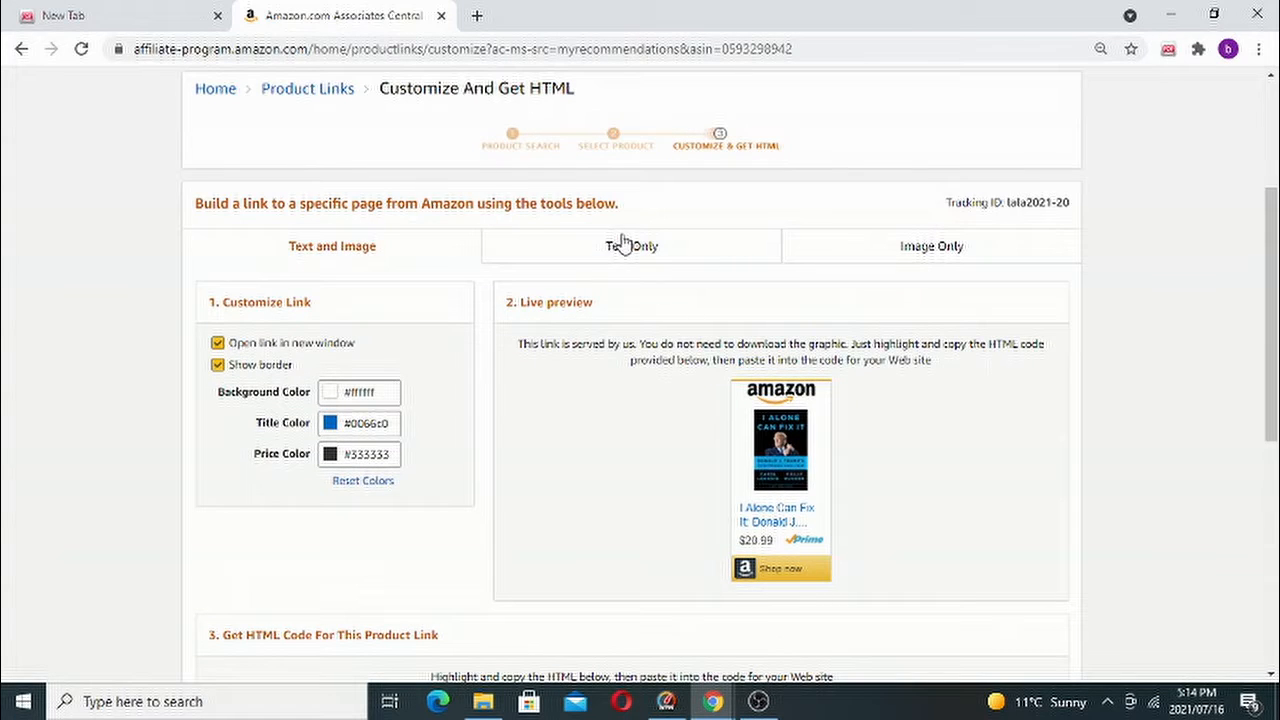
scroll(down, 3)
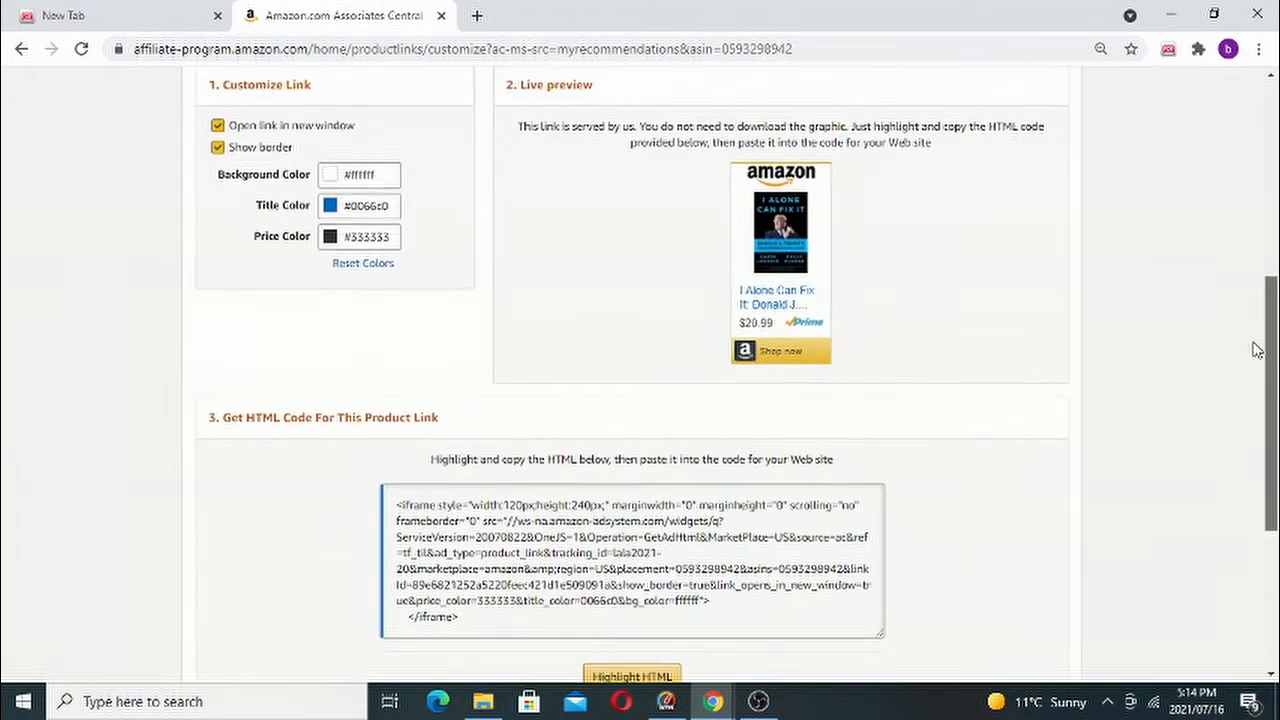
scroll(down, 3)
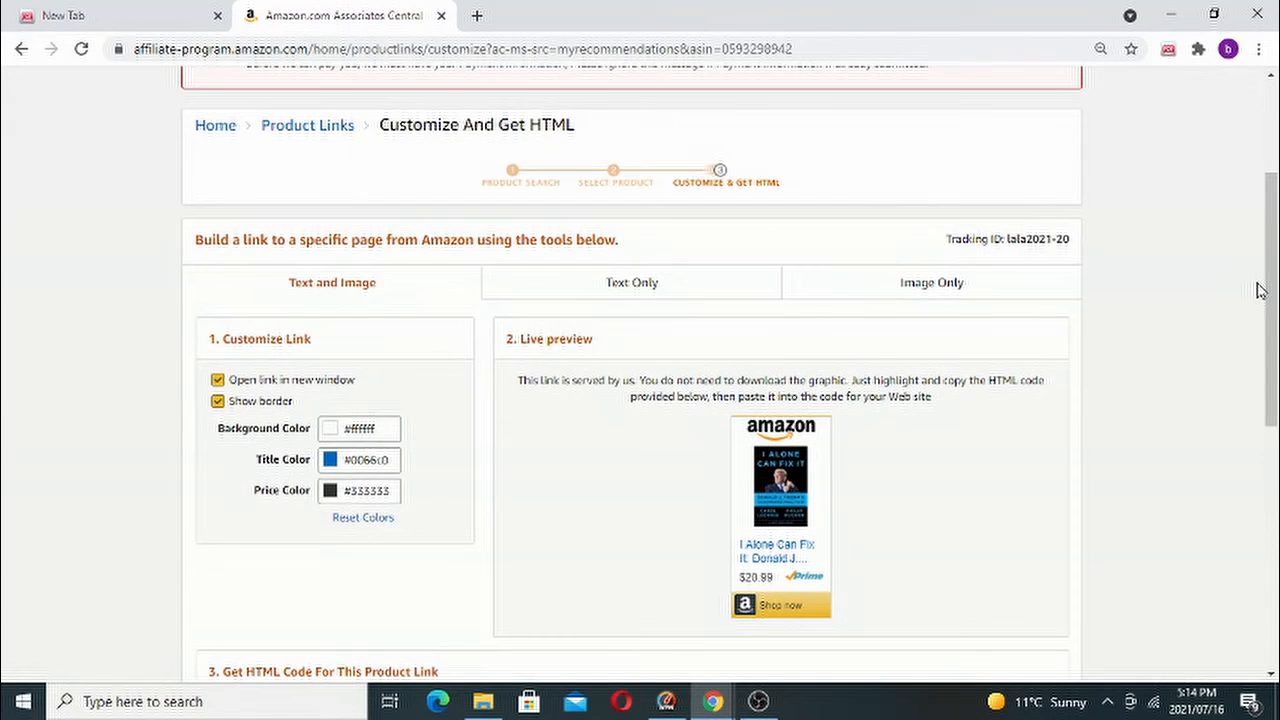
mouse_move(635, 178)
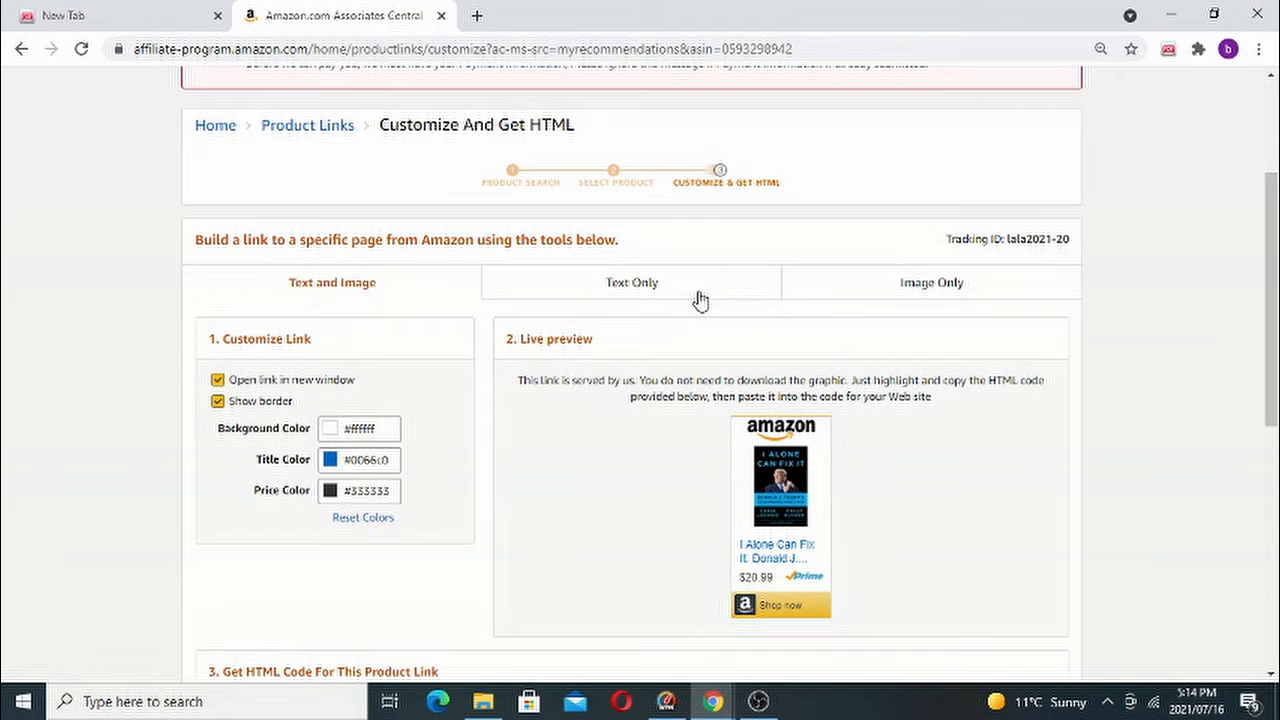
Step: Try the image-only format, then set the link to Text Only with a short amzn.to link
click(931, 282)
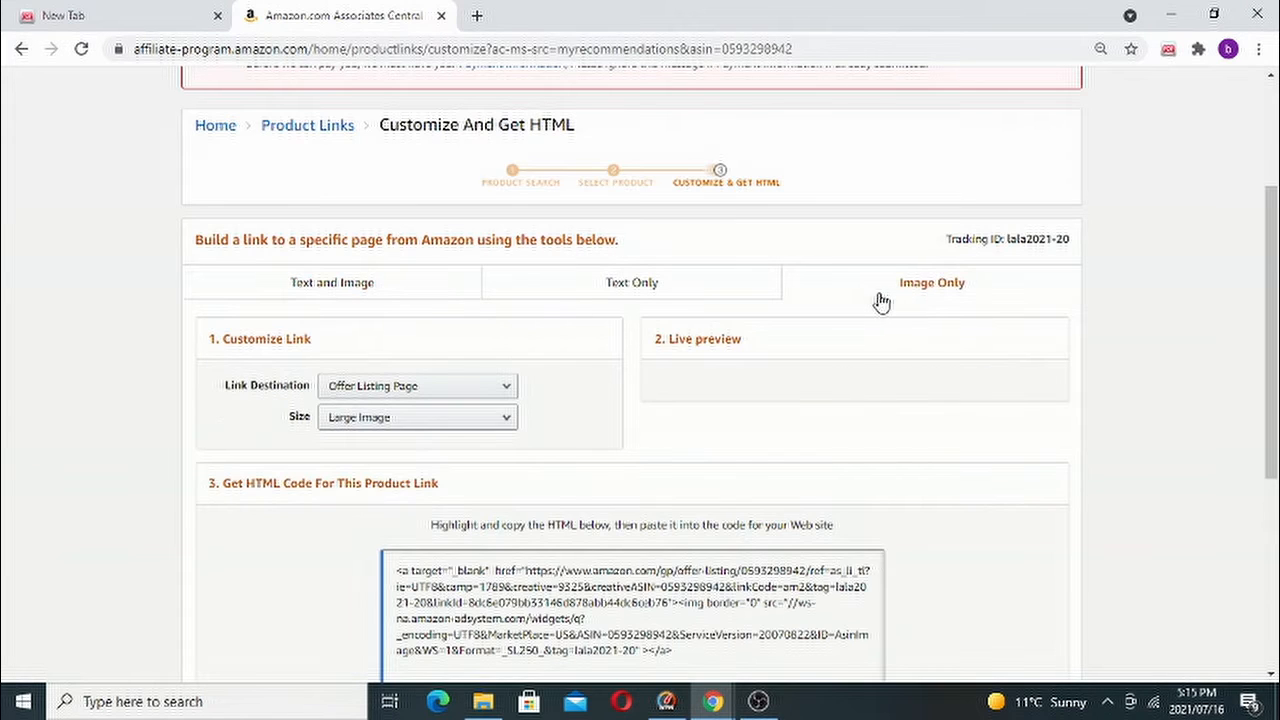
click(331, 282)
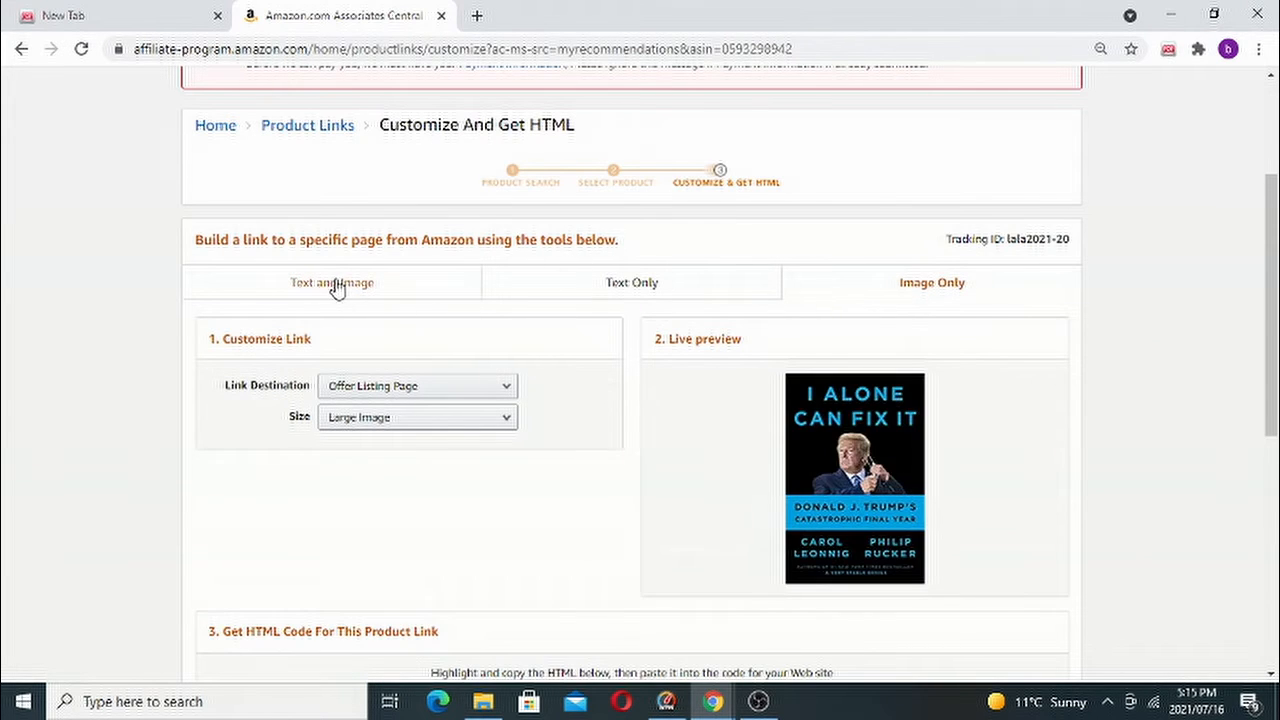
click(331, 282)
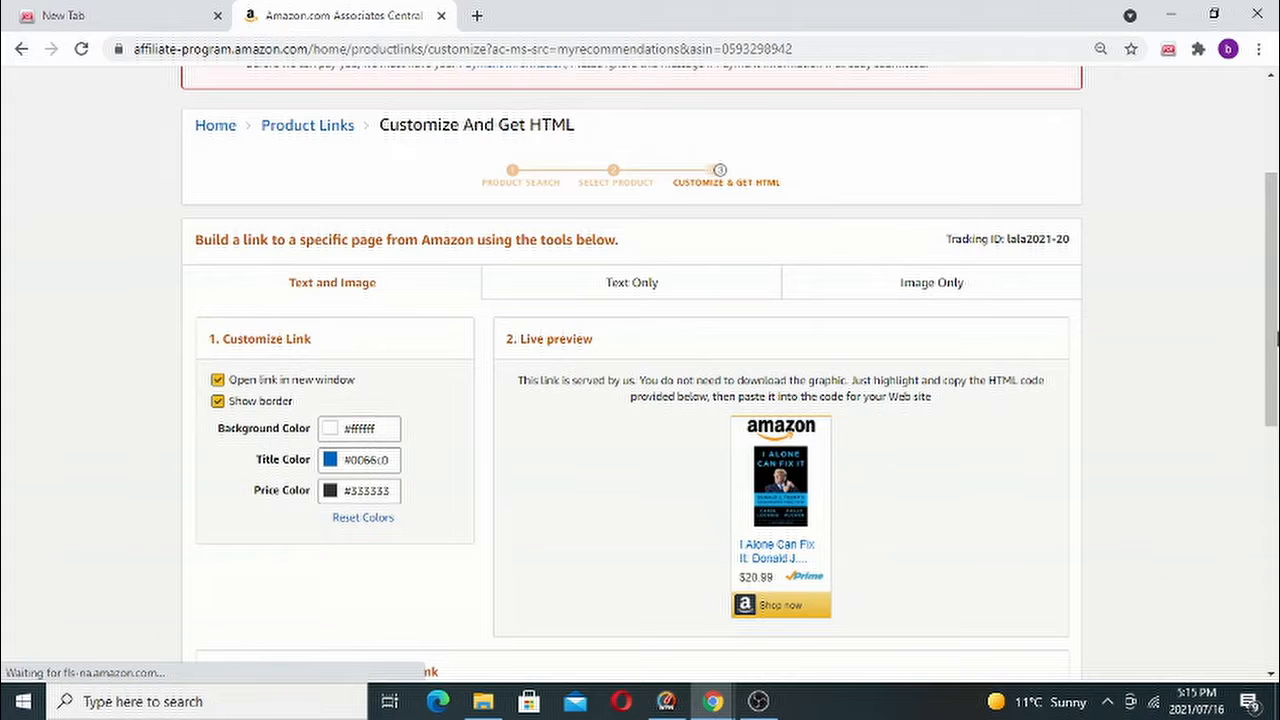
scroll(down, 3)
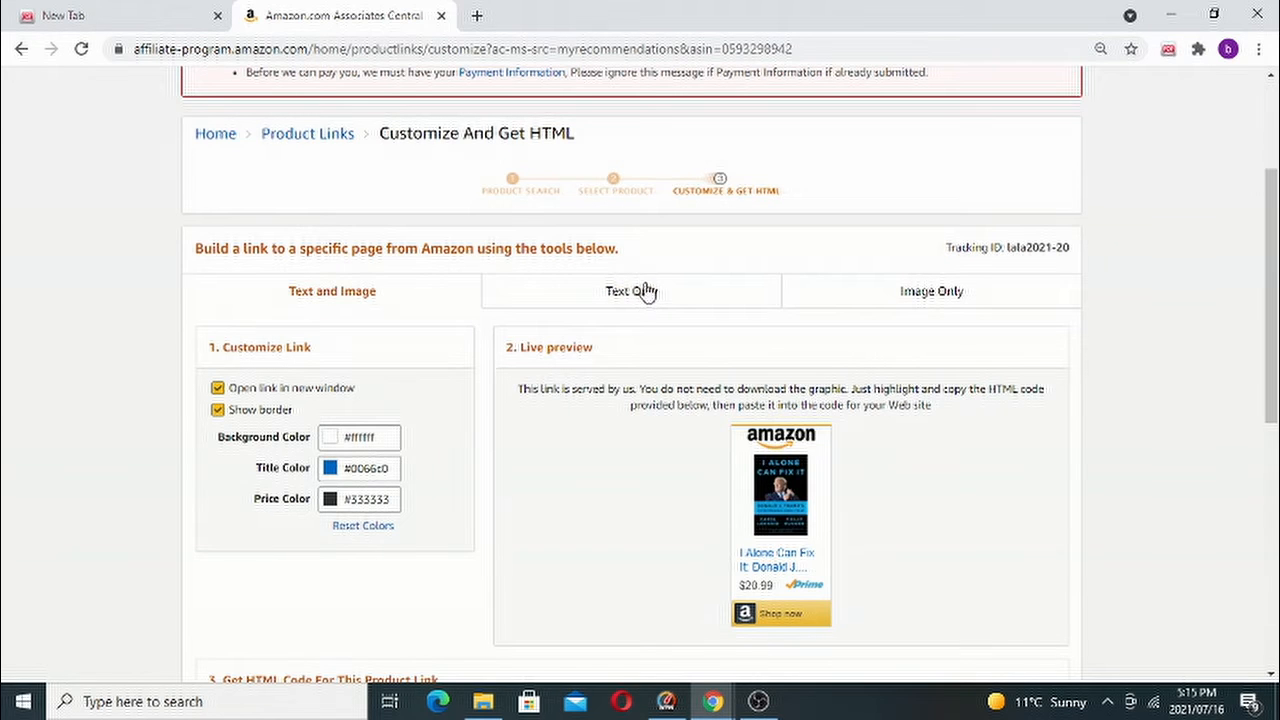
click(631, 291)
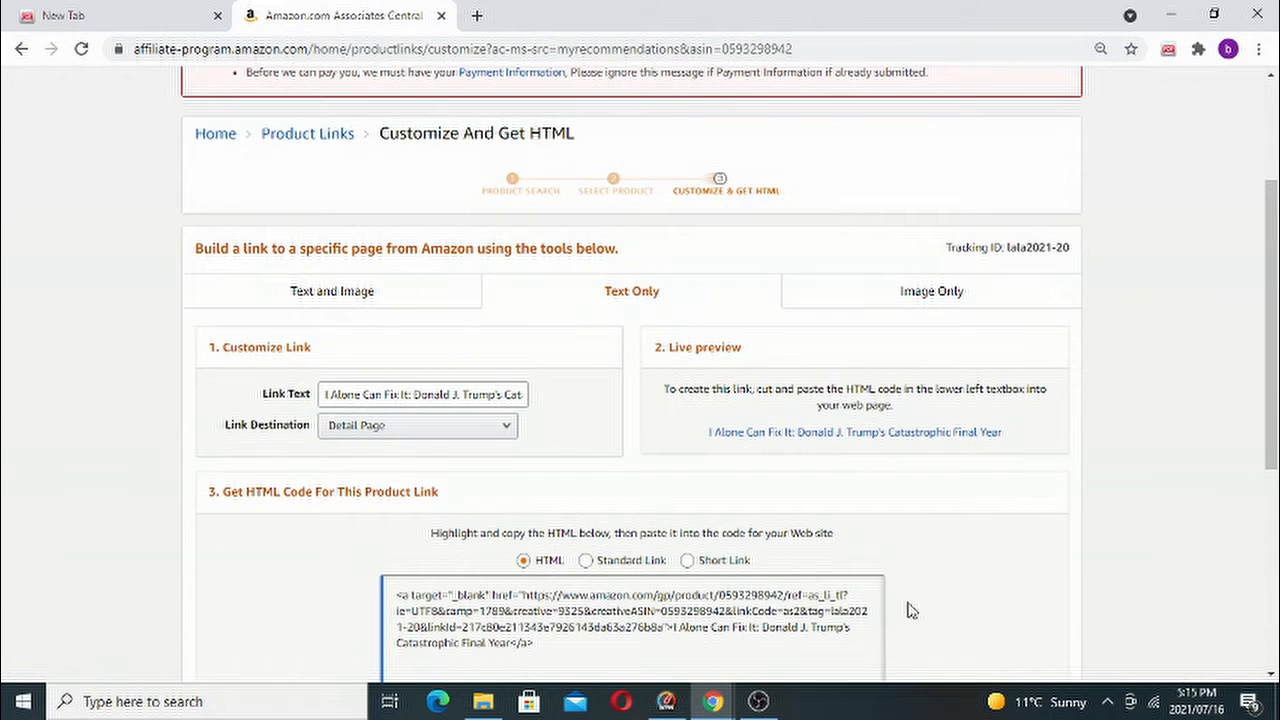
scroll(down, 3)
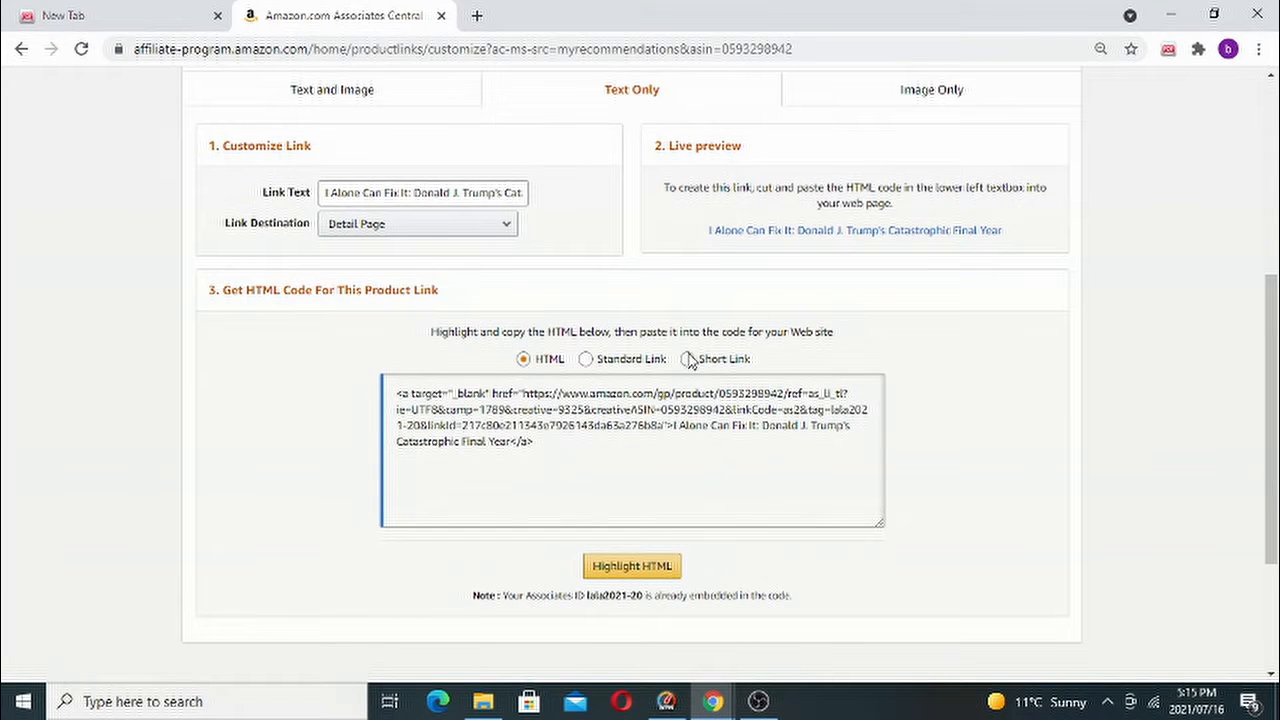
click(687, 358)
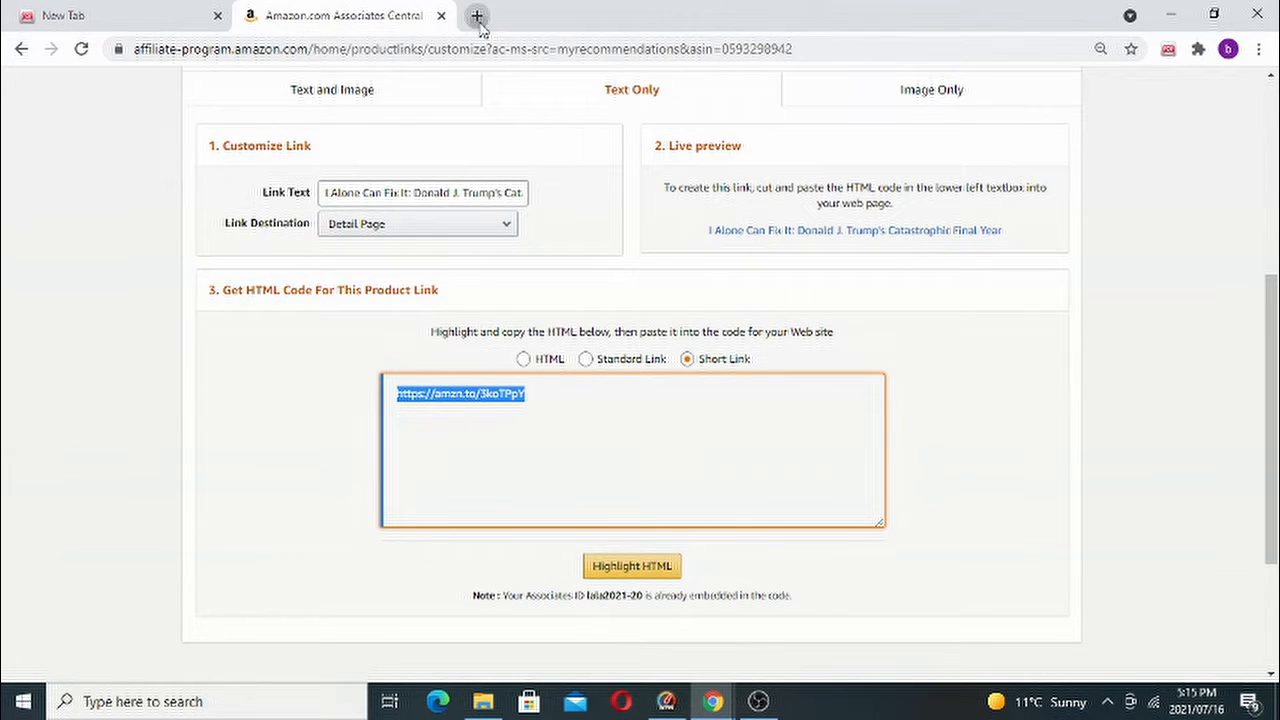
Step: Go to Facebook in a new tab and start creating a story
click(477, 15)
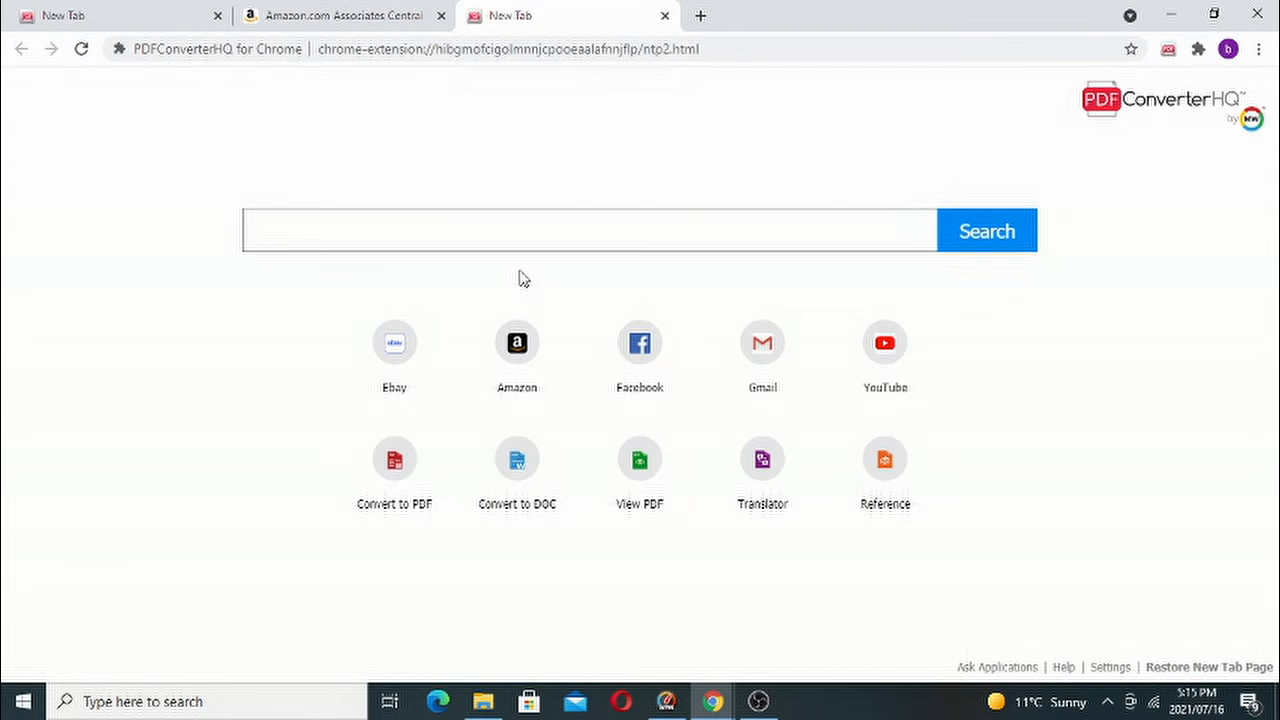
click(639, 342)
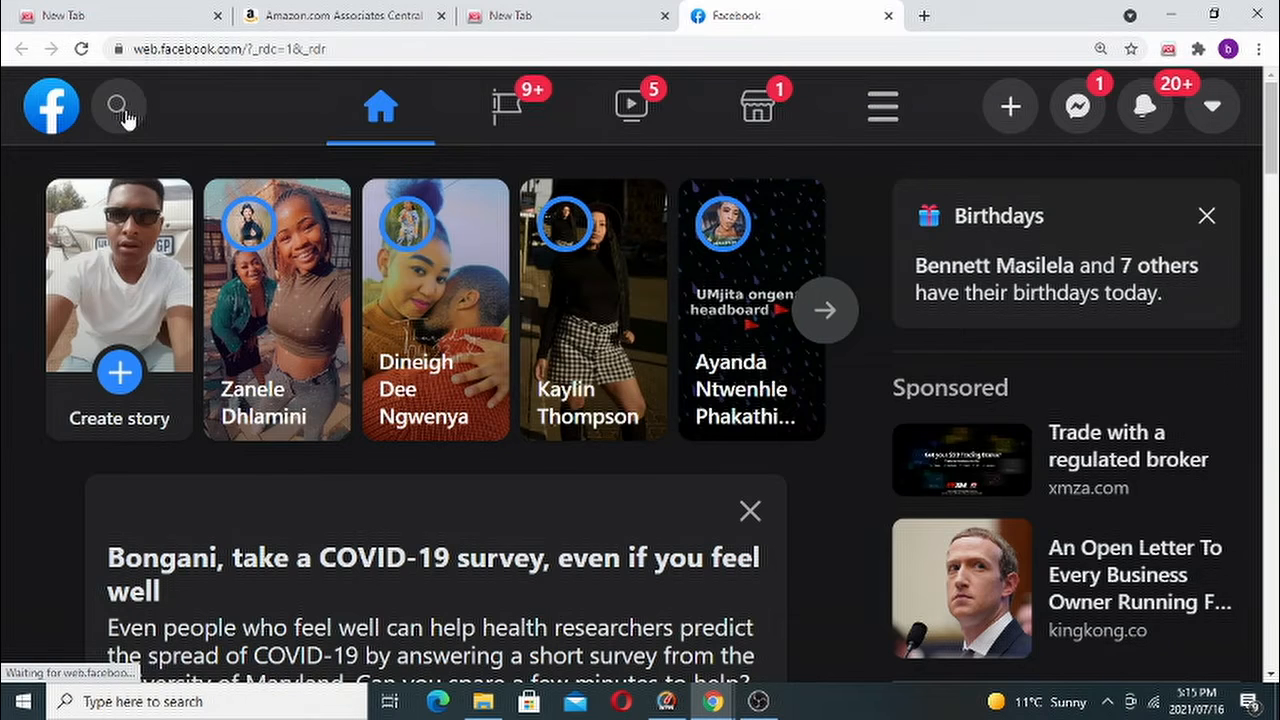
click(119, 106)
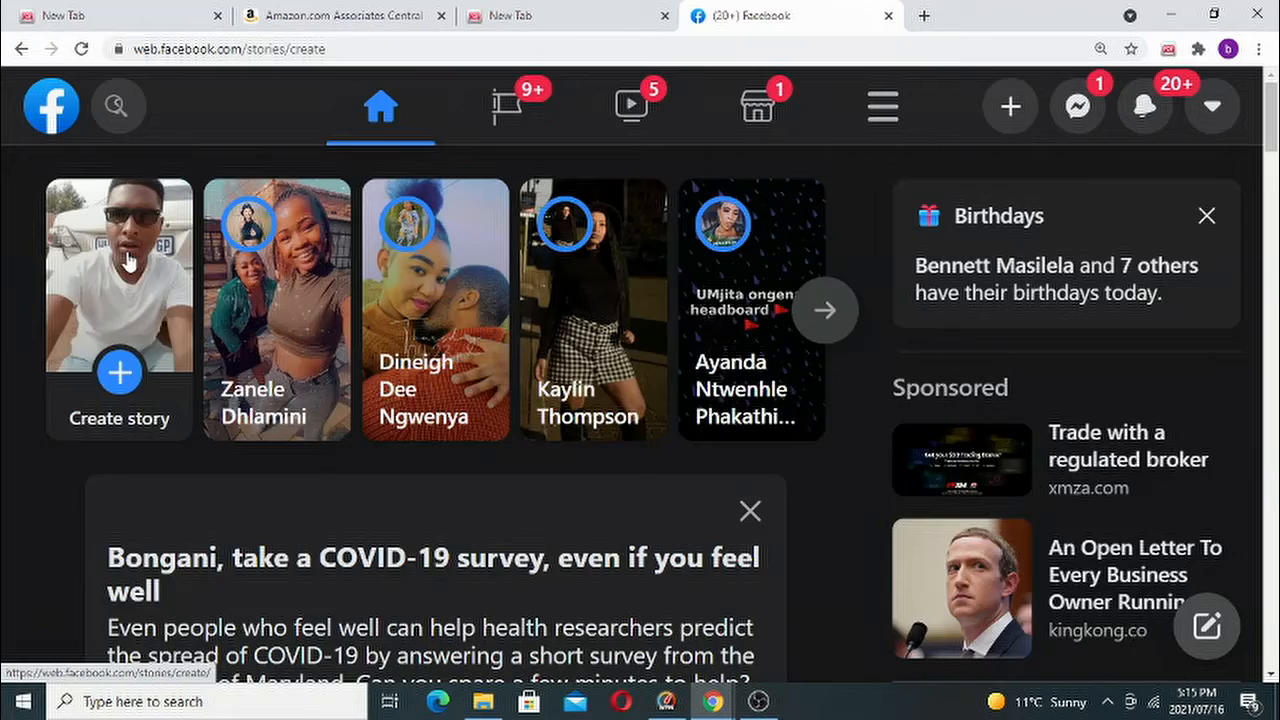
click(119, 290)
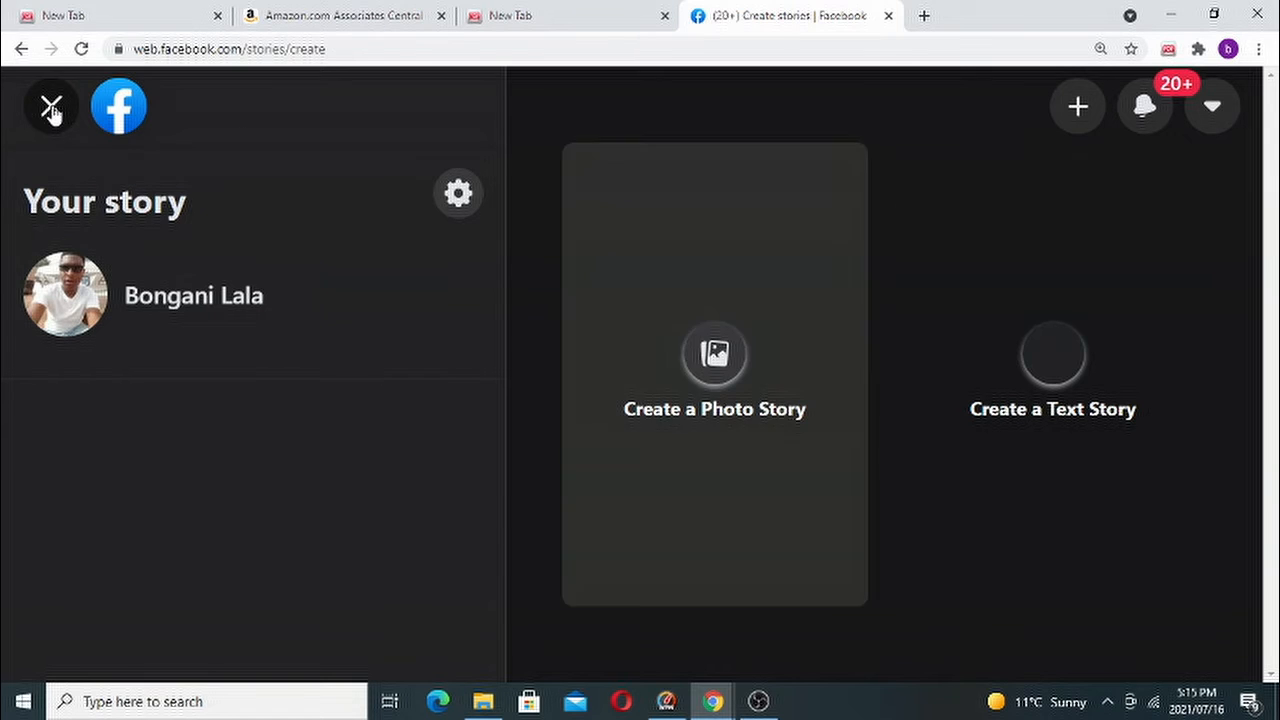
Step: Close the story page and scroll through the Eduvision academy group page
click(51, 106)
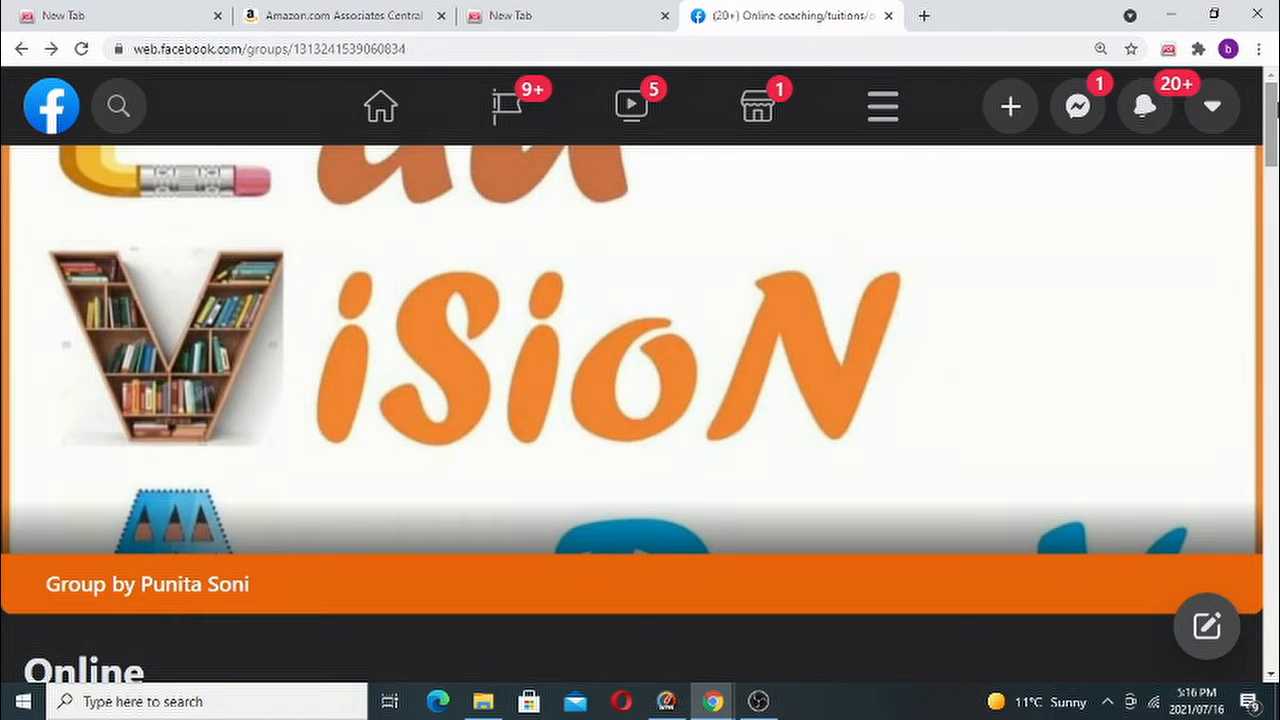
scroll(up, 3)
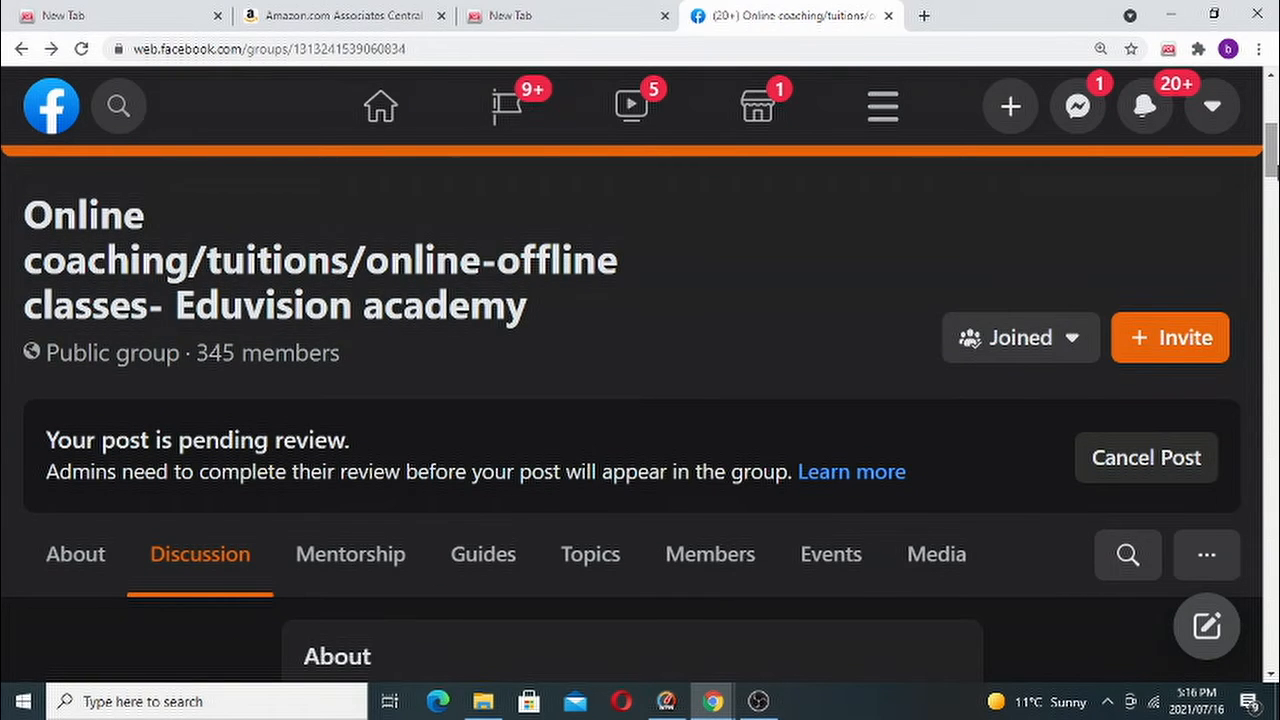
scroll(down, 3)
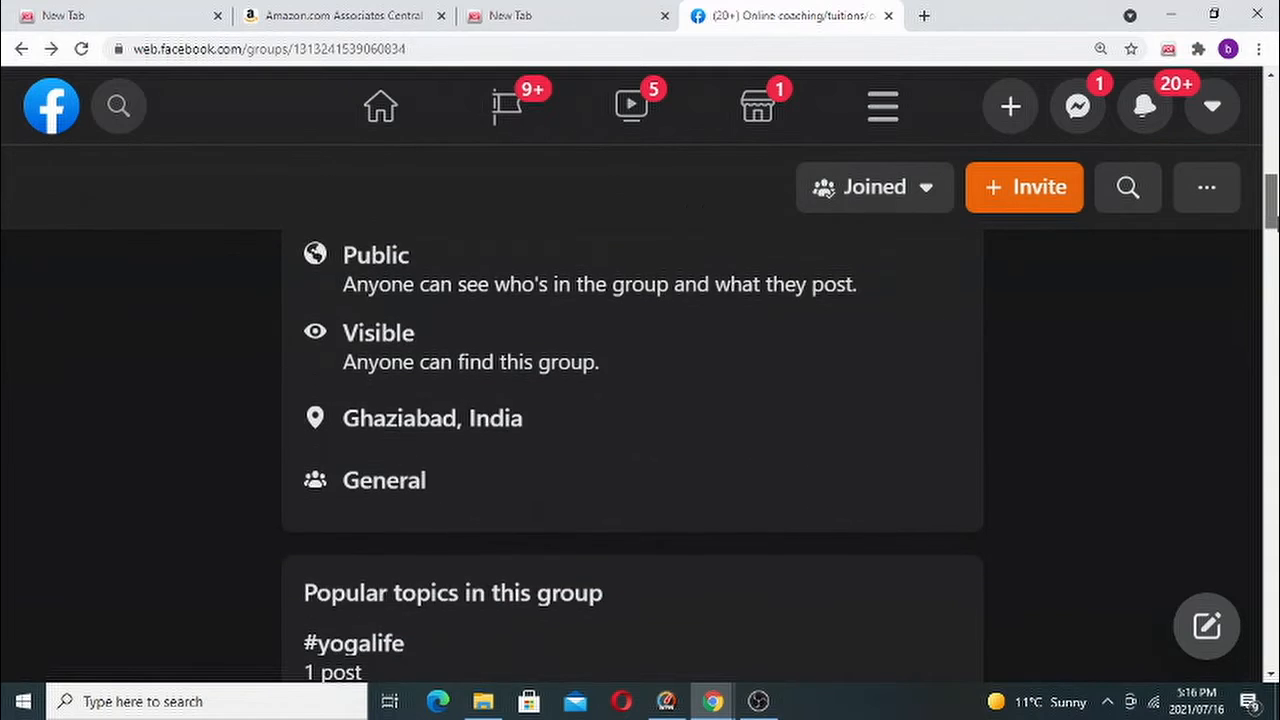
scroll(down, 3)
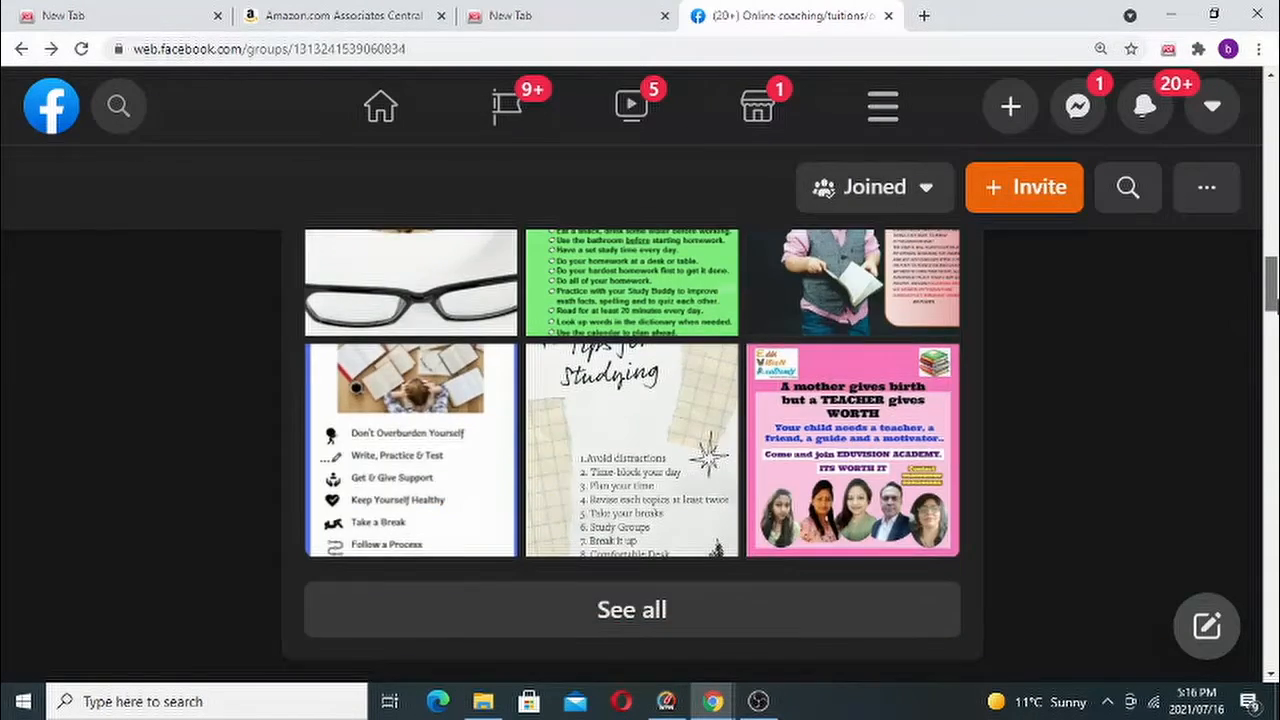
scroll(down, 3)
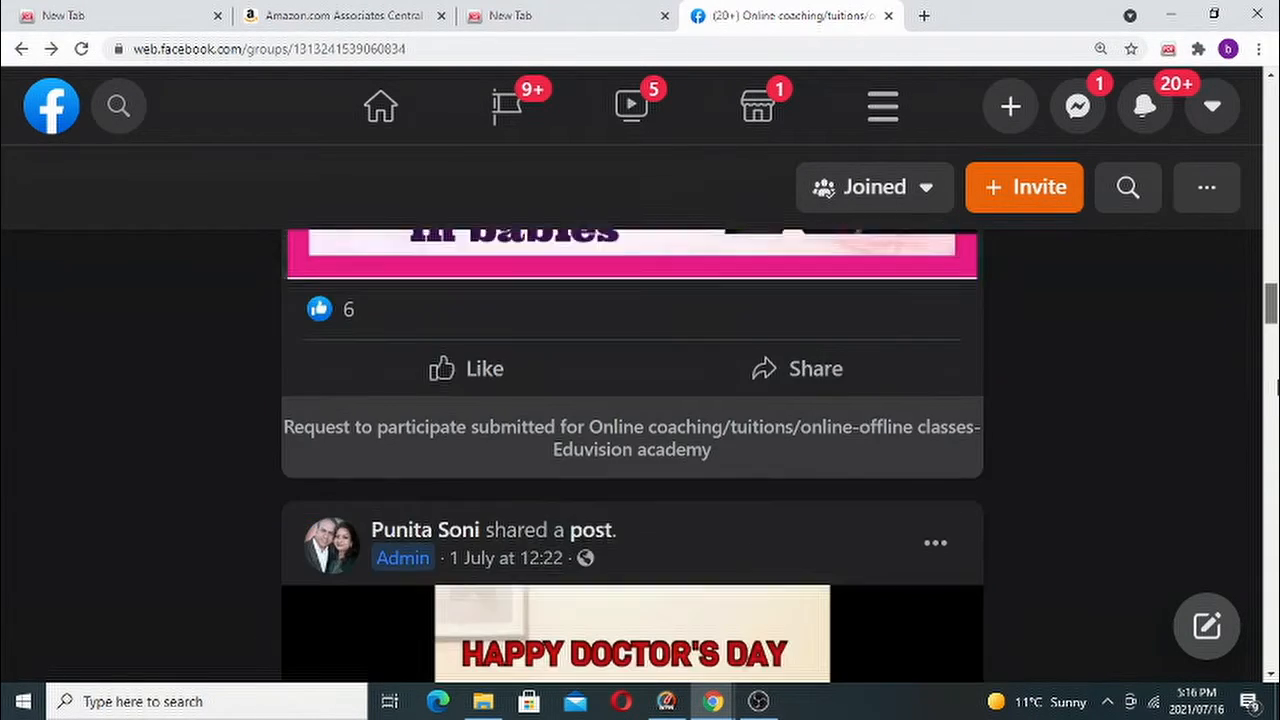
scroll(down, 3)
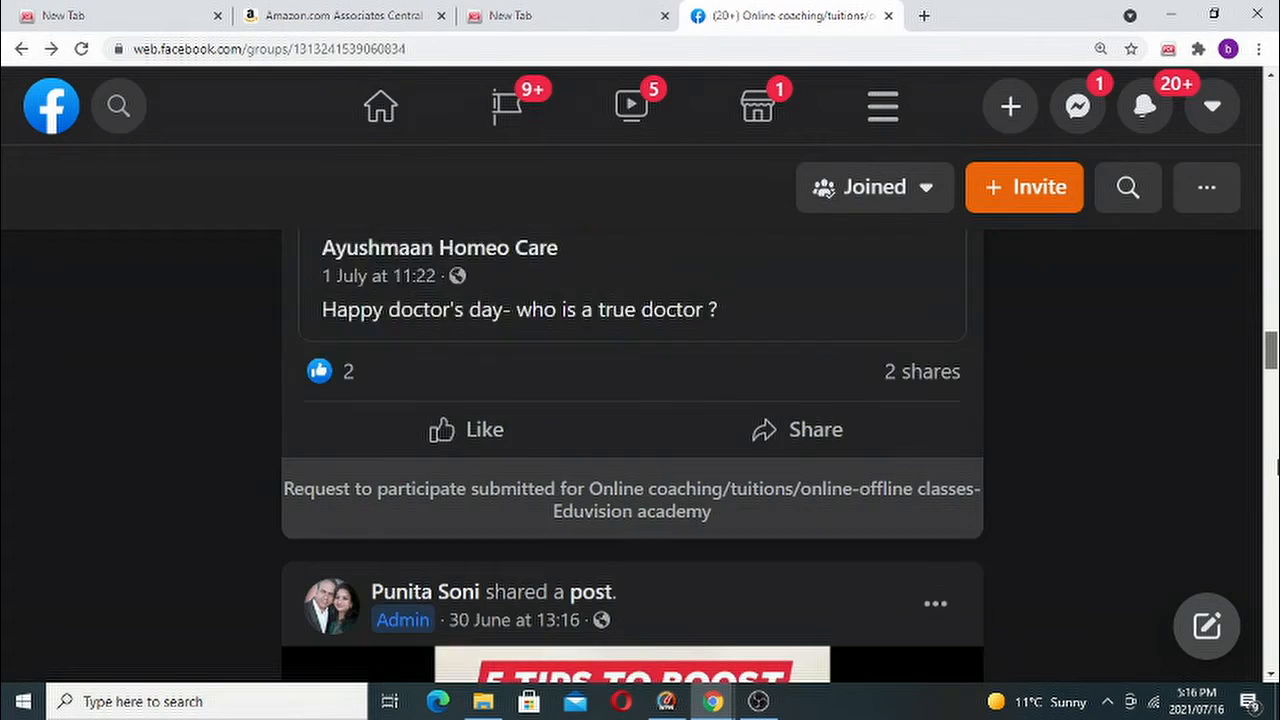
scroll(down, 3)
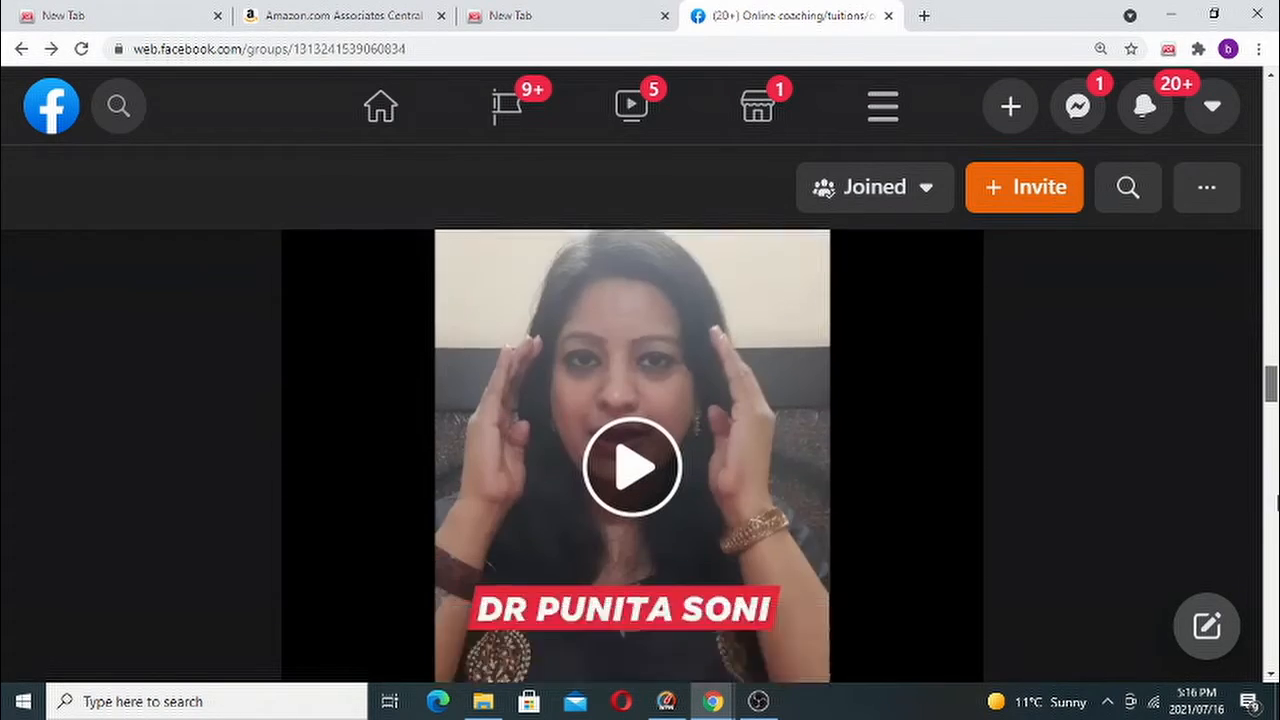
scroll(up, 3)
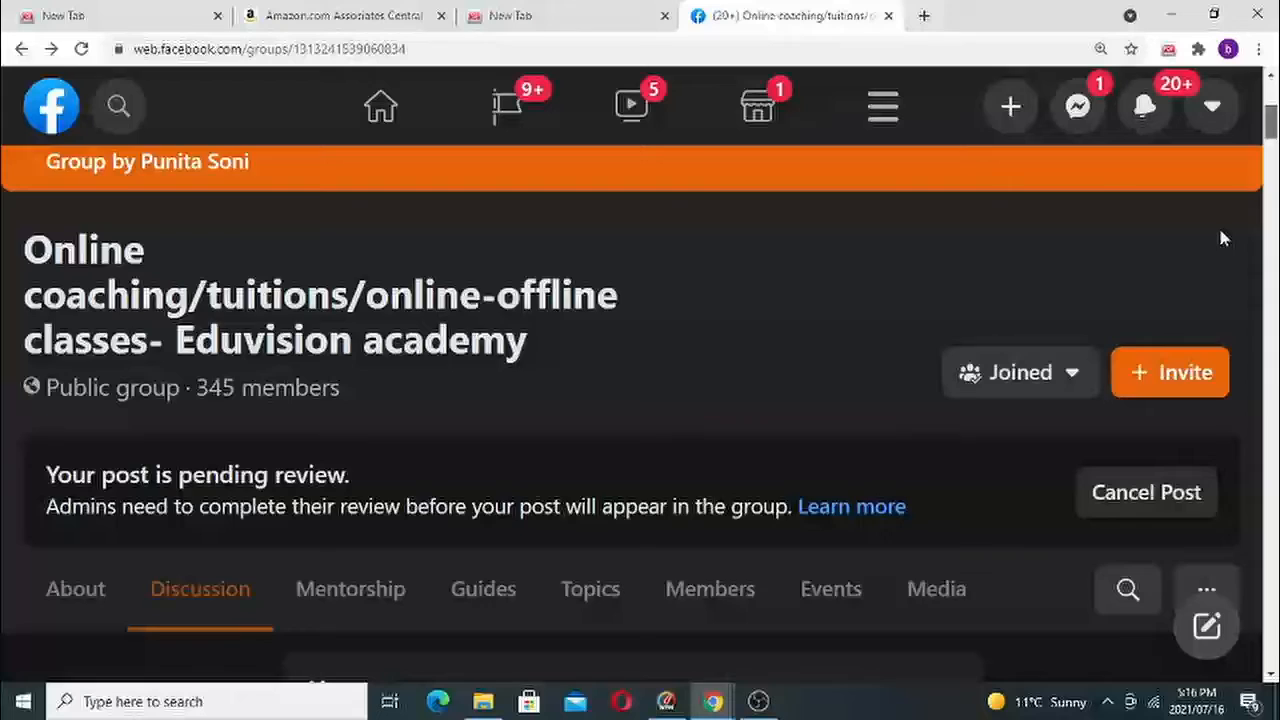
scroll(down, 3)
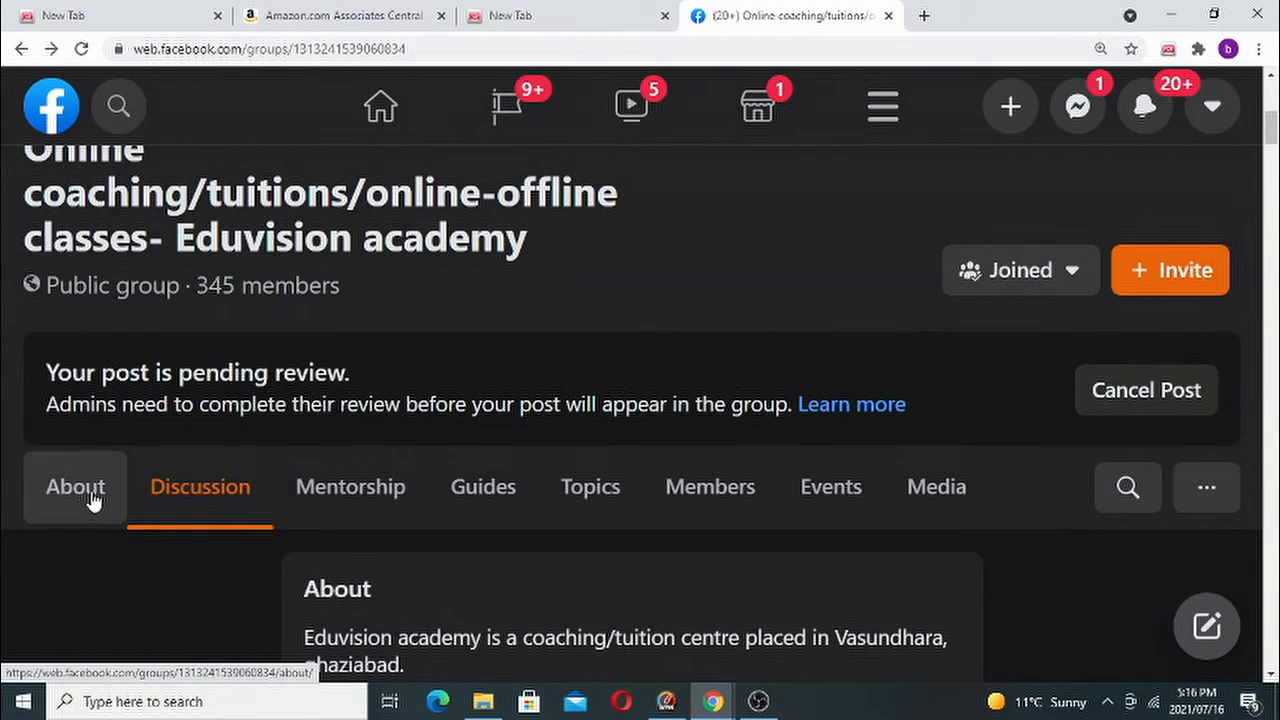
Step: Read the group's About information, then go back to the home feed
click(75, 486)
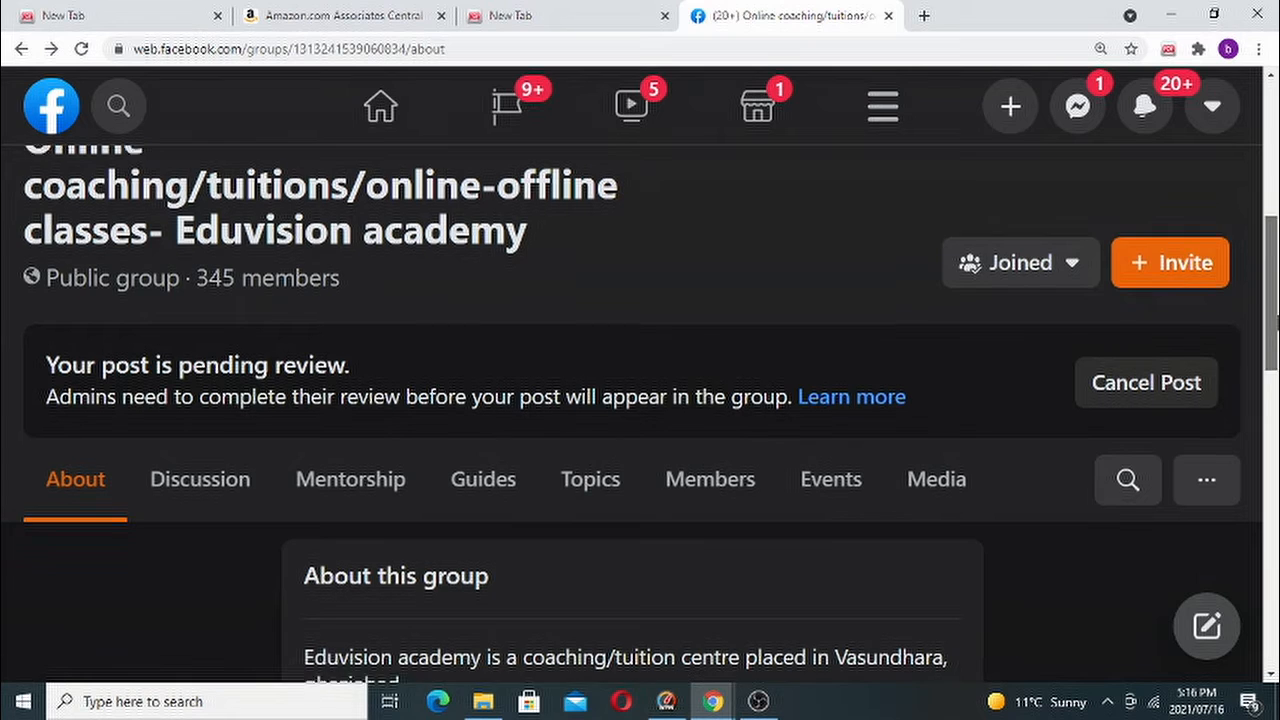
scroll(down, 3)
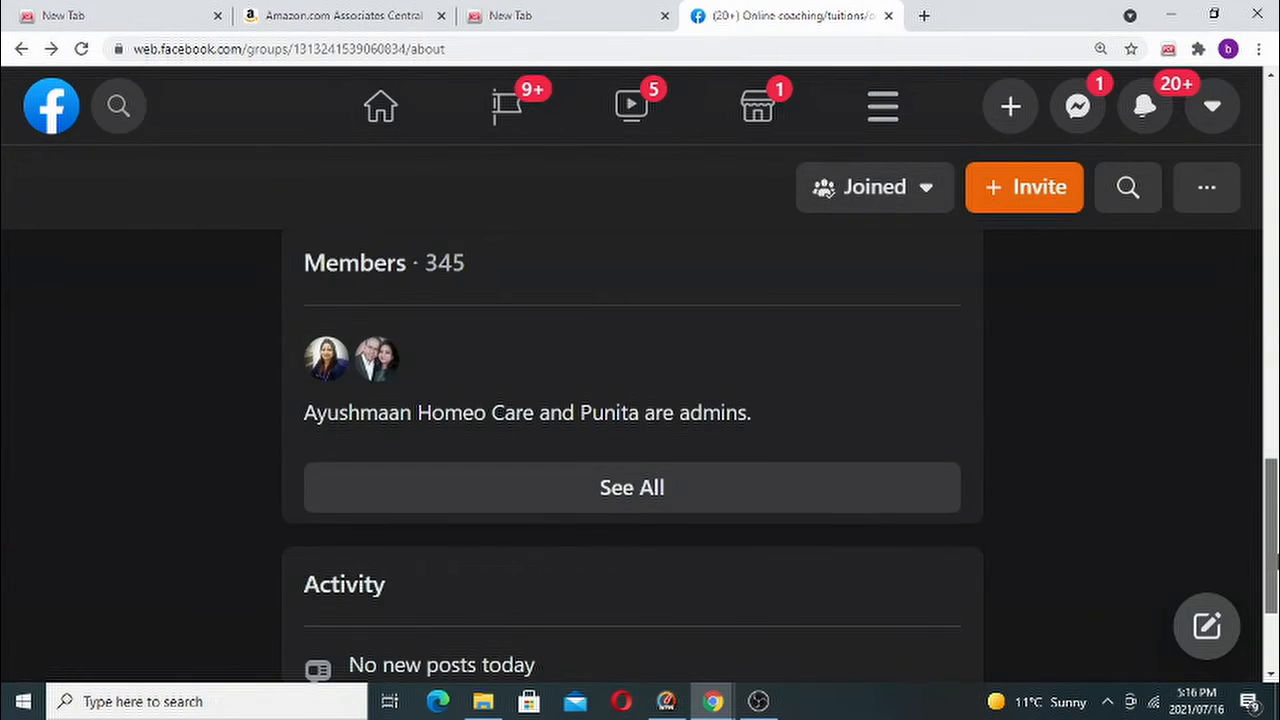
scroll(down, 3)
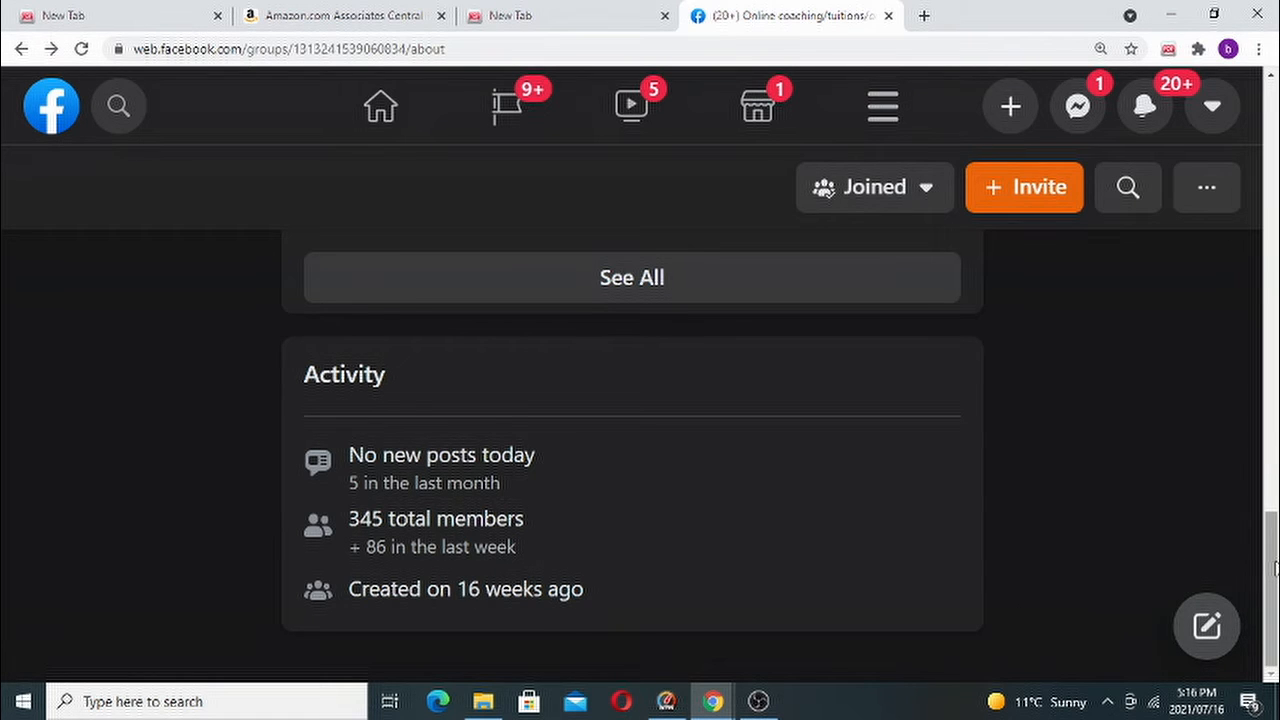
scroll(up, 3)
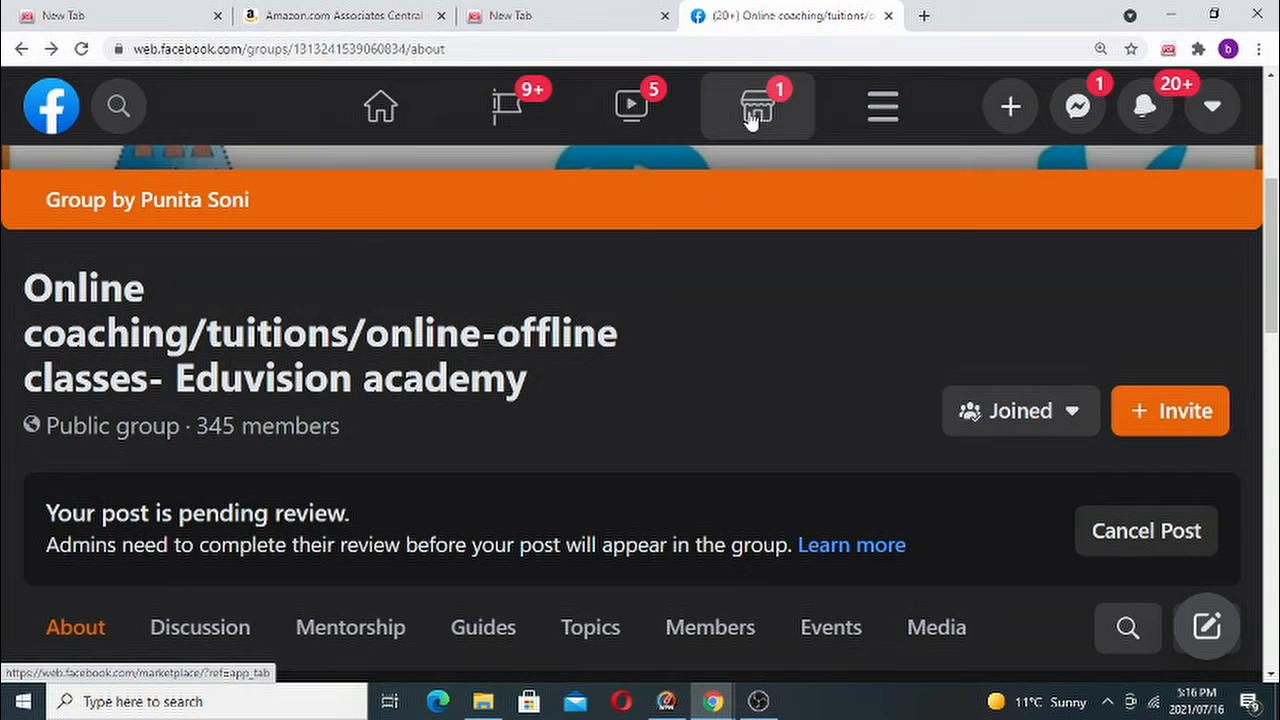
mouse_move(882, 106)
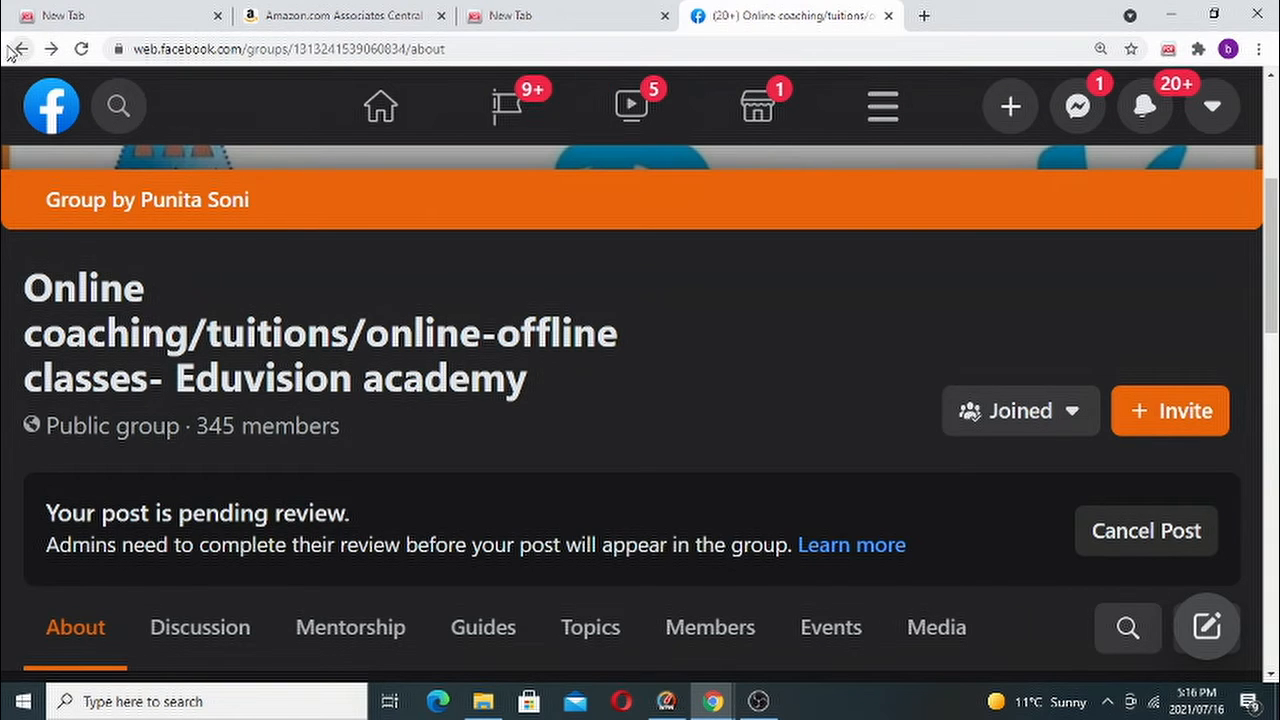
click(380, 106)
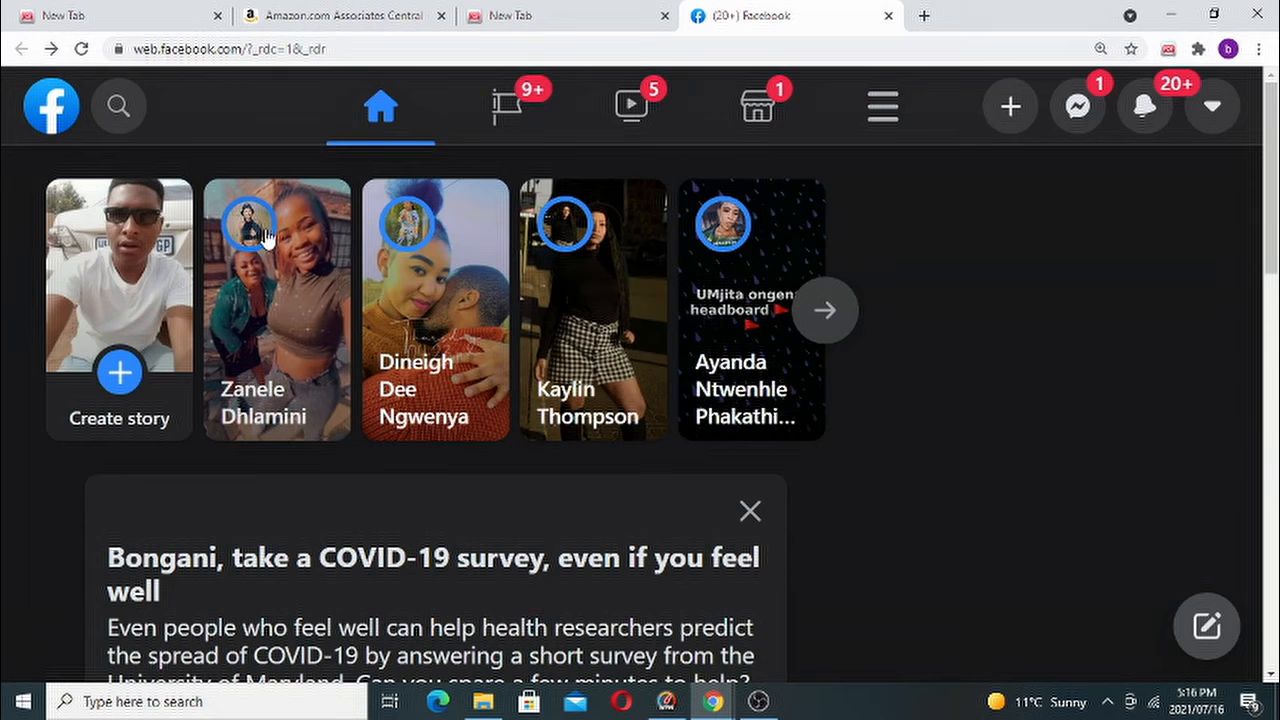
Step: Scroll the Affiliate Marketing group page to the Create a public post box
scroll(down, 3)
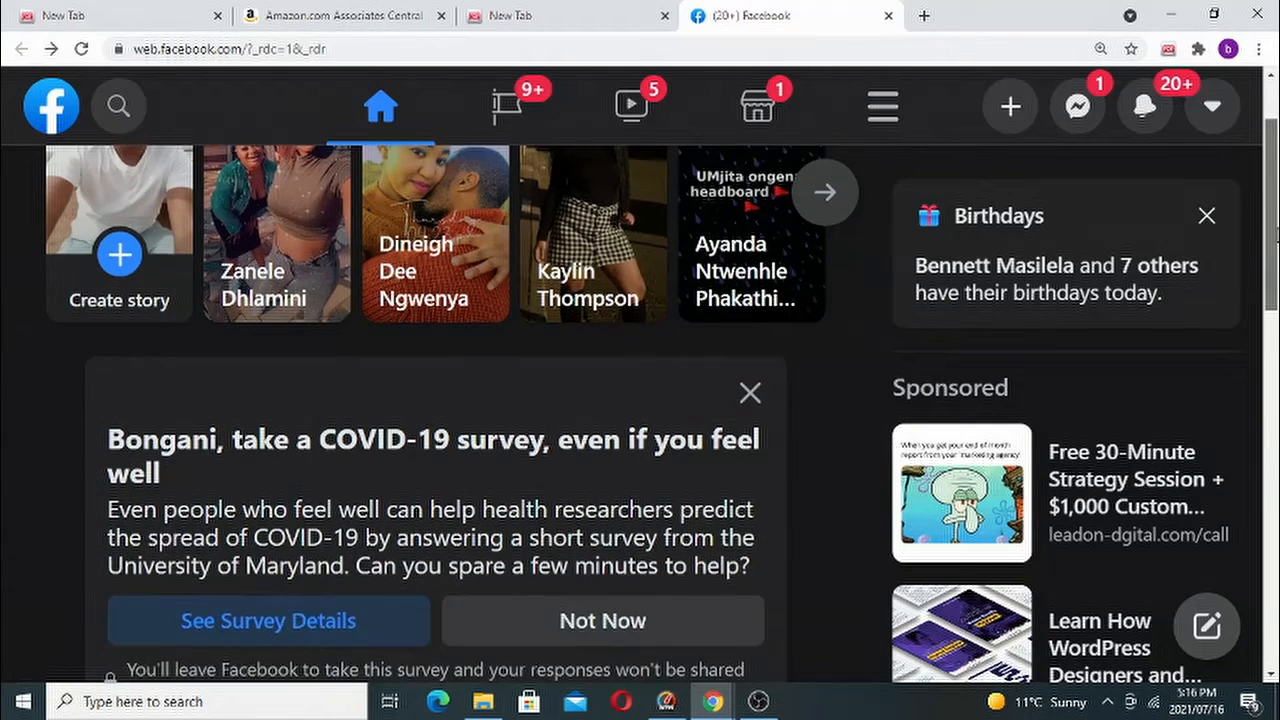
scroll(up, 3)
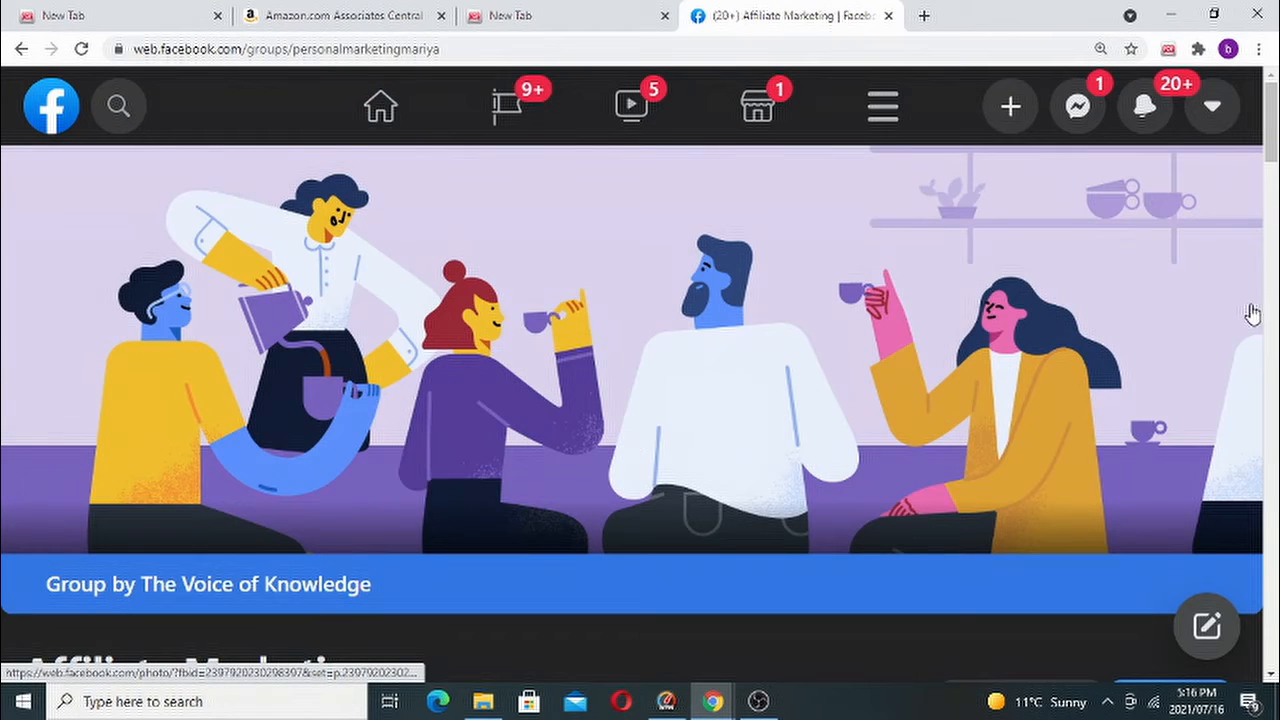
scroll(down, 3)
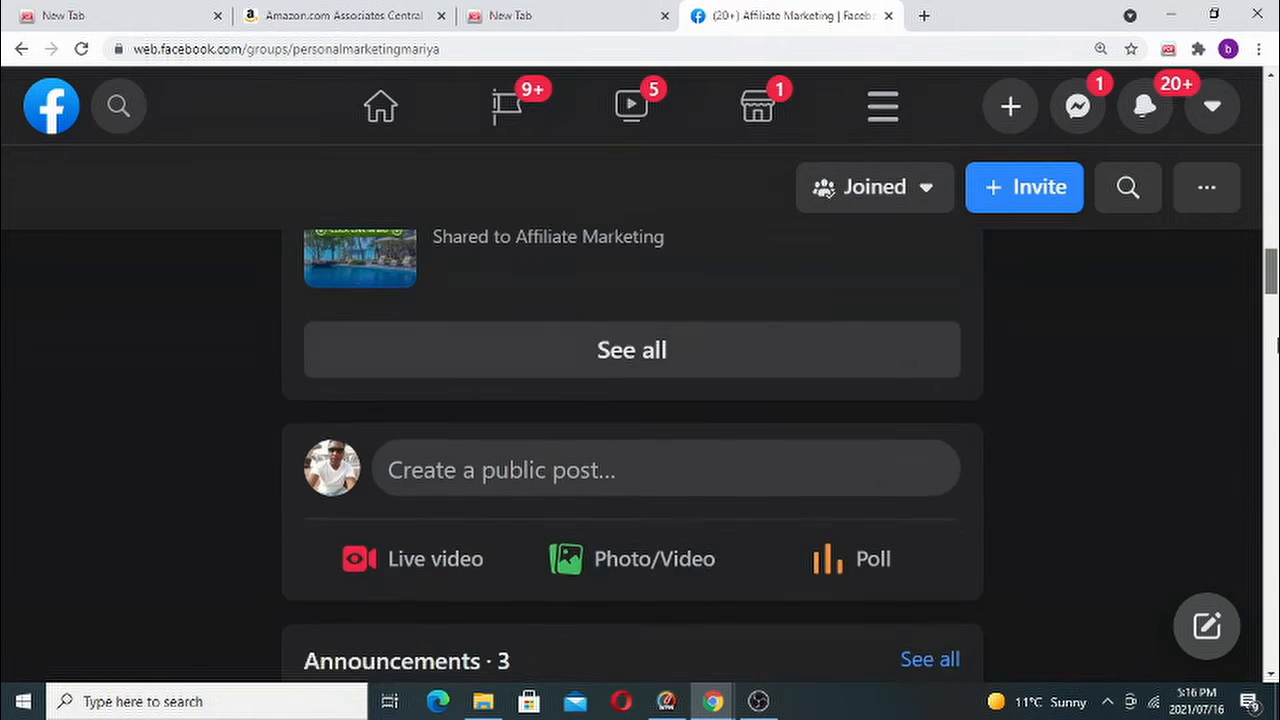
scroll(down, 3)
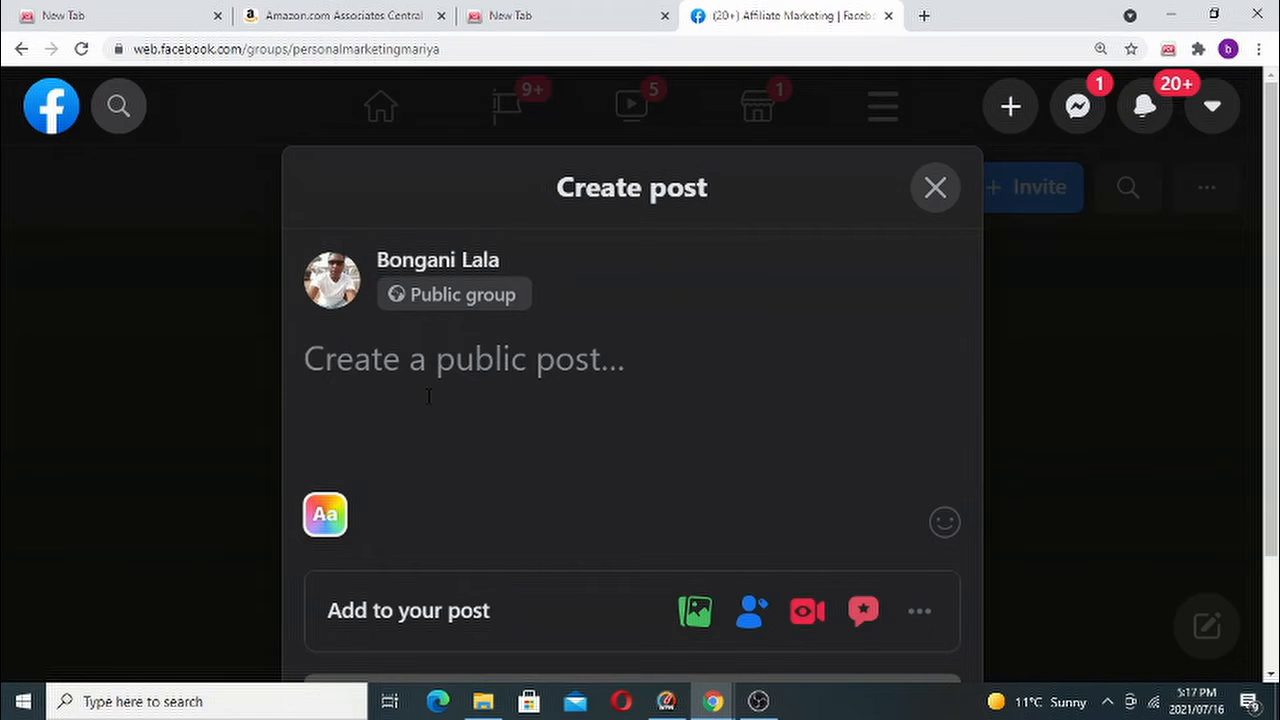
text(here i)
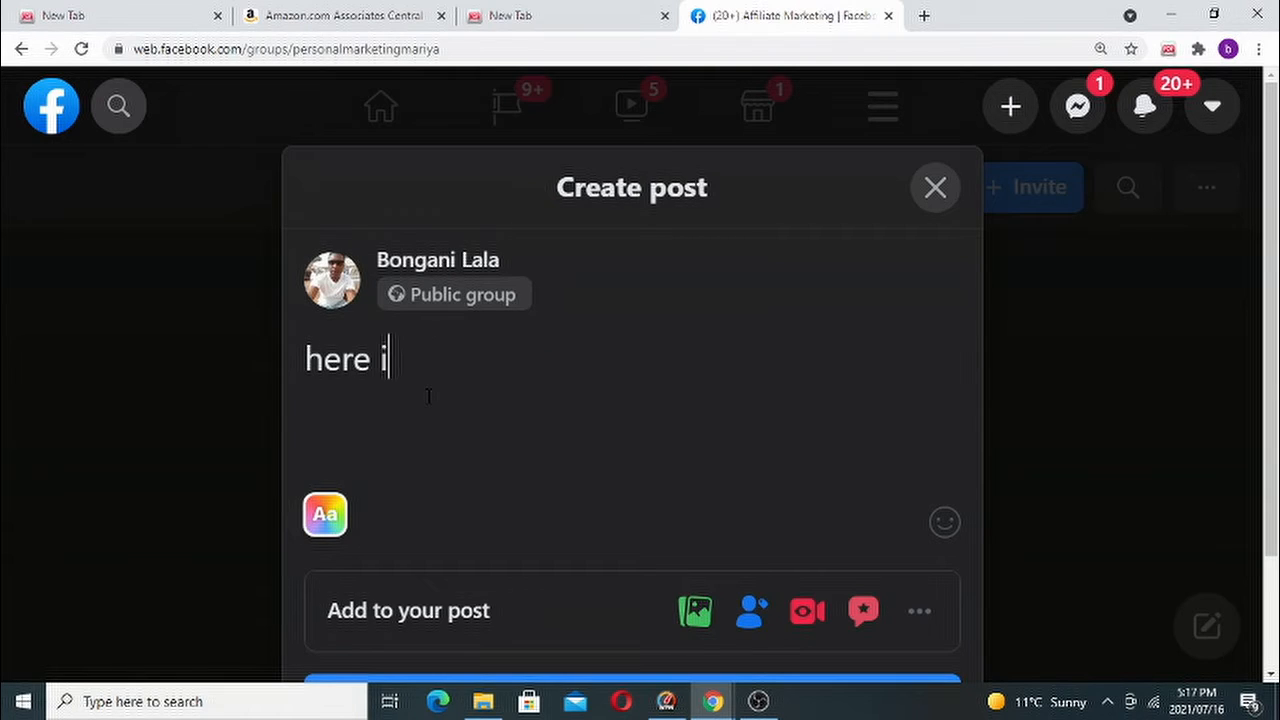
text(s a boo)
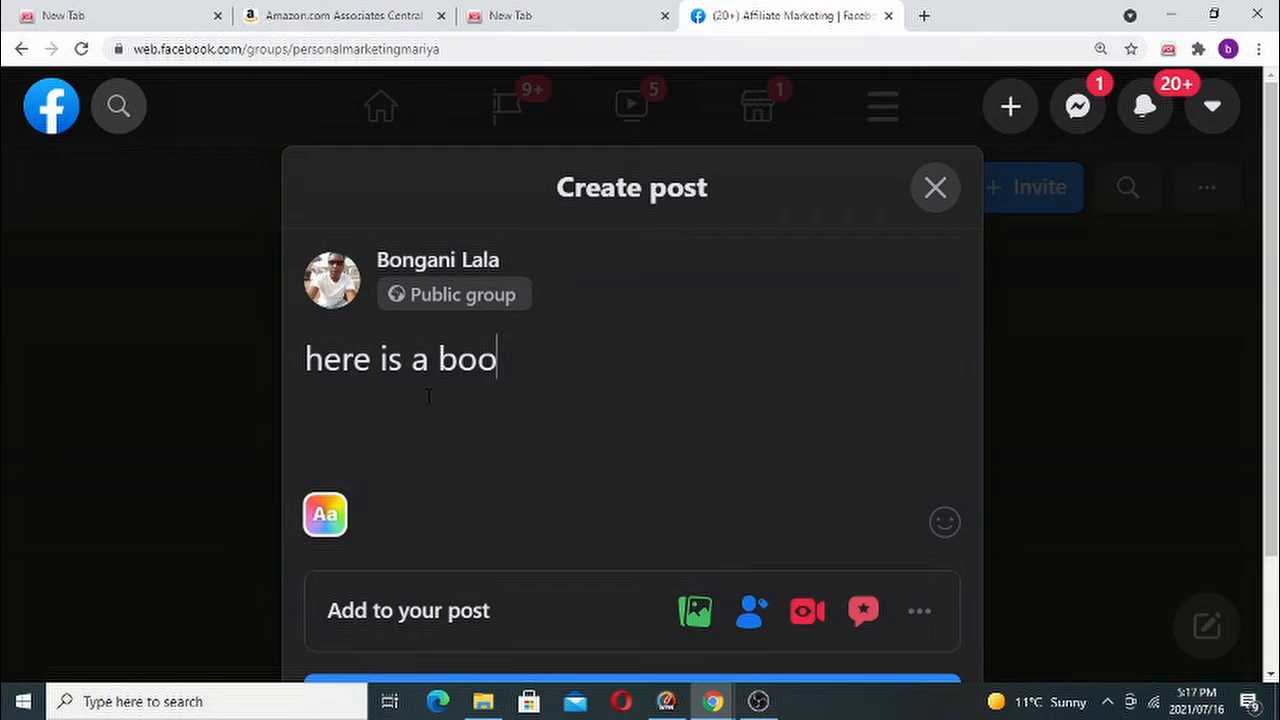
text(k that)
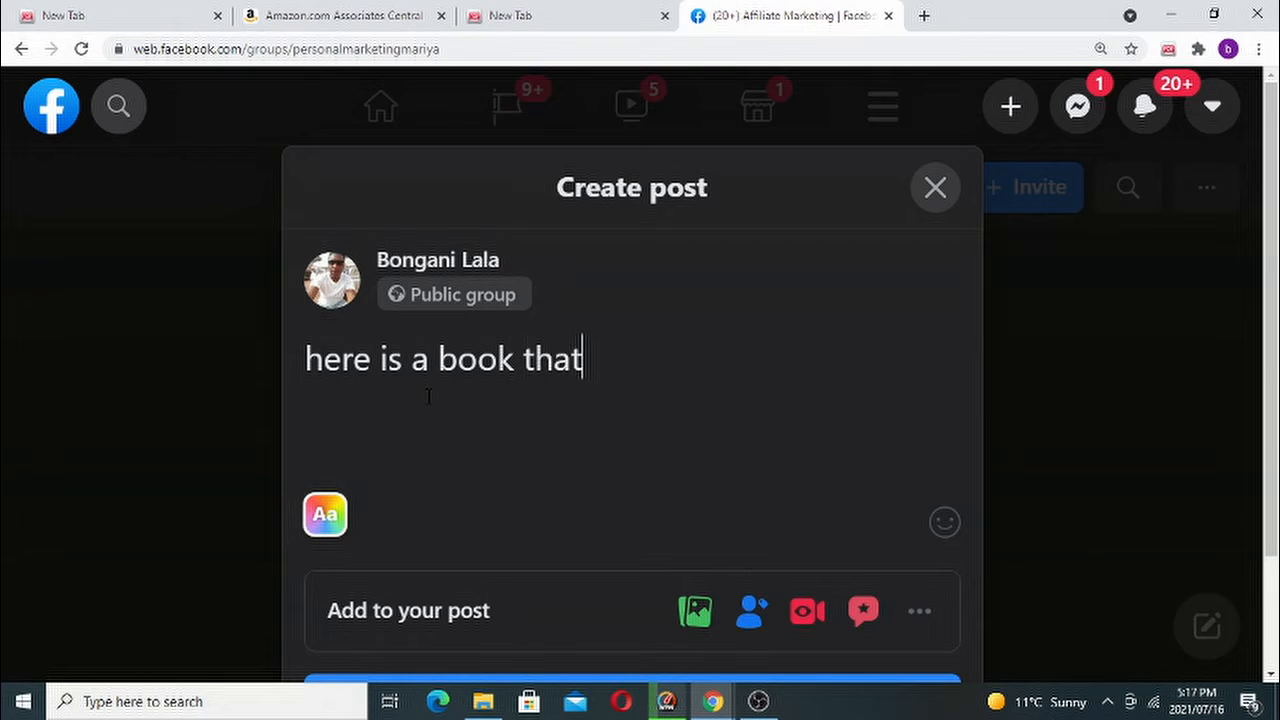
text(will)
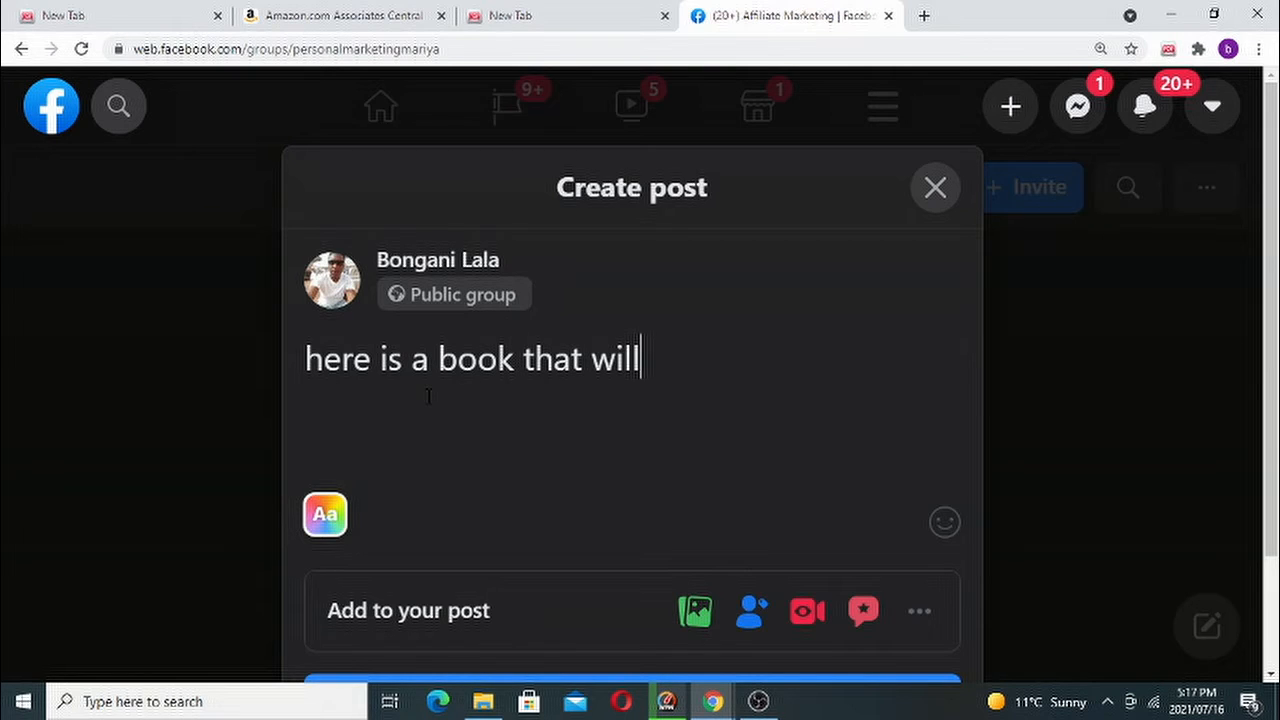
text(t)
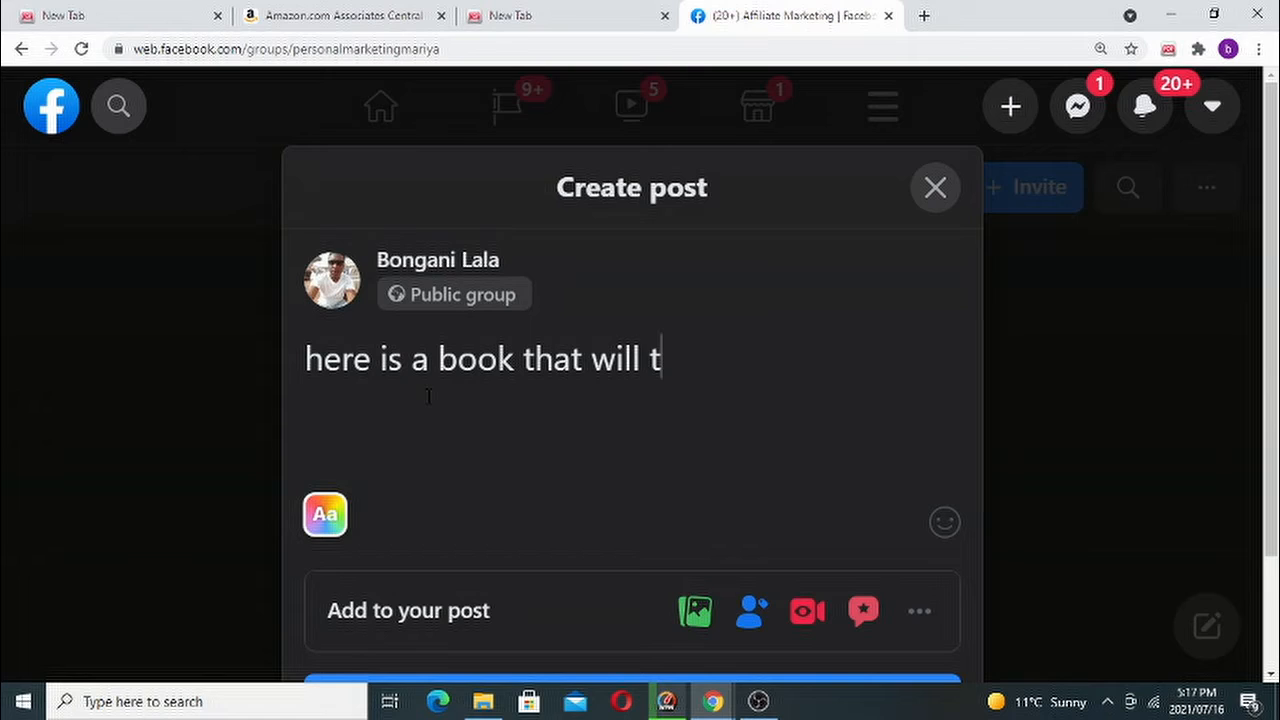
text(giv)
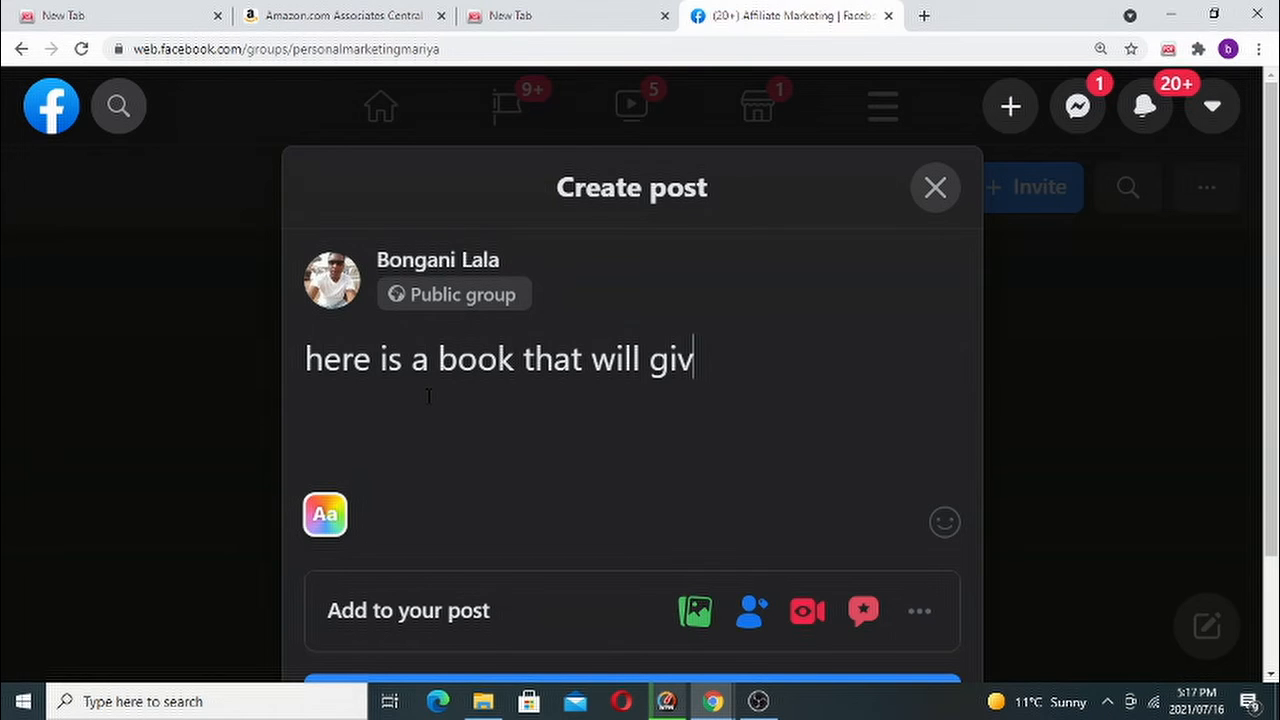
text(e you)
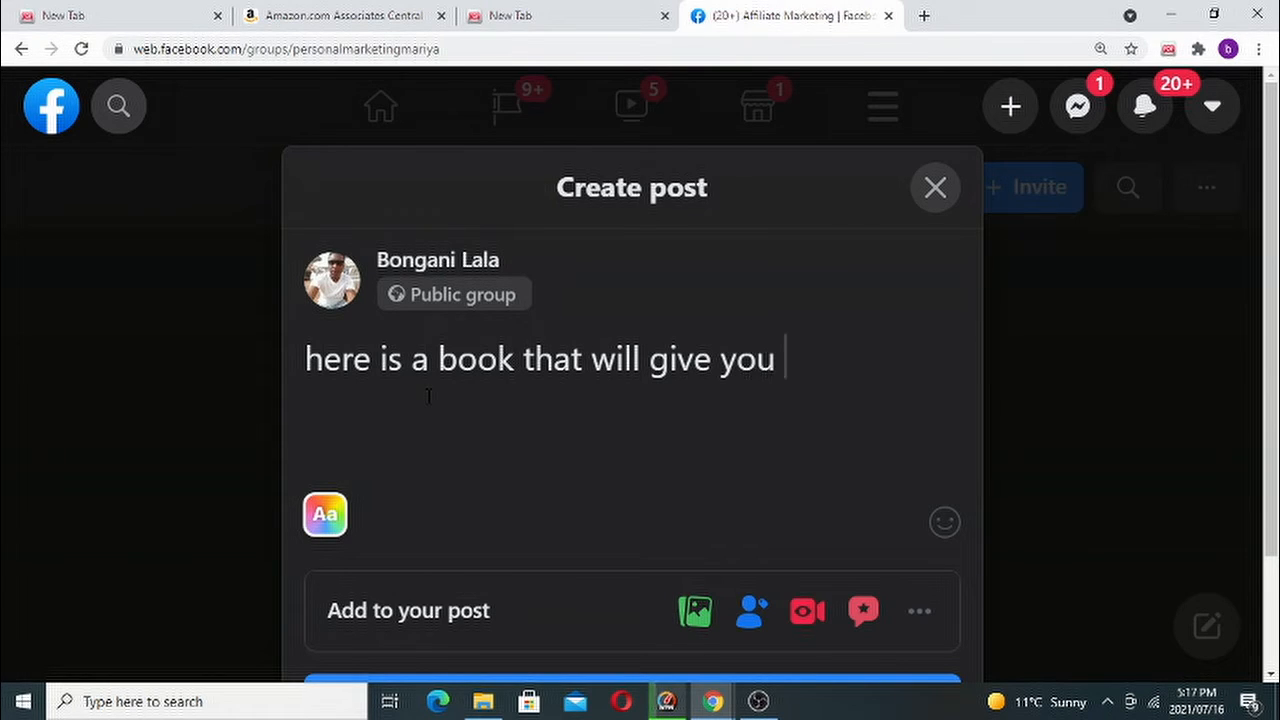
text(the s)
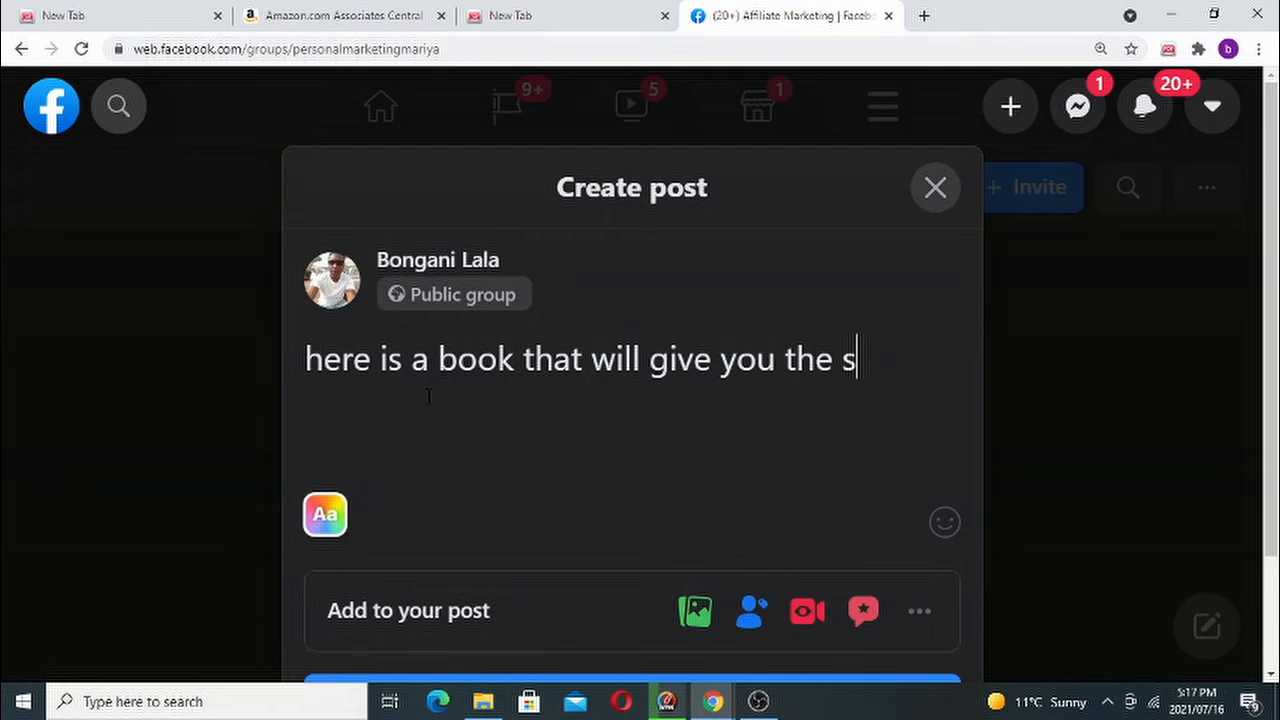
text(kills)
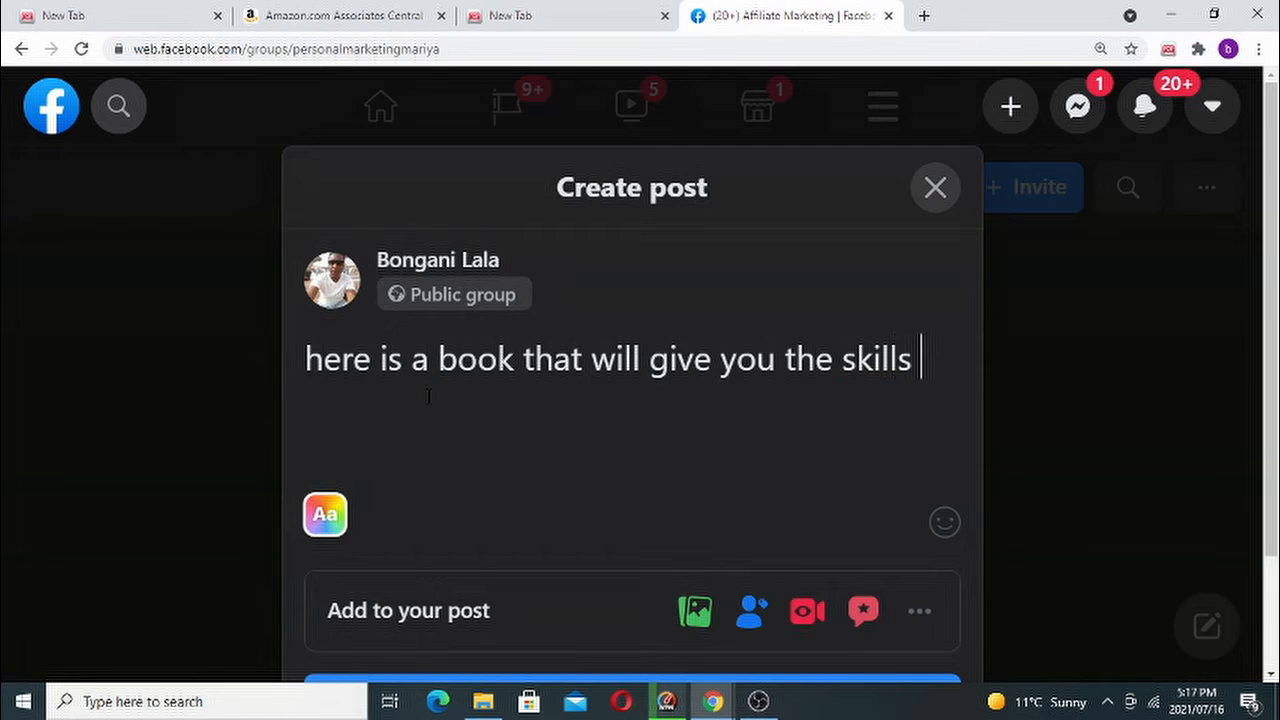
text(to)
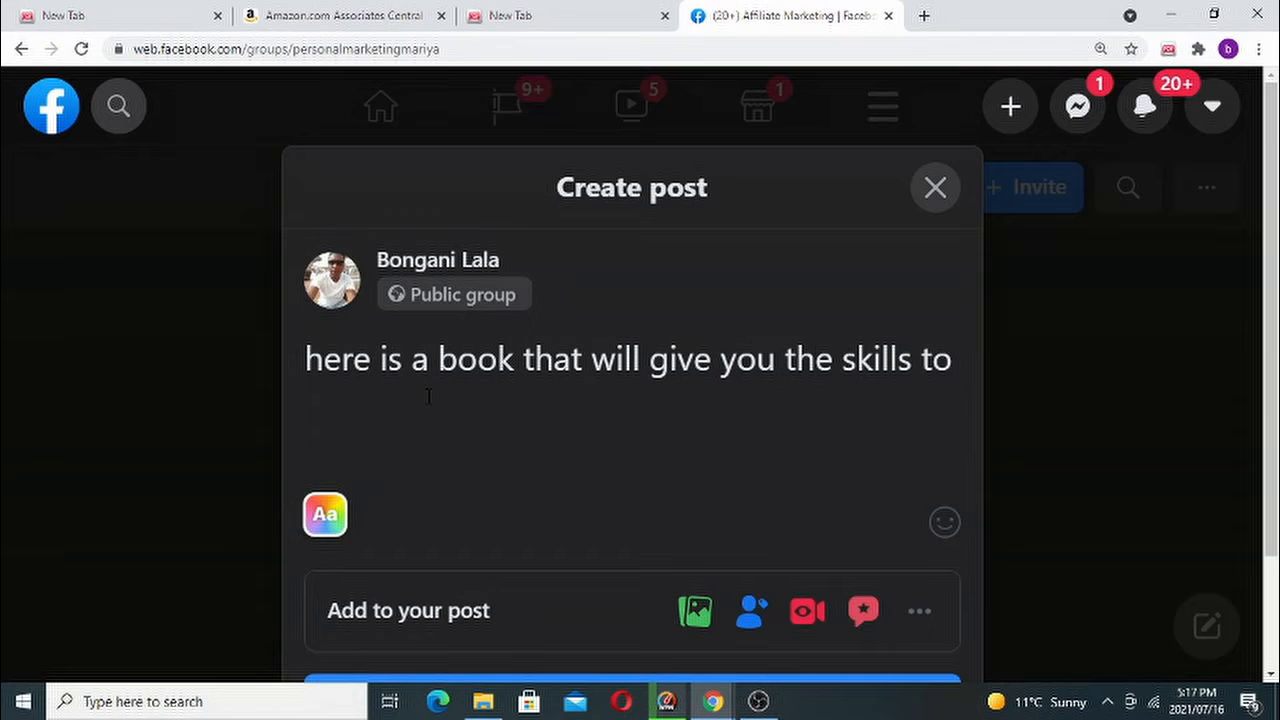
text(work)
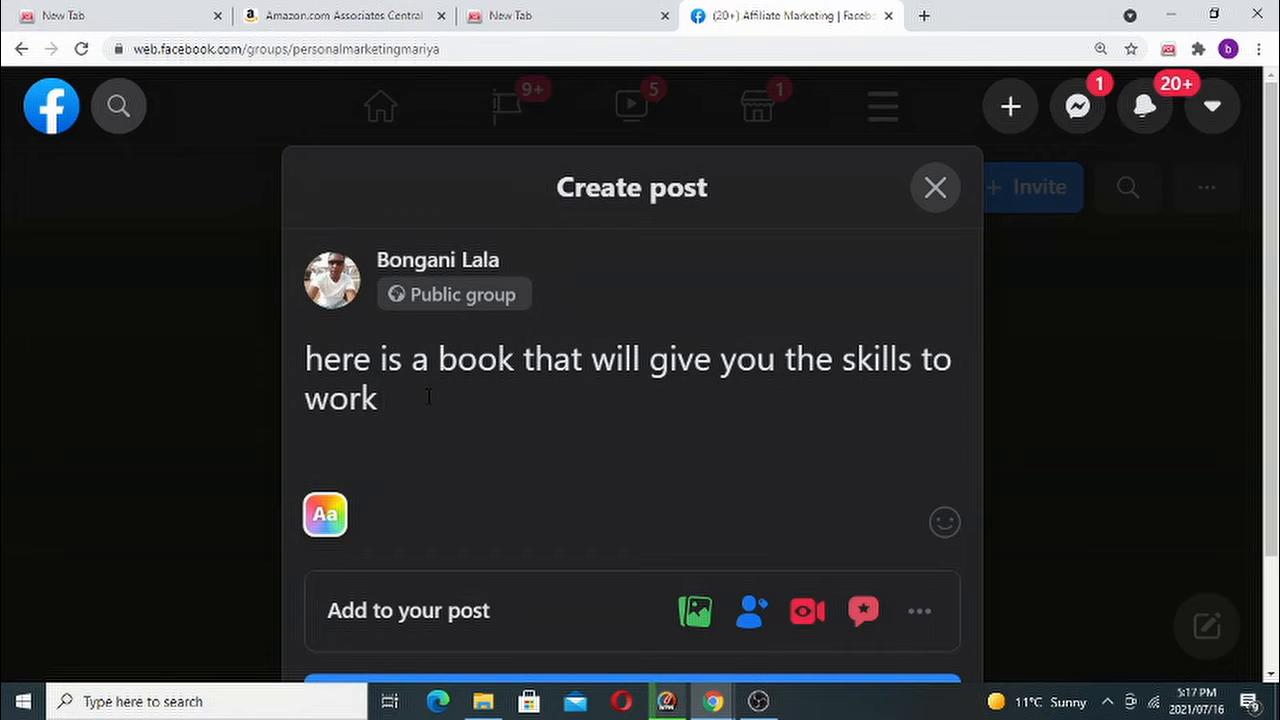
text(alo)
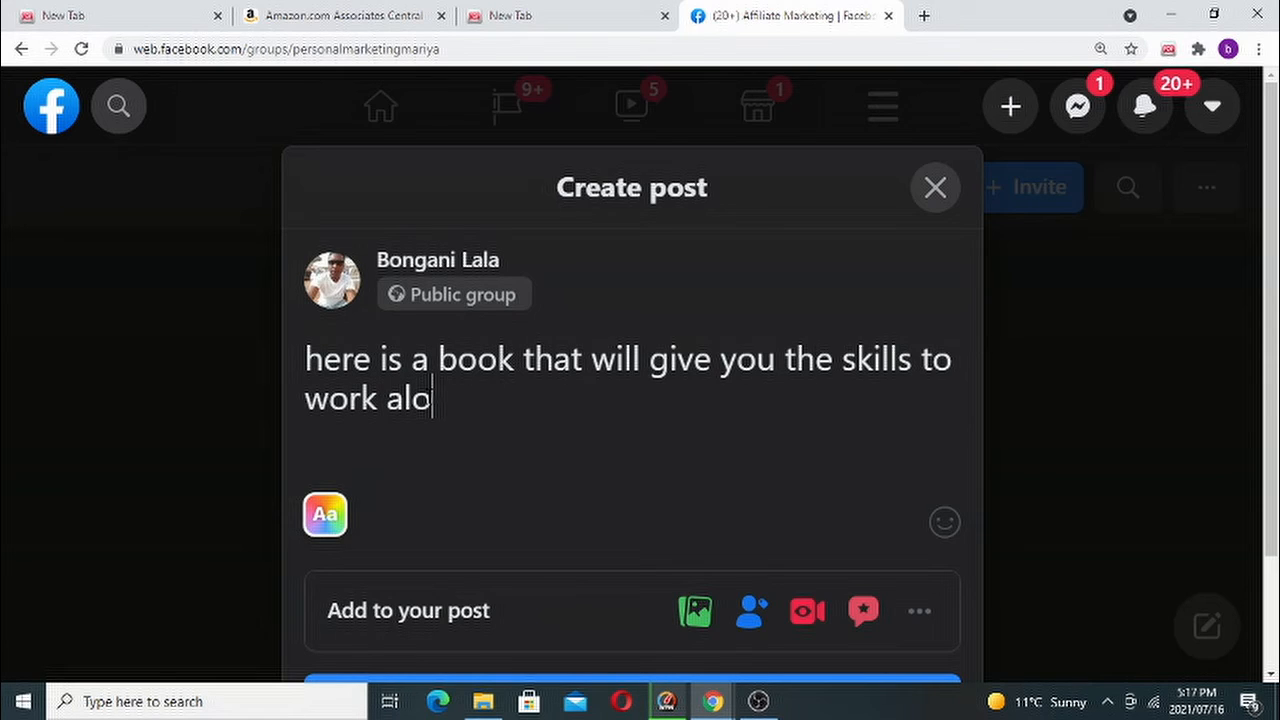
text(ne or)
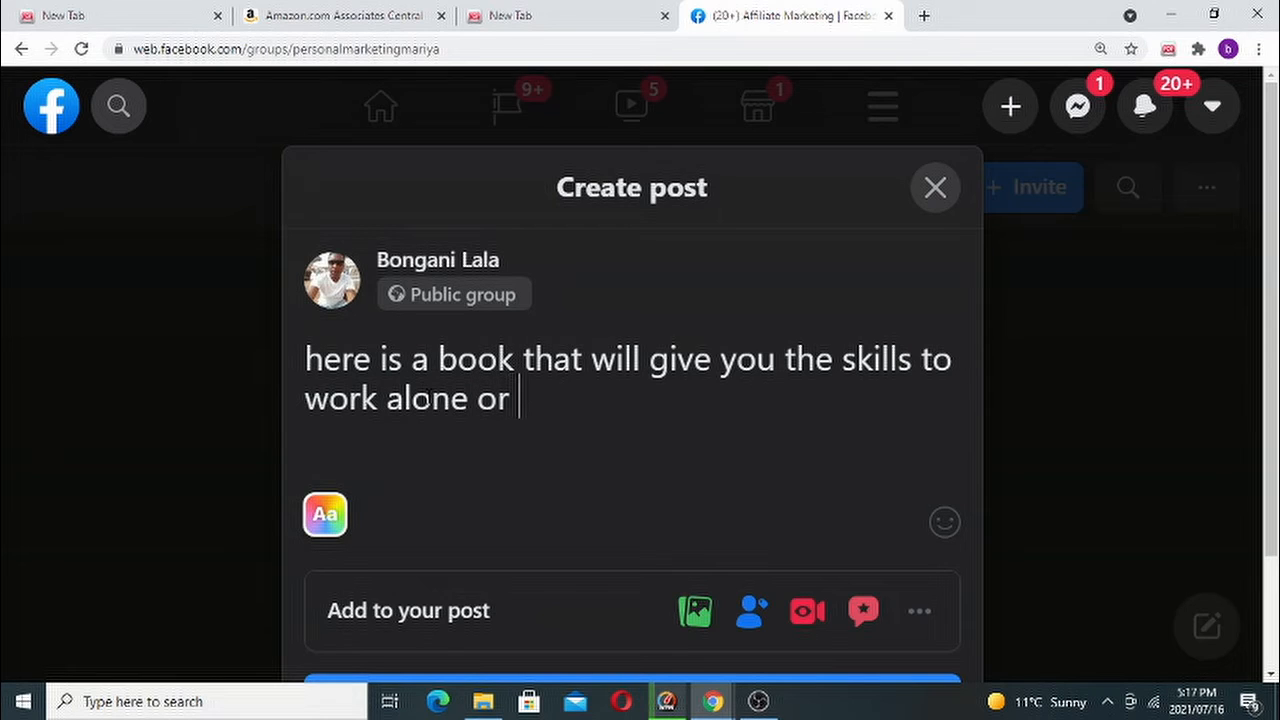
text(under p)
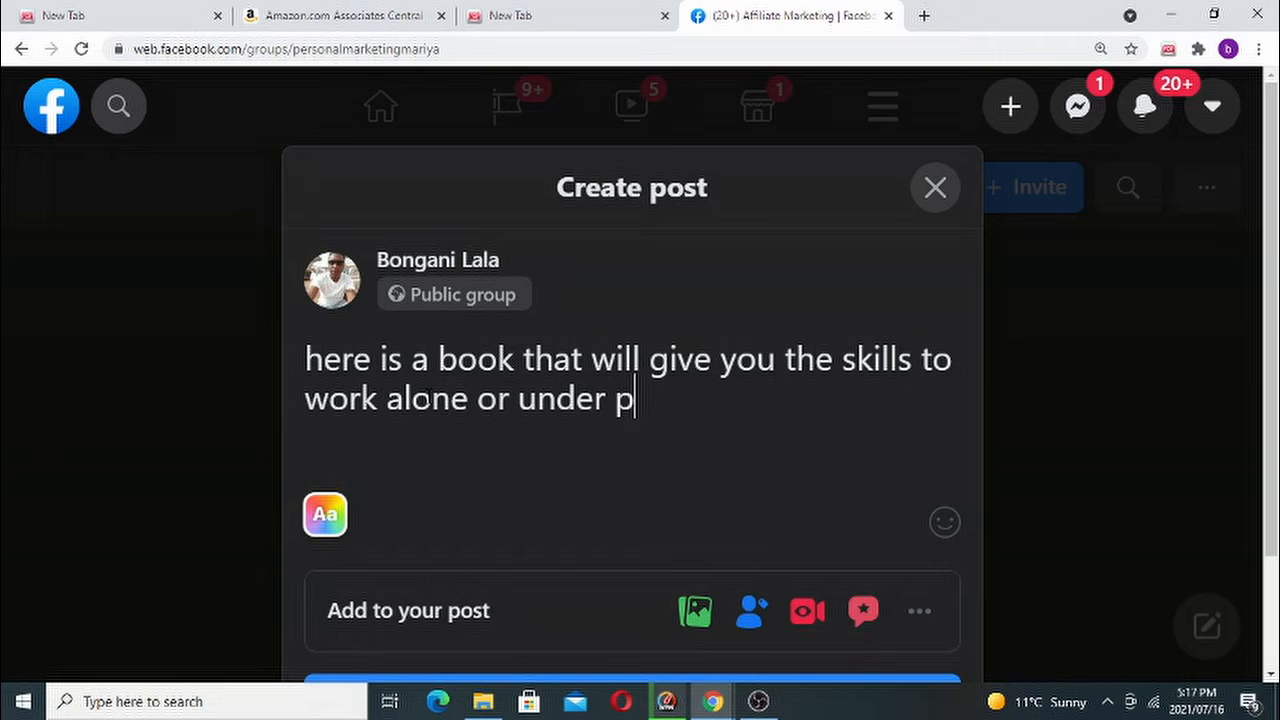
text(res)
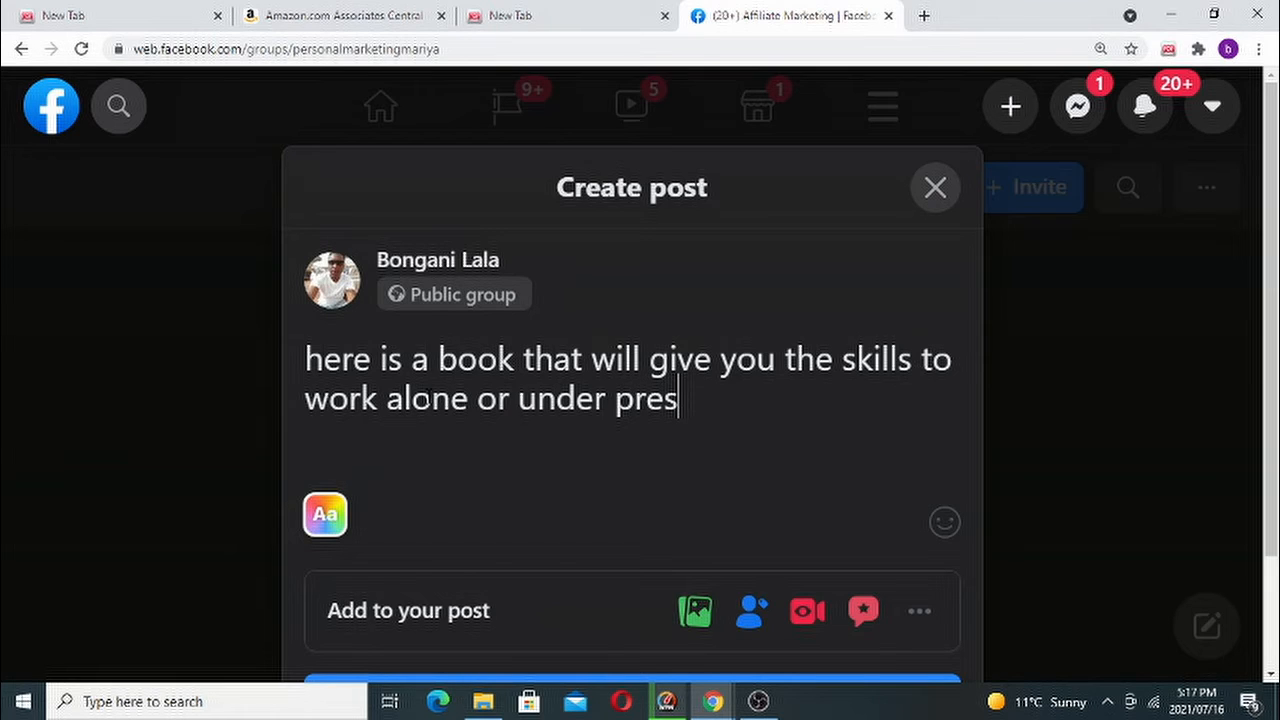
text(sure)
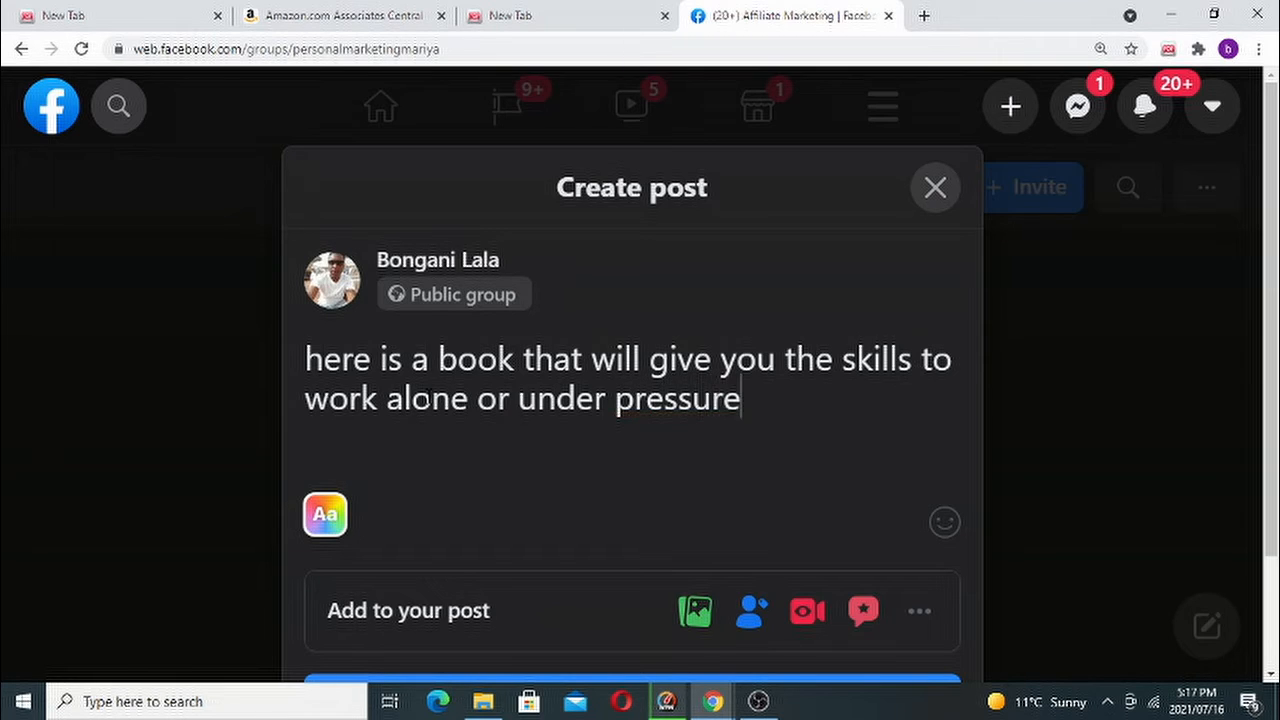
text(https://amzn.to/3koTPpY)
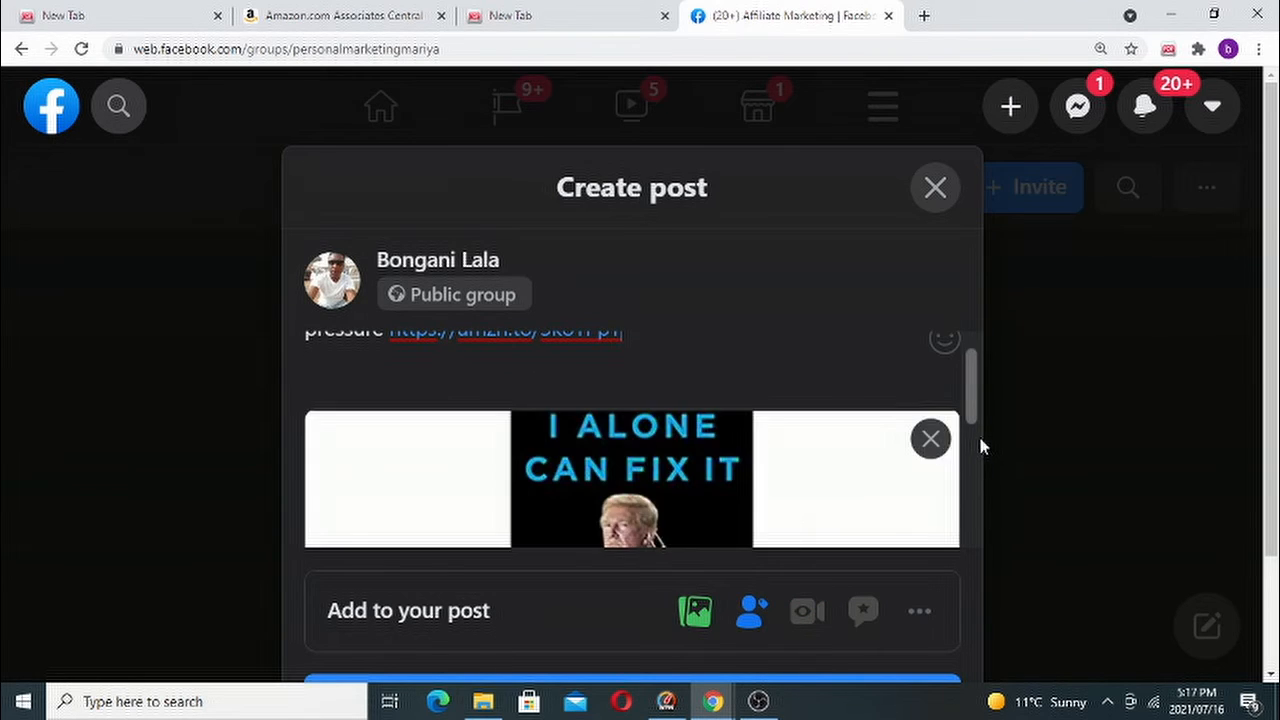
Step: Publish the book post to the Affiliate Marketing group
scroll(down, 3)
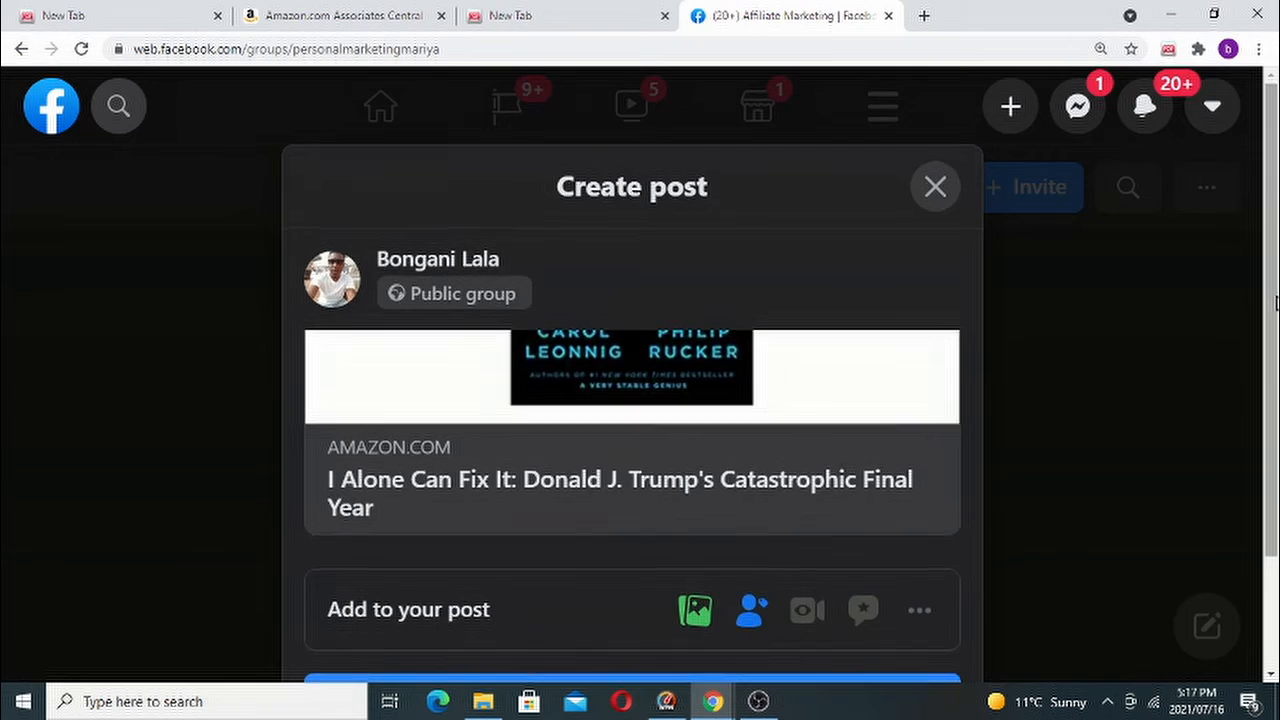
click(631, 556)
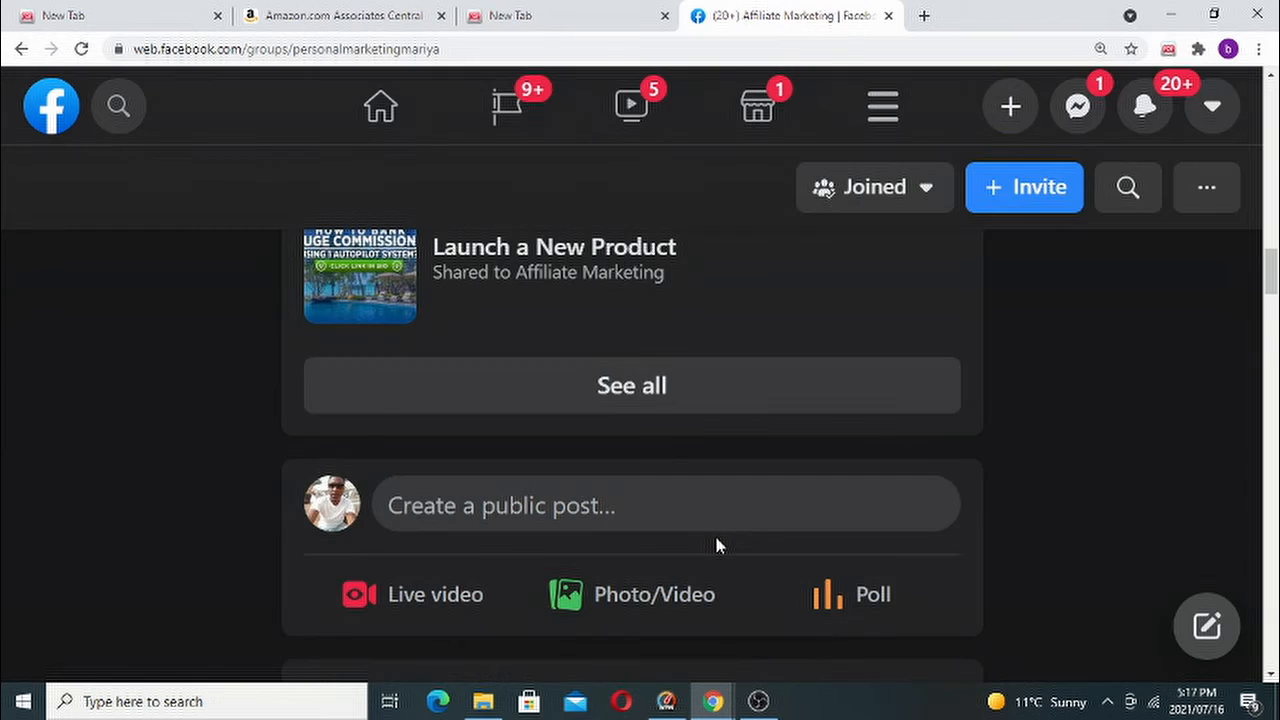
mouse_move(1146, 473)
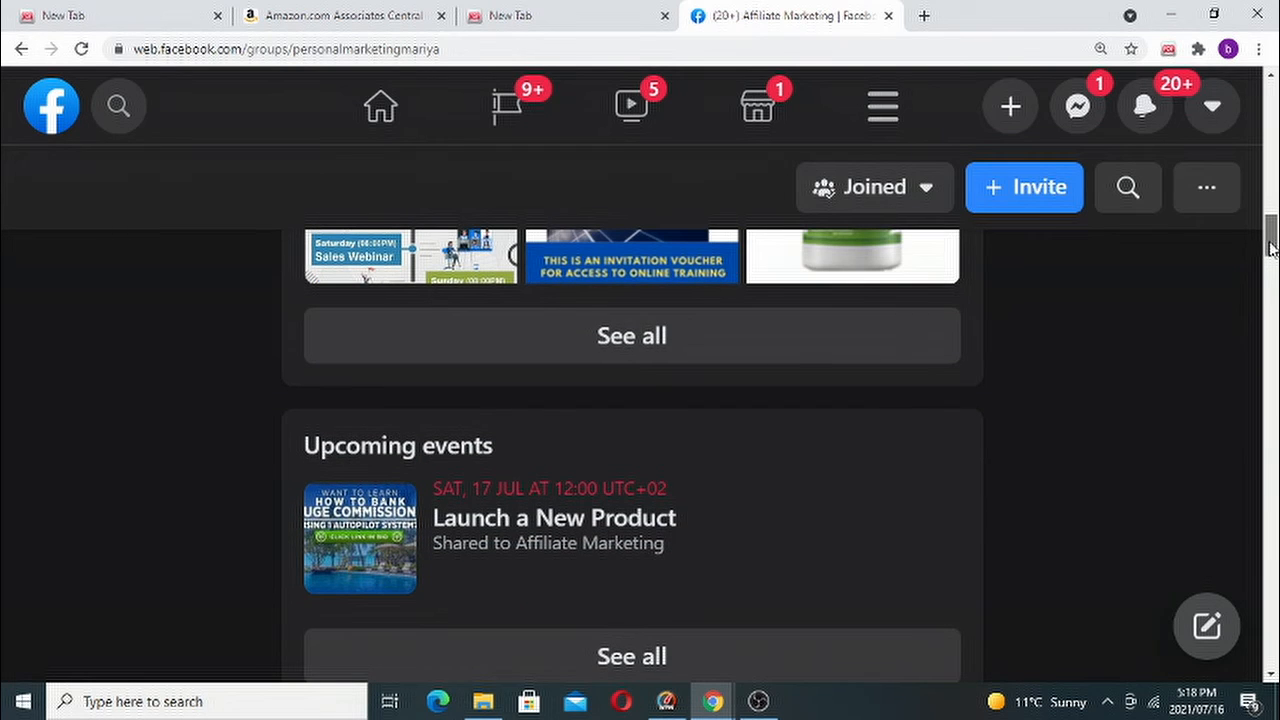
scroll(down, 3)
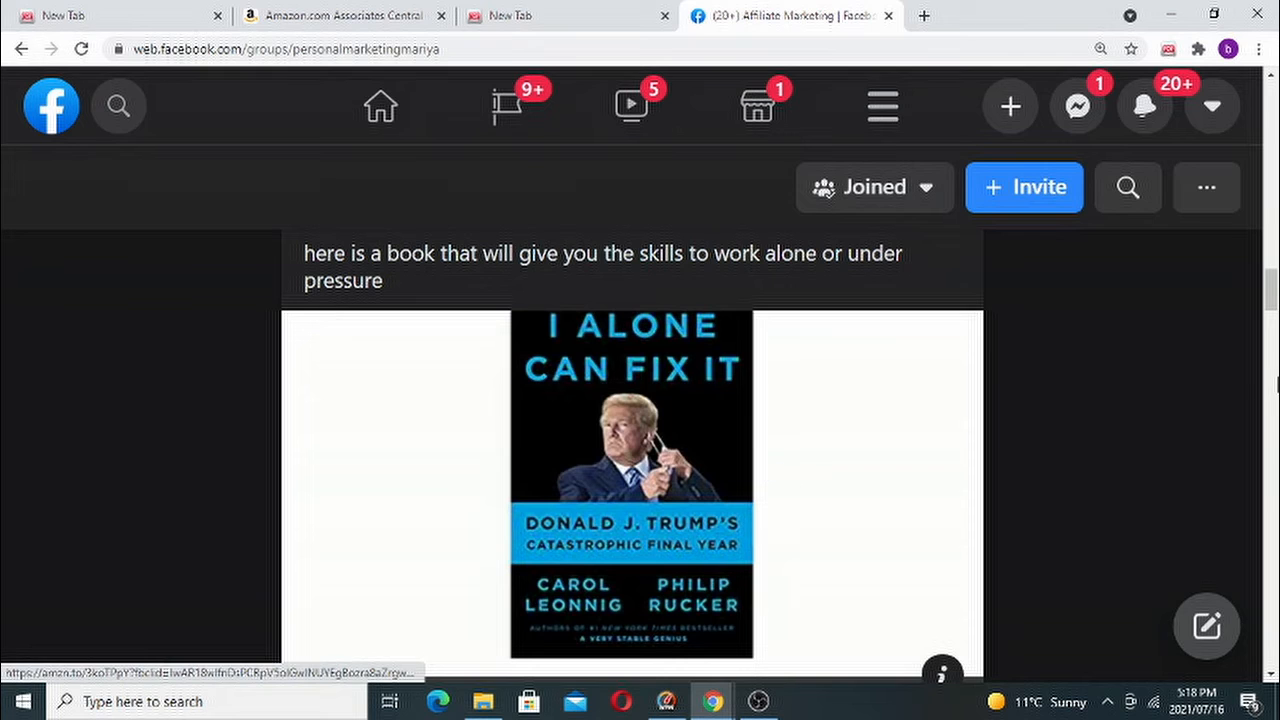
scroll(down, 3)
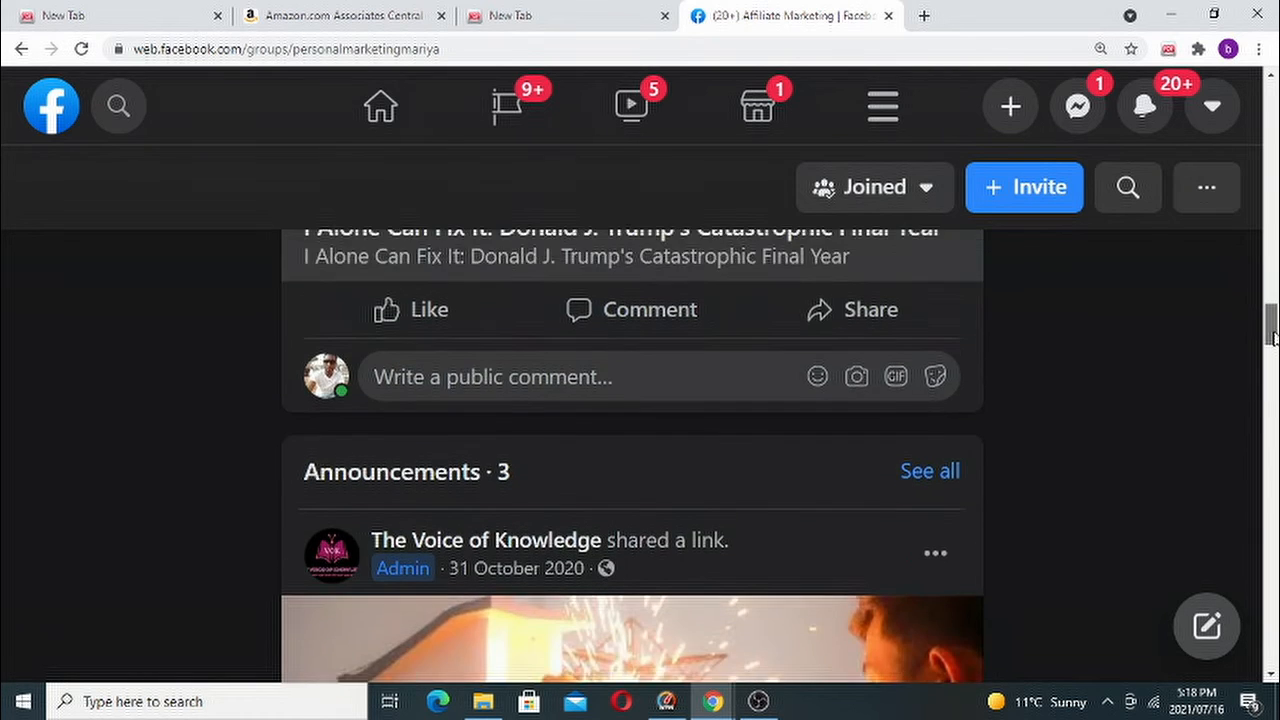
scroll(down, 3)
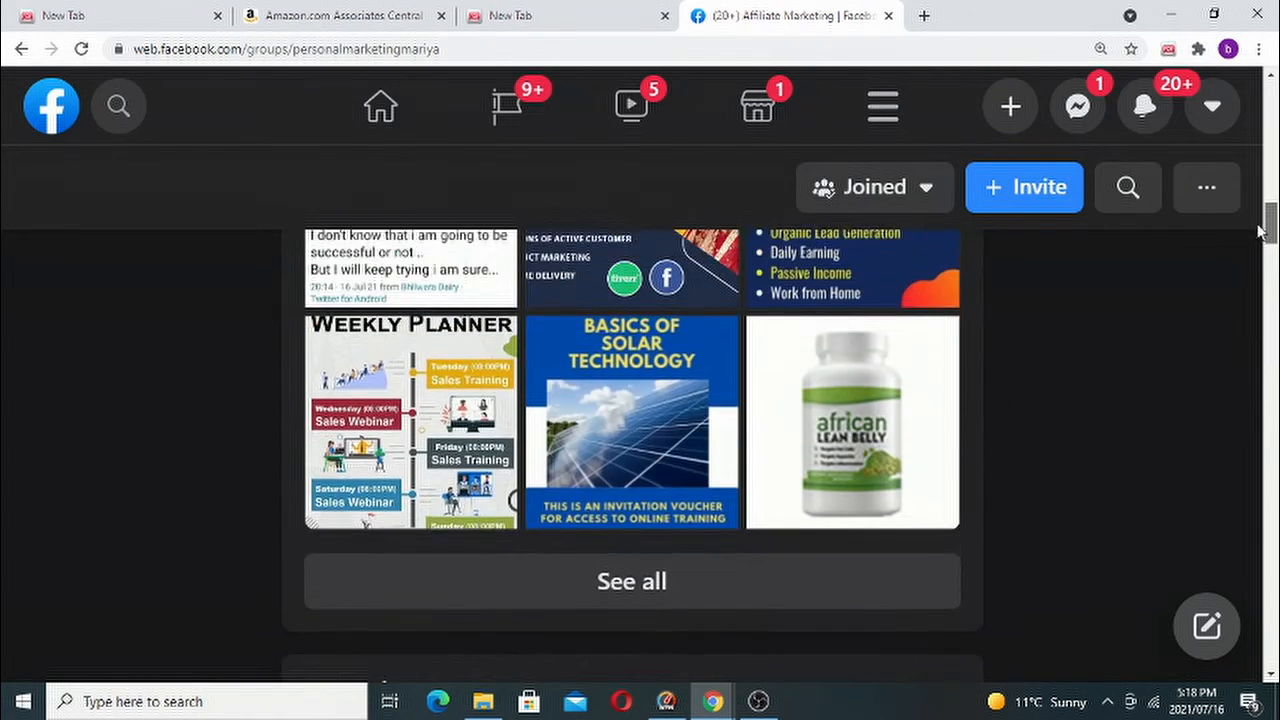
scroll(down, 3)
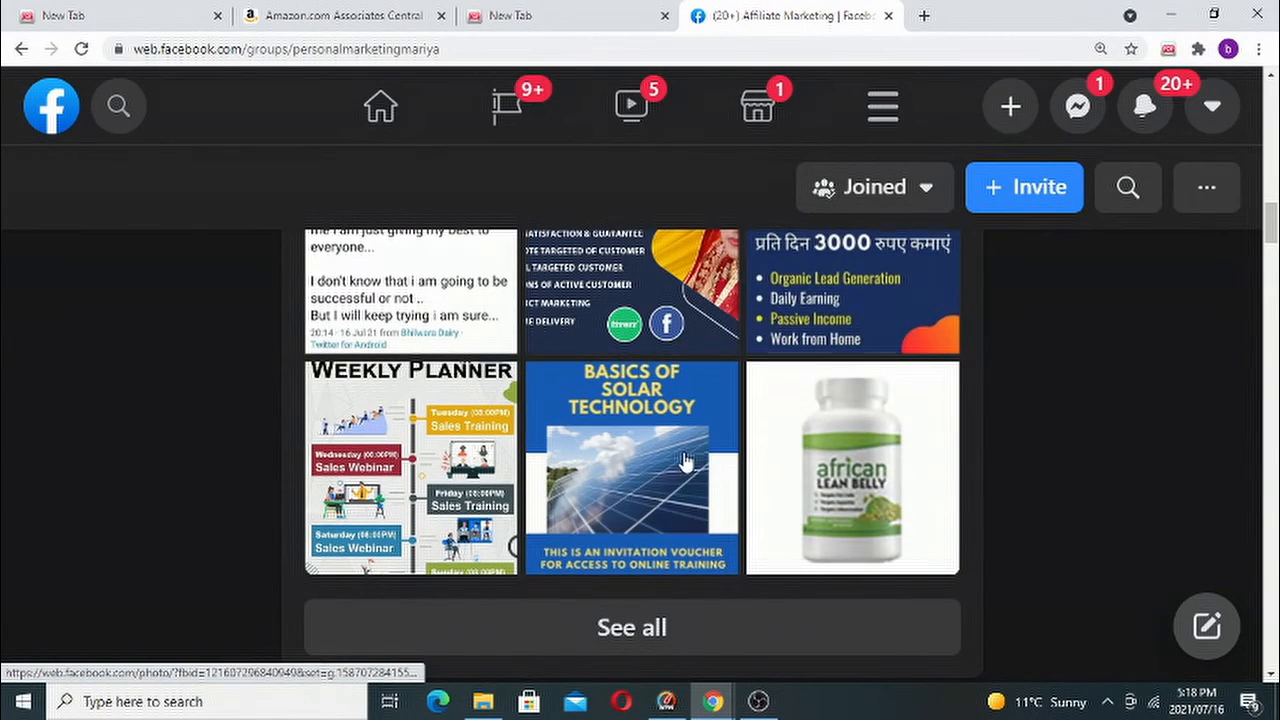
mouse_move(602, 468)
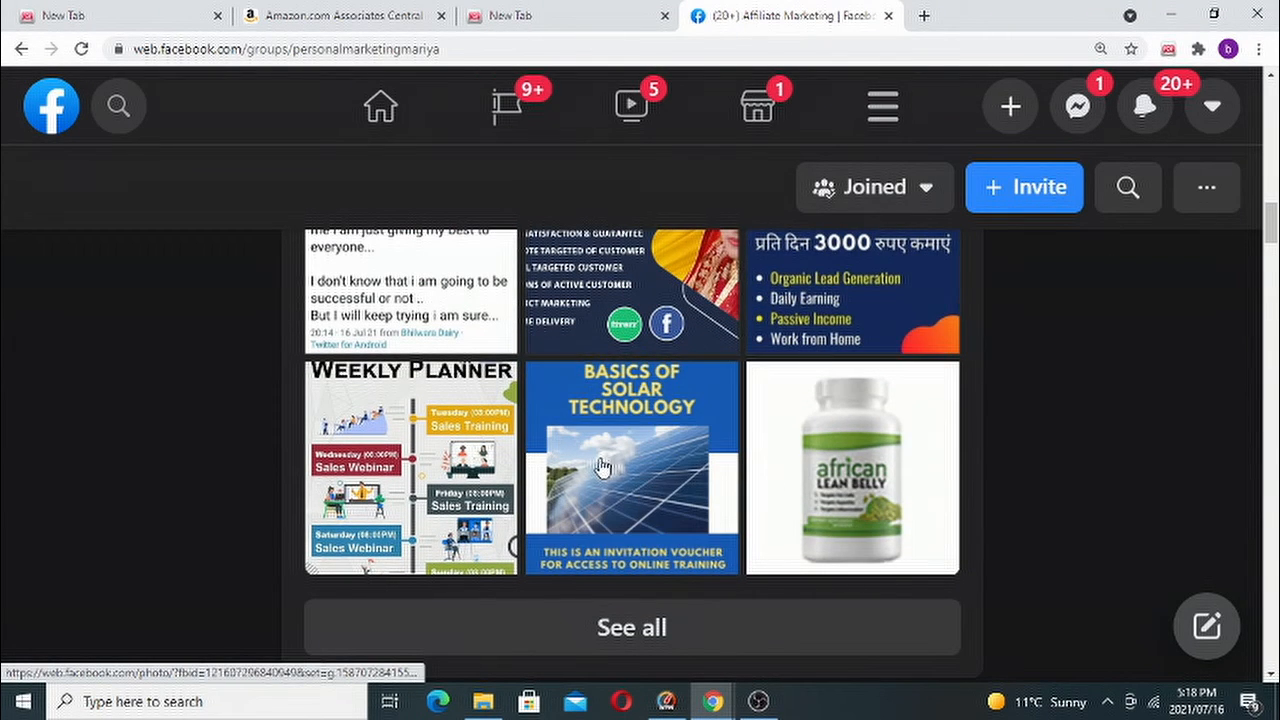
mouse_move(666, 437)
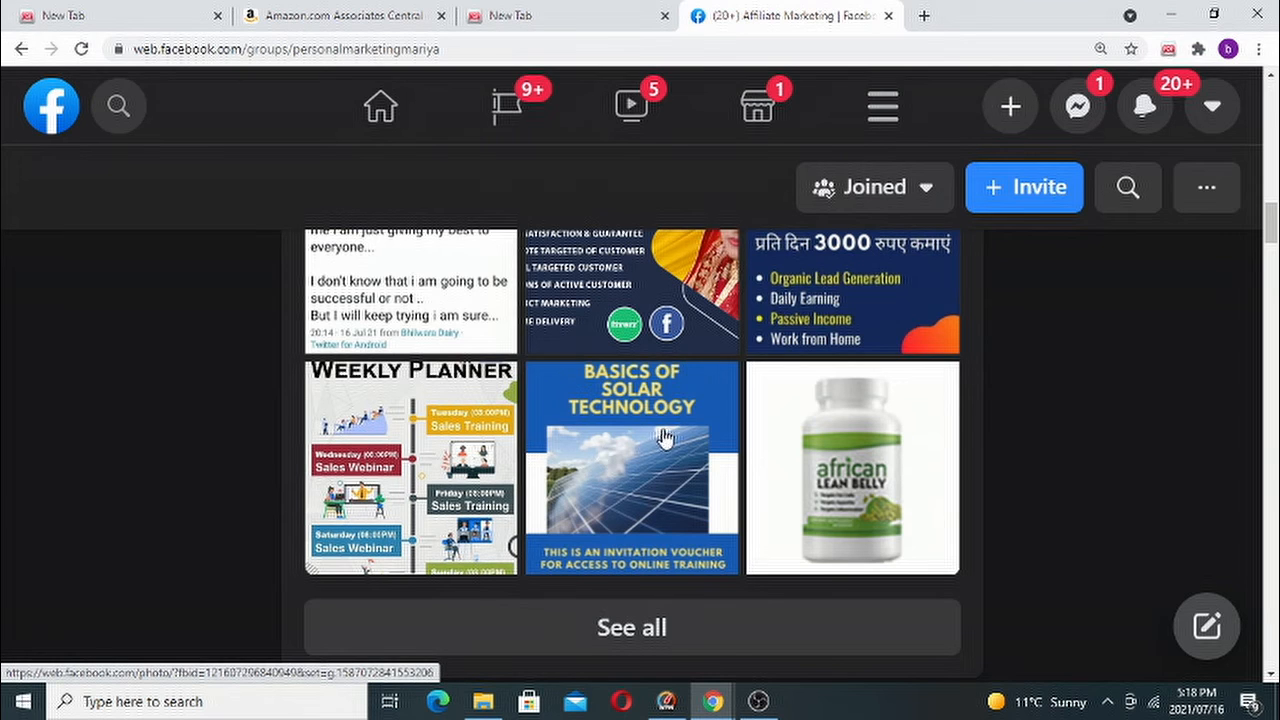
mouse_move(862, 497)
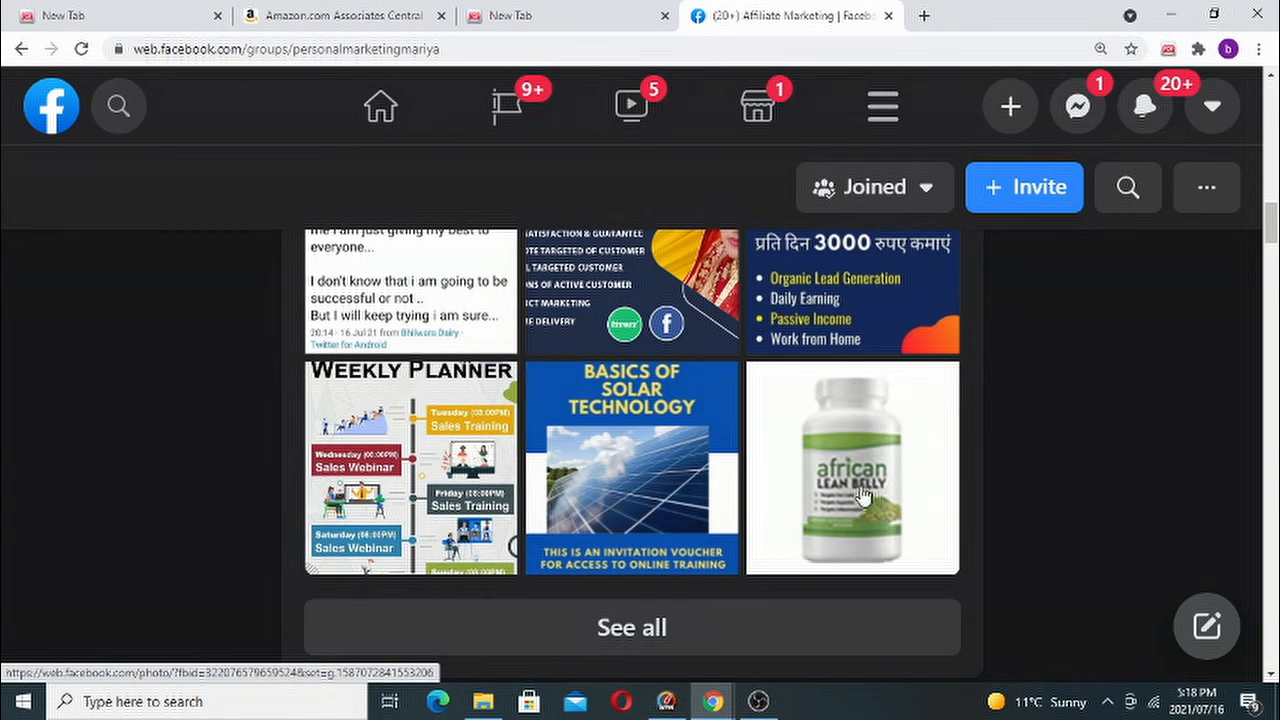
mouse_move(947, 534)
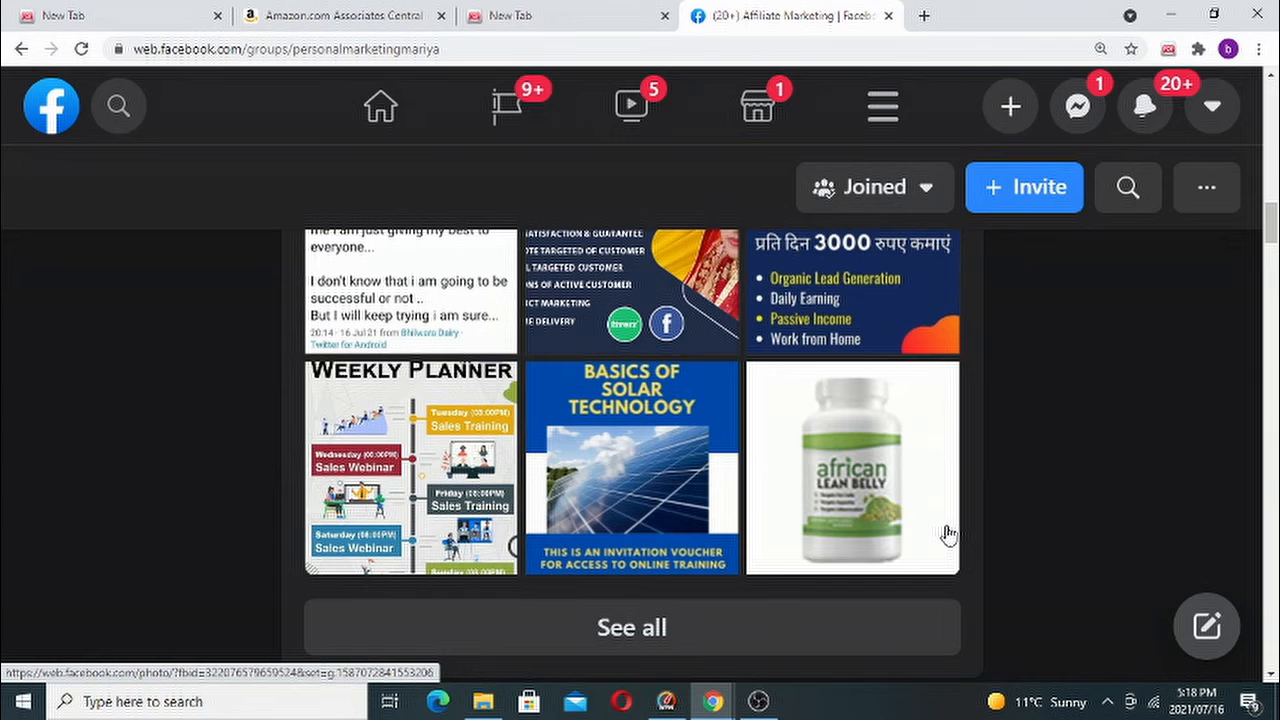
mouse_move(835, 548)
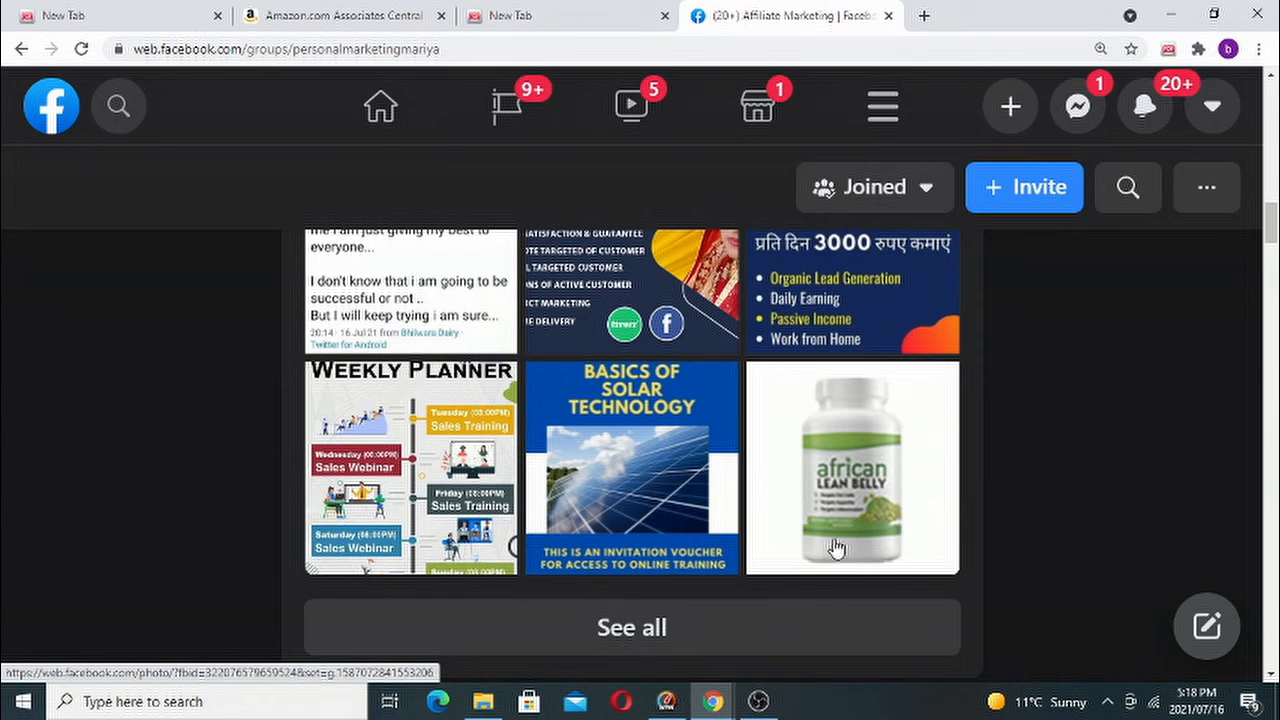
mouse_move(1020, 521)
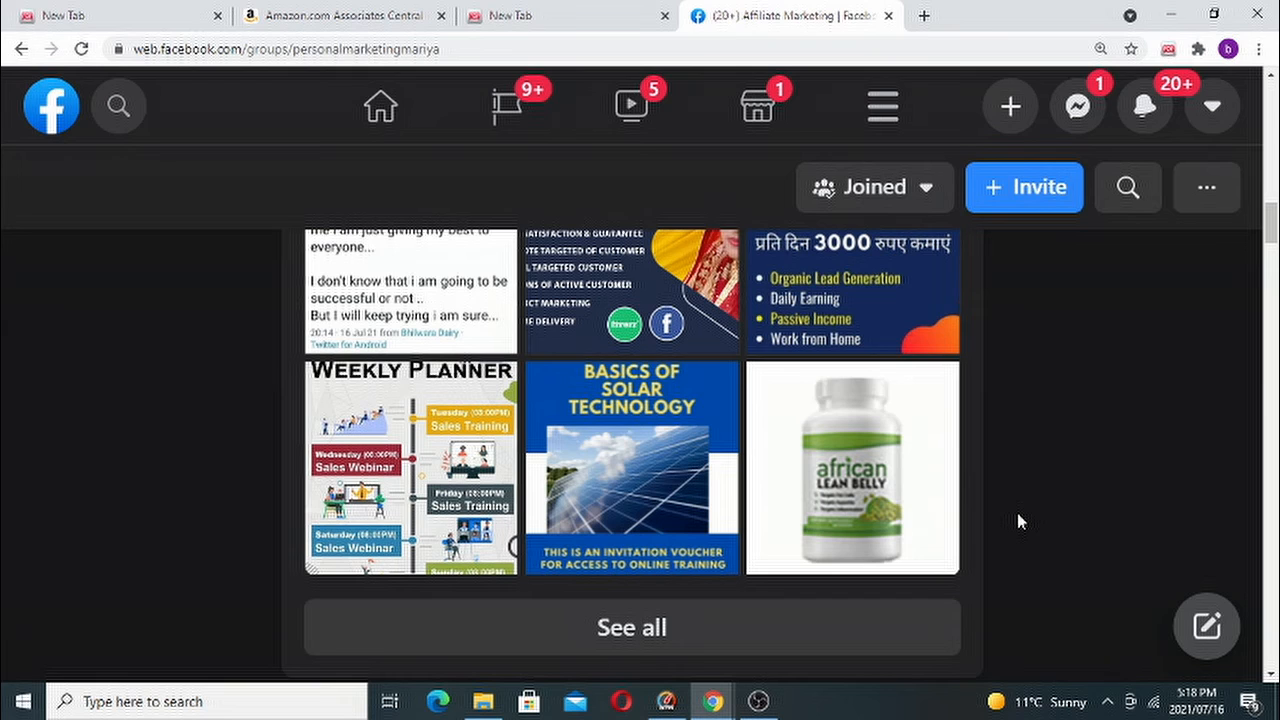
mouse_move(1257, 286)
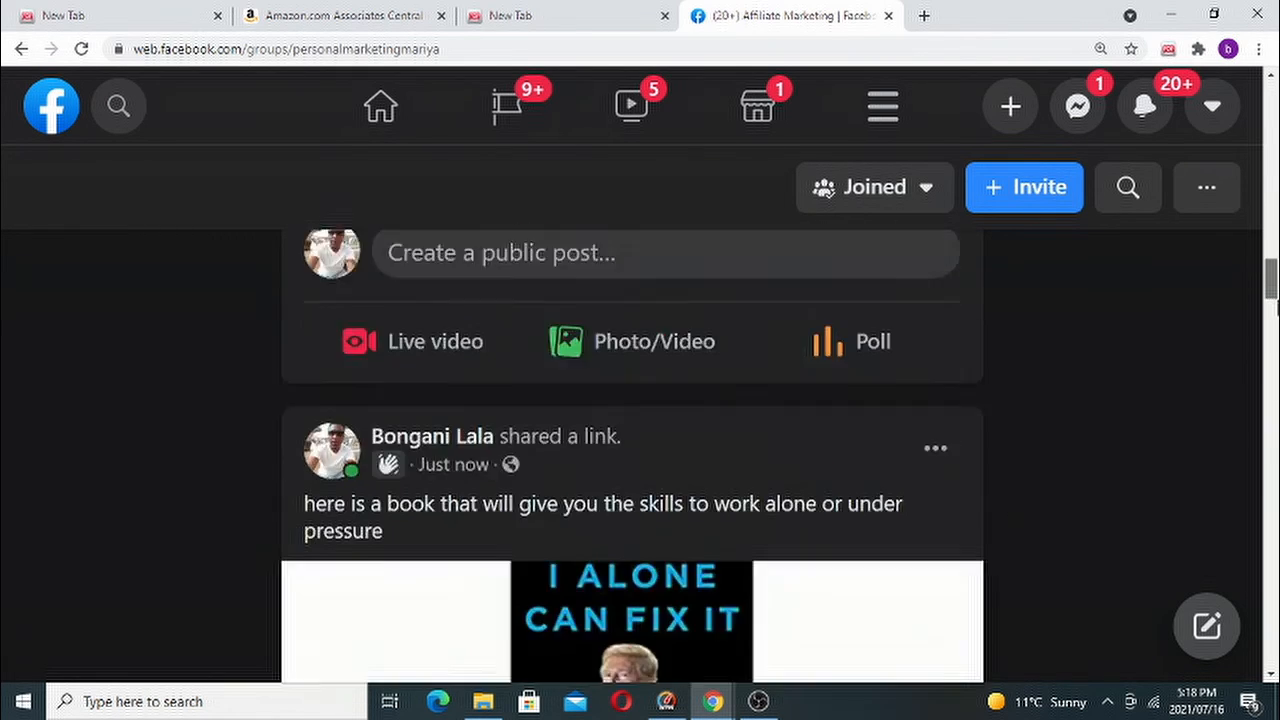
scroll(down, 3)
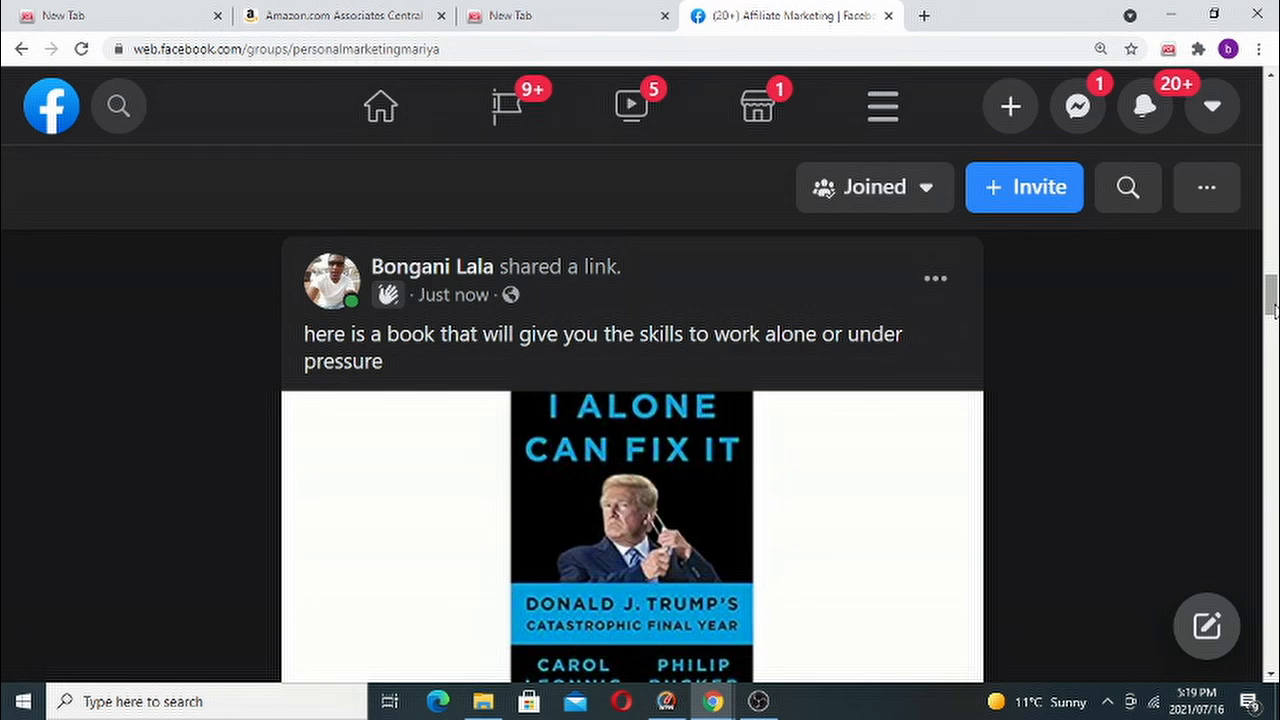
scroll(down, 3)
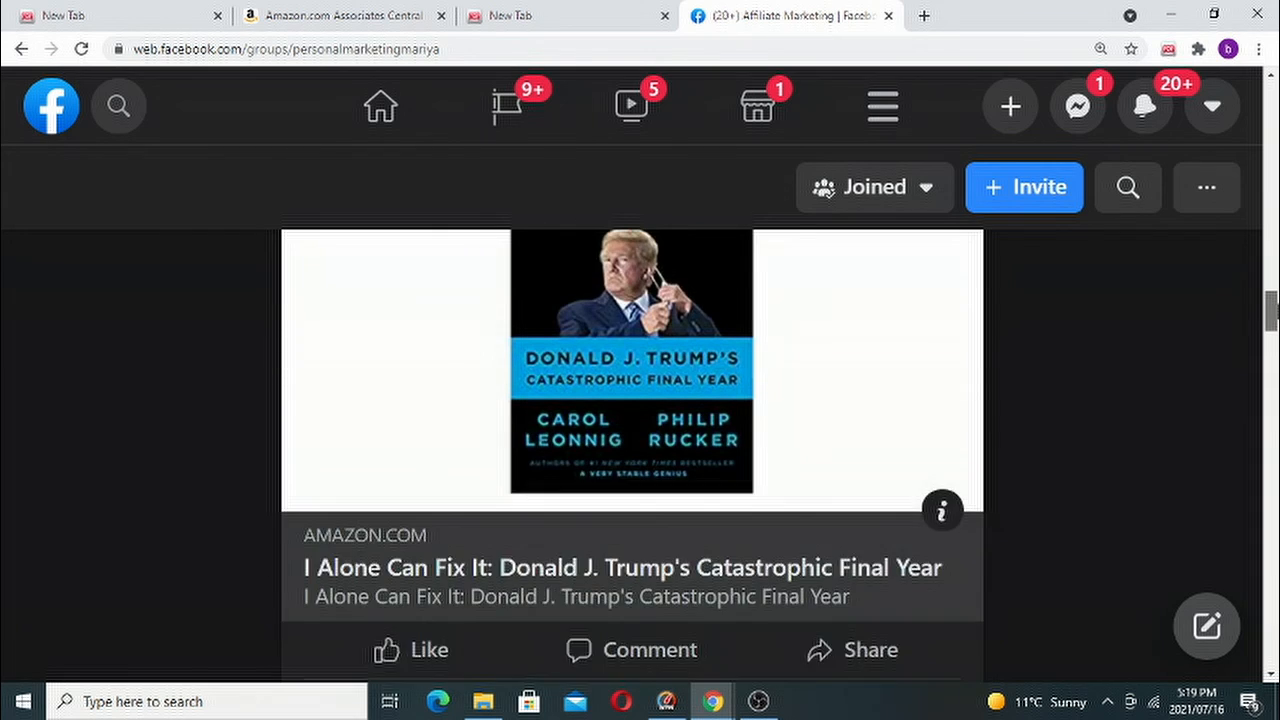
scroll(down, 3)
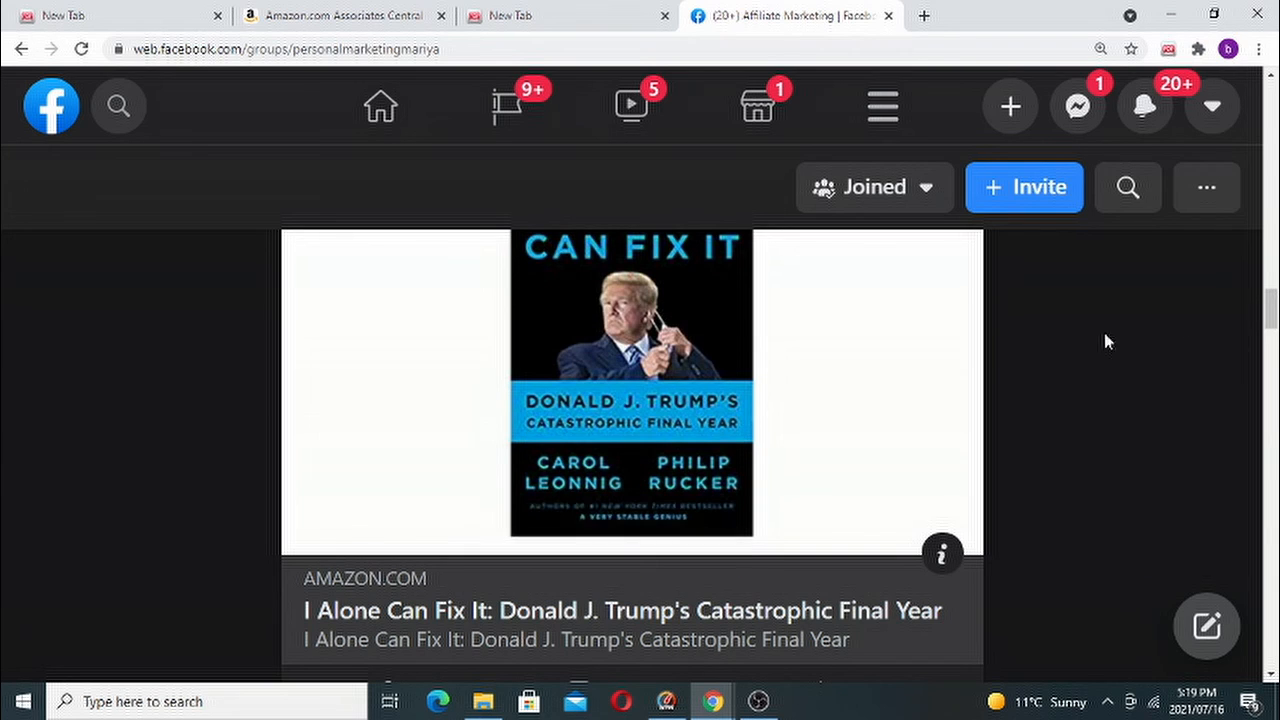
mouse_move(757, 701)
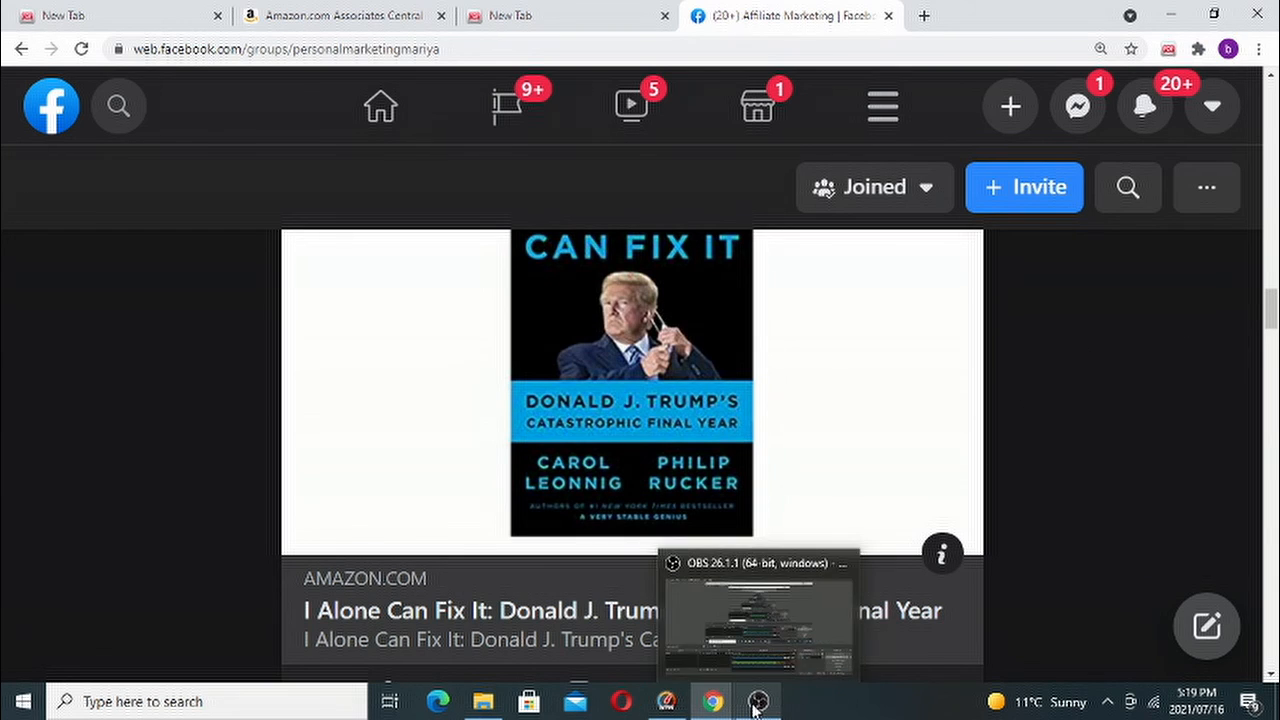